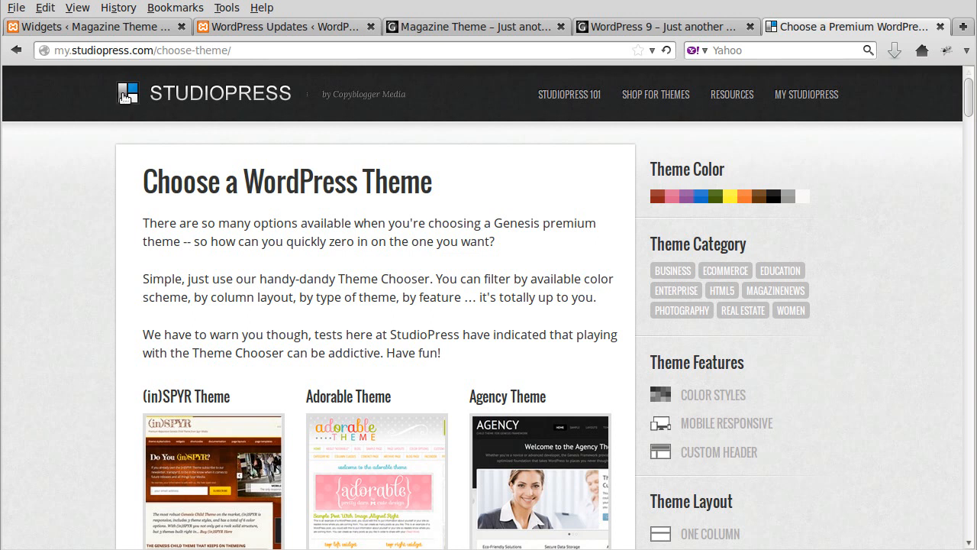
pyautogui.moveTo(220, 278)
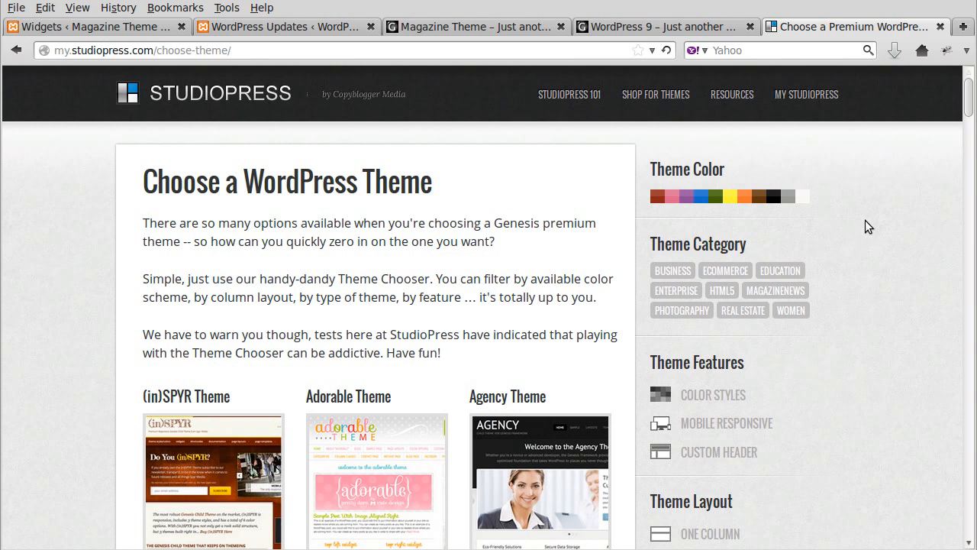
pyautogui.moveTo(241, 187)
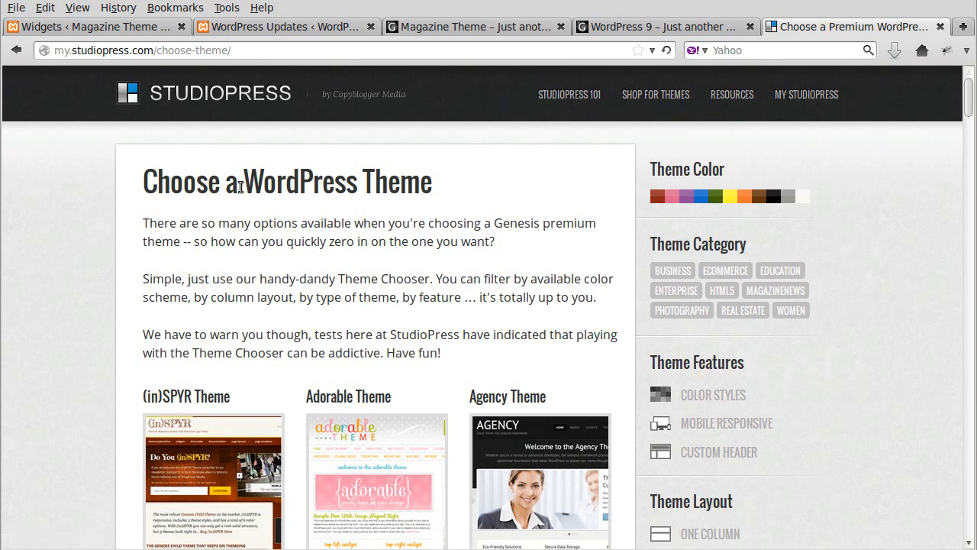
pyautogui.moveTo(418, 211)
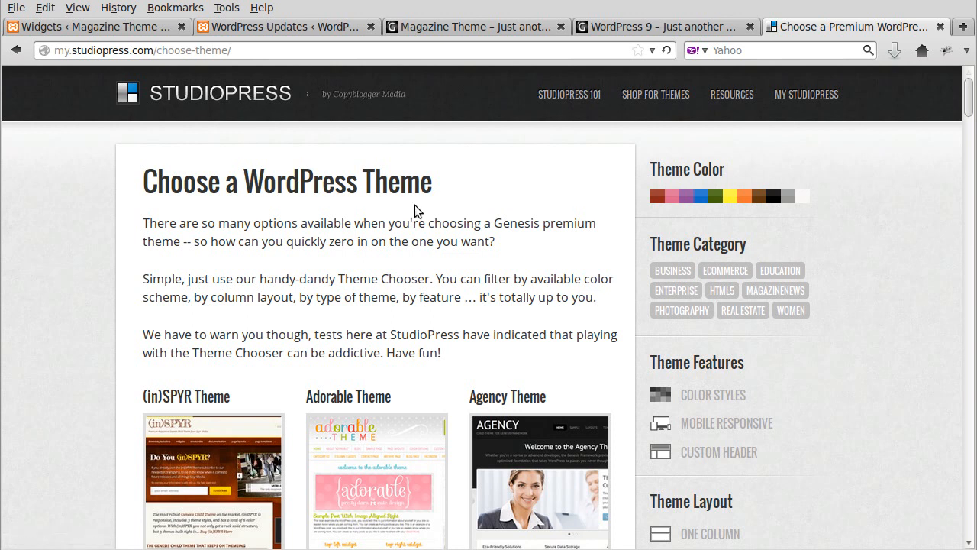
pyautogui.moveTo(458, 181)
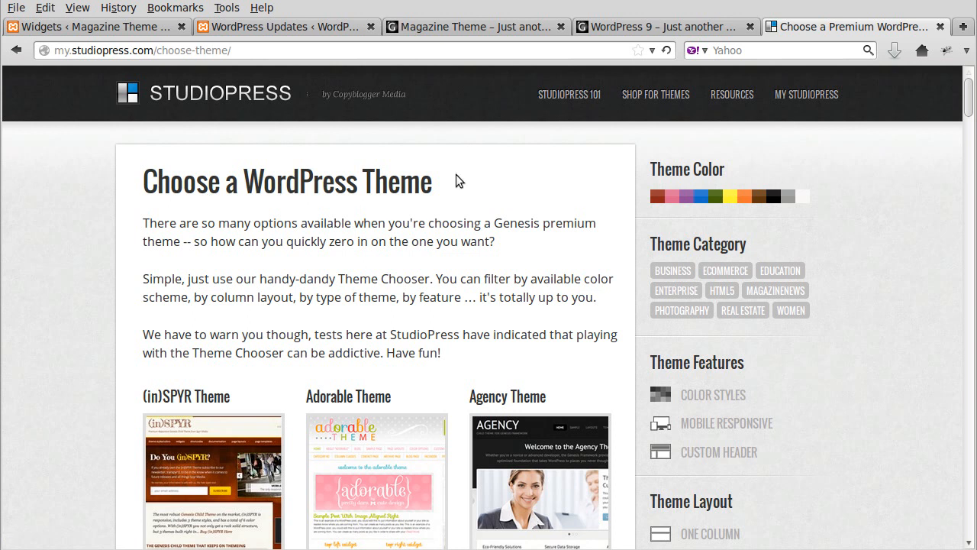
pyautogui.moveTo(864, 202)
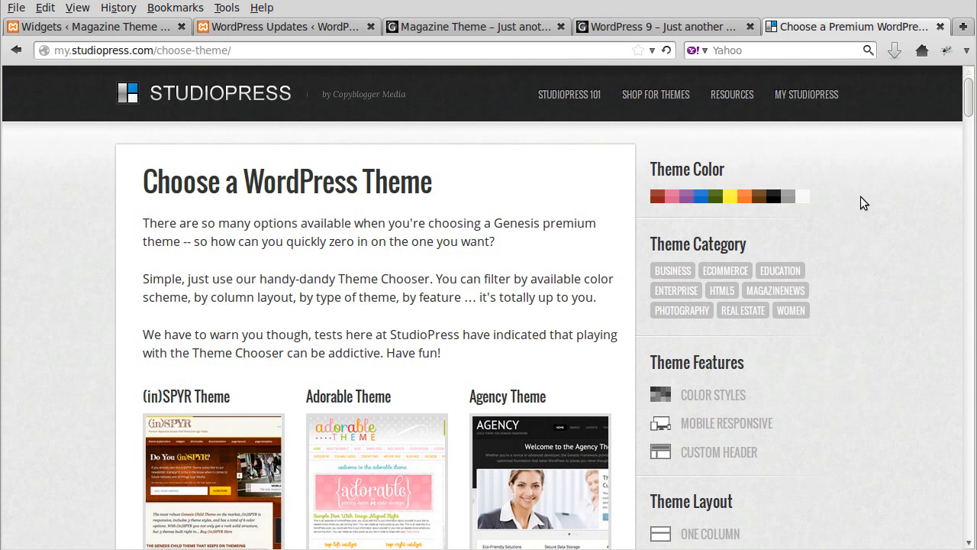
pyautogui.moveTo(852, 202)
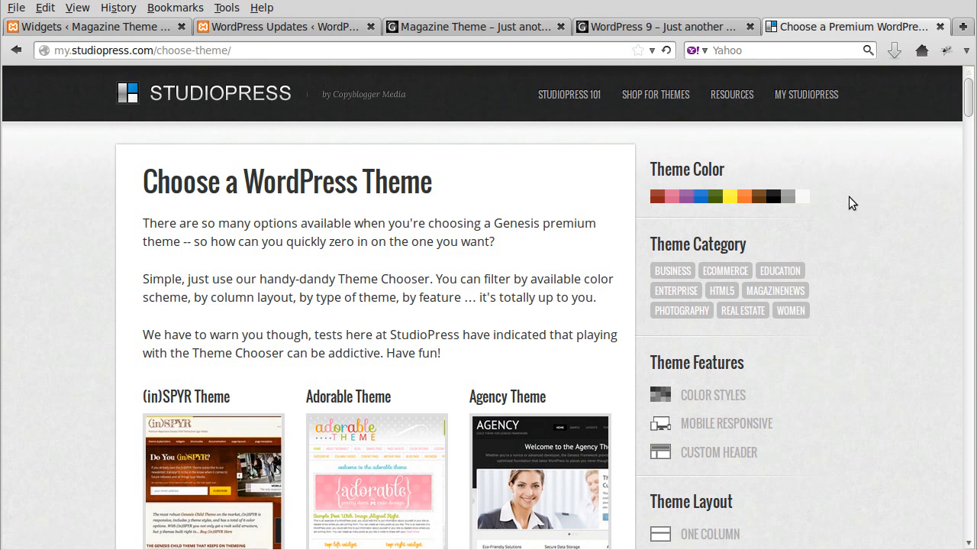
# Browse the theme grid, then apply the Photography category filter under Theme Category
pyautogui.scroll(-3)
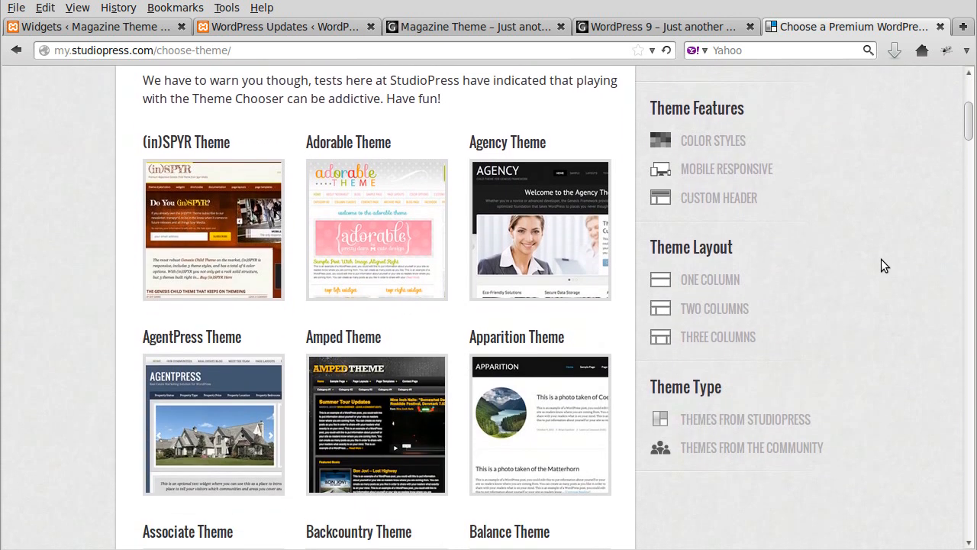
pyautogui.scroll(3)
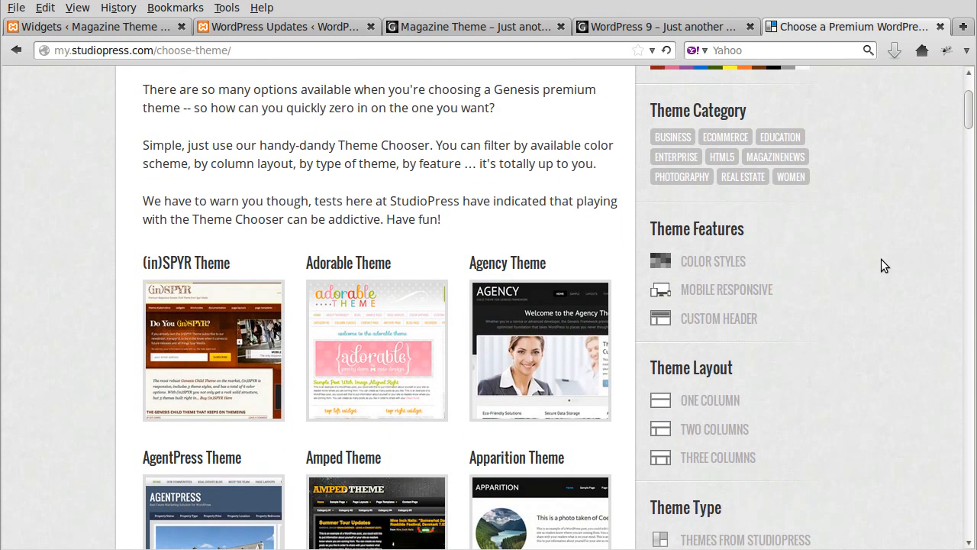
pyautogui.scroll(-3)
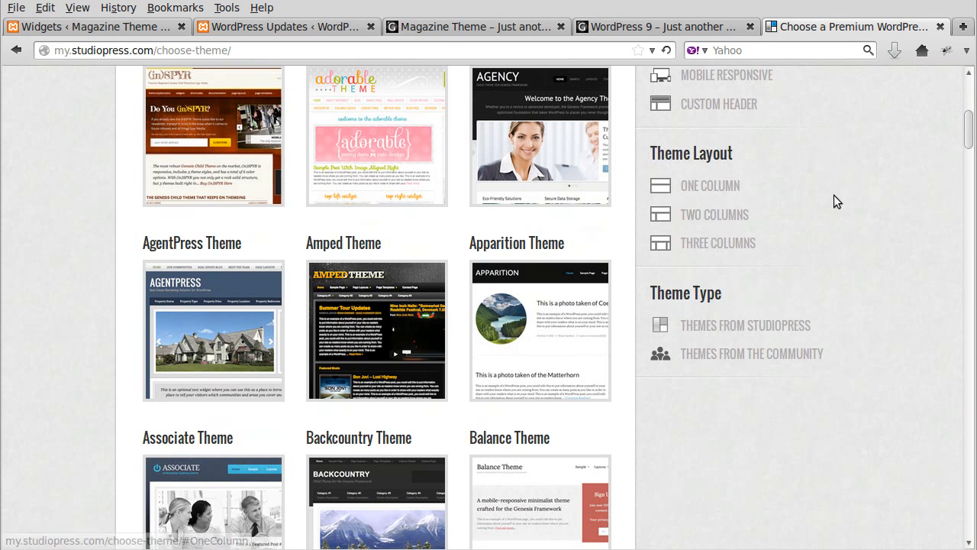
pyautogui.scroll(3)
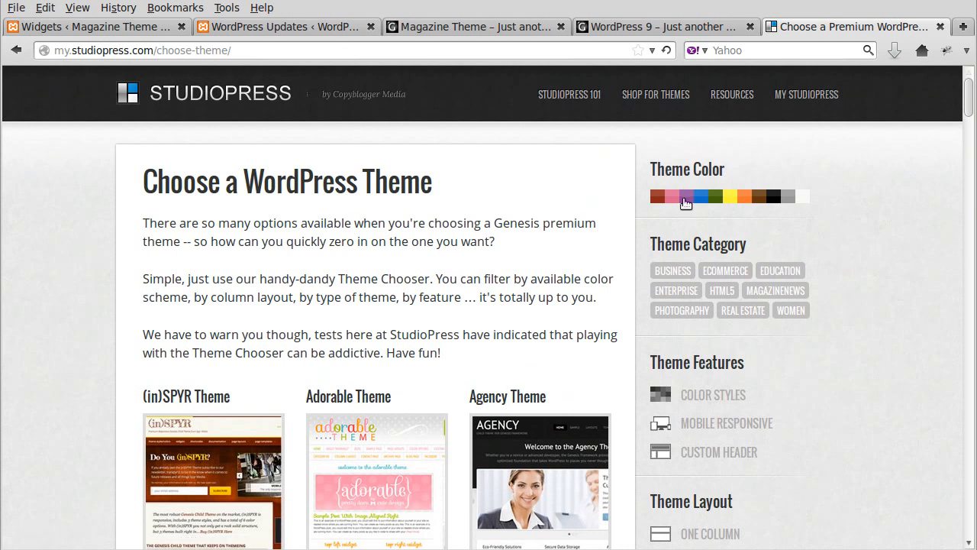
pyautogui.moveTo(699, 177)
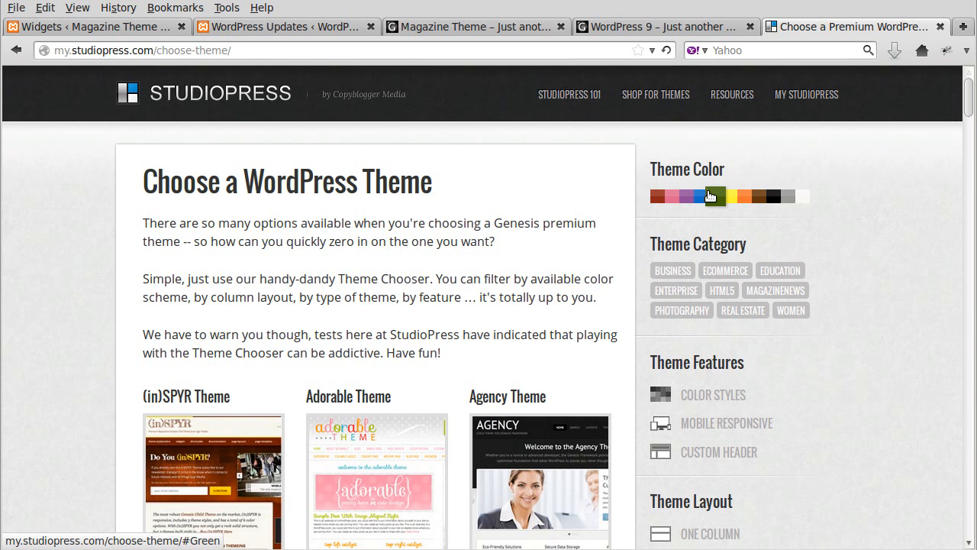
pyautogui.click(714, 195)
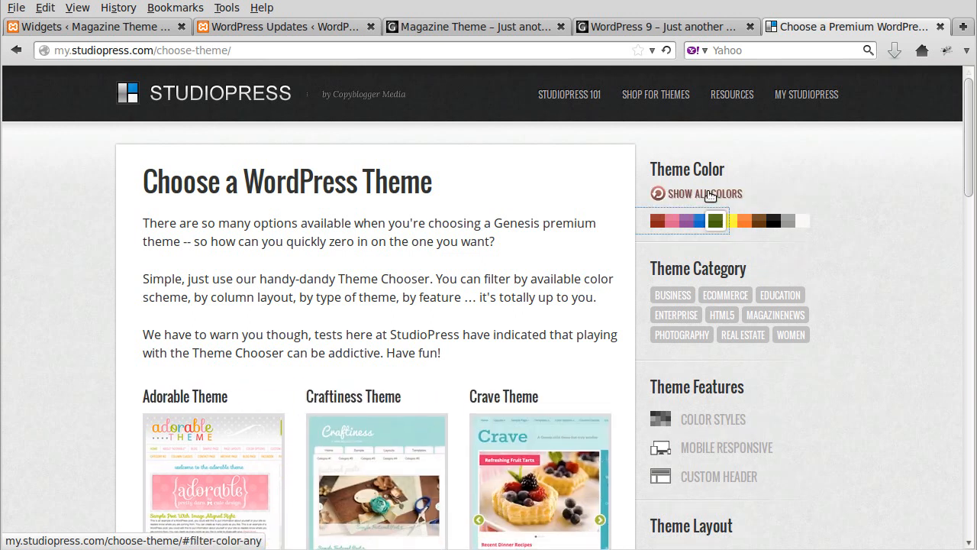
# Scroll the photography themes down until the Modern Portfolio Theme thumbnail is in view
pyautogui.scroll(-3)
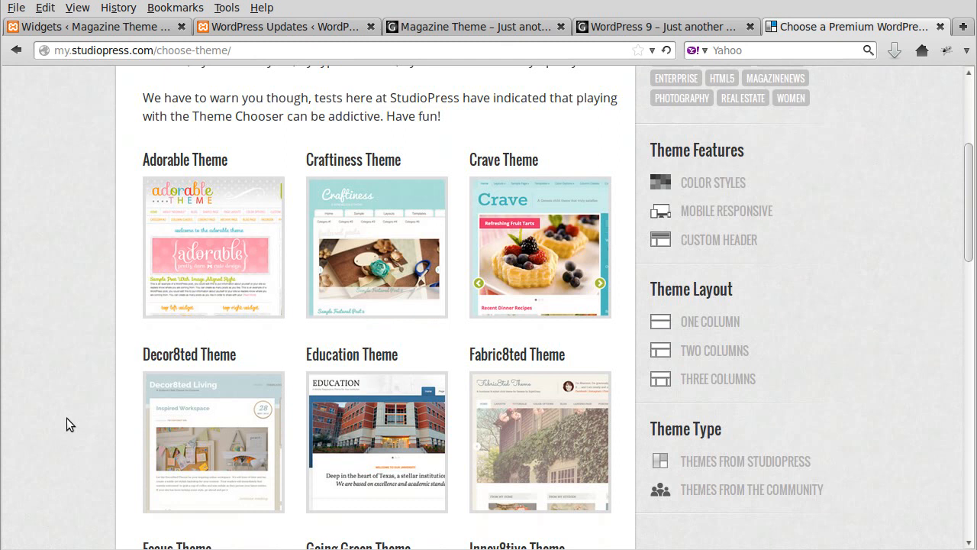
pyautogui.scroll(3)
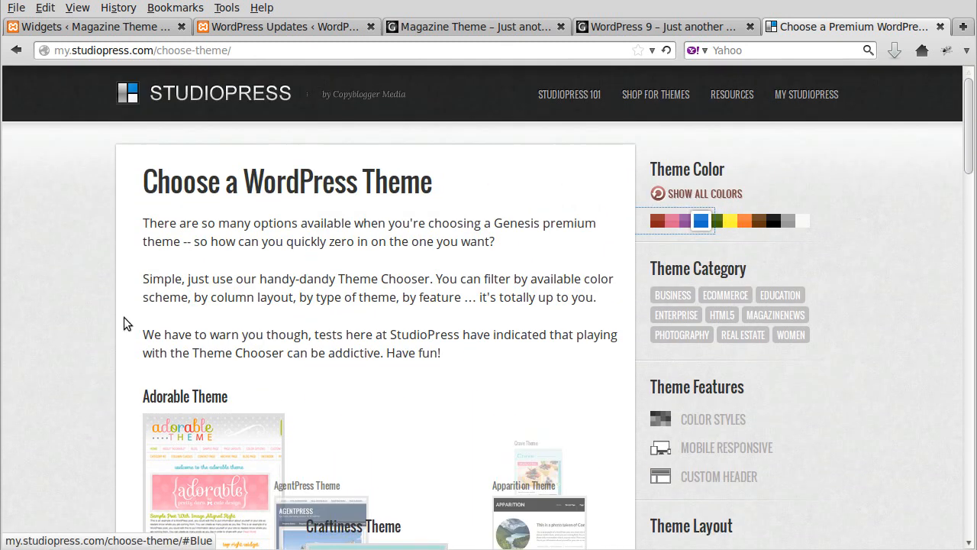
pyautogui.scroll(-3)
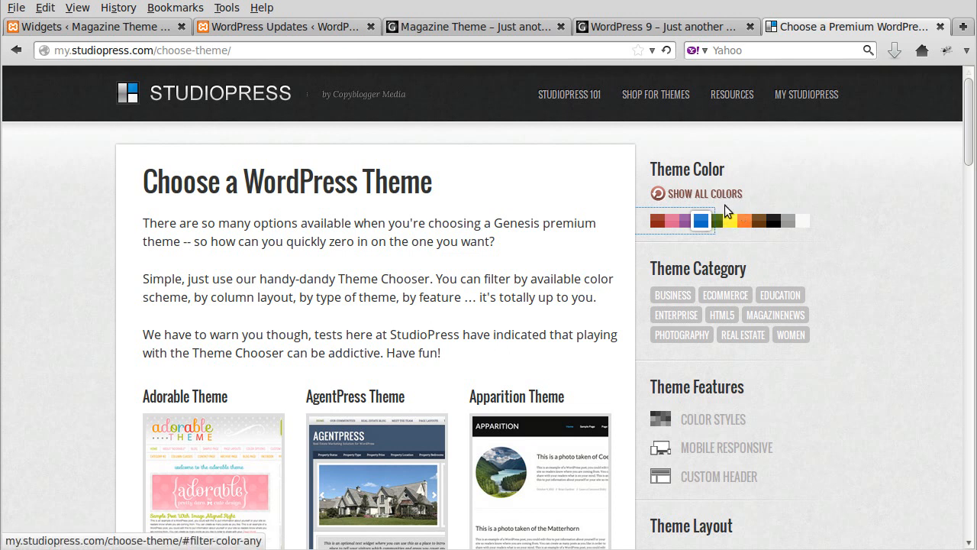
pyautogui.scroll(-3)
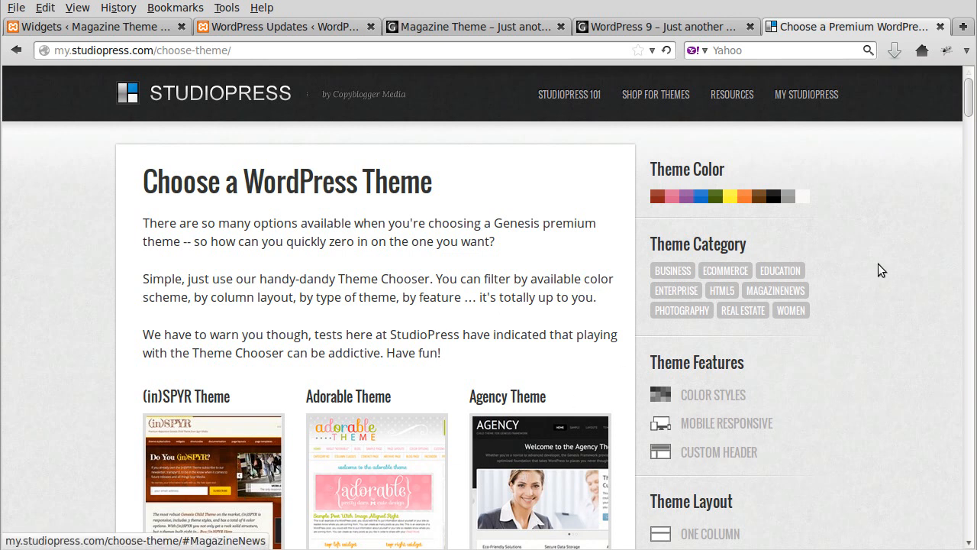
pyautogui.scroll(-3)
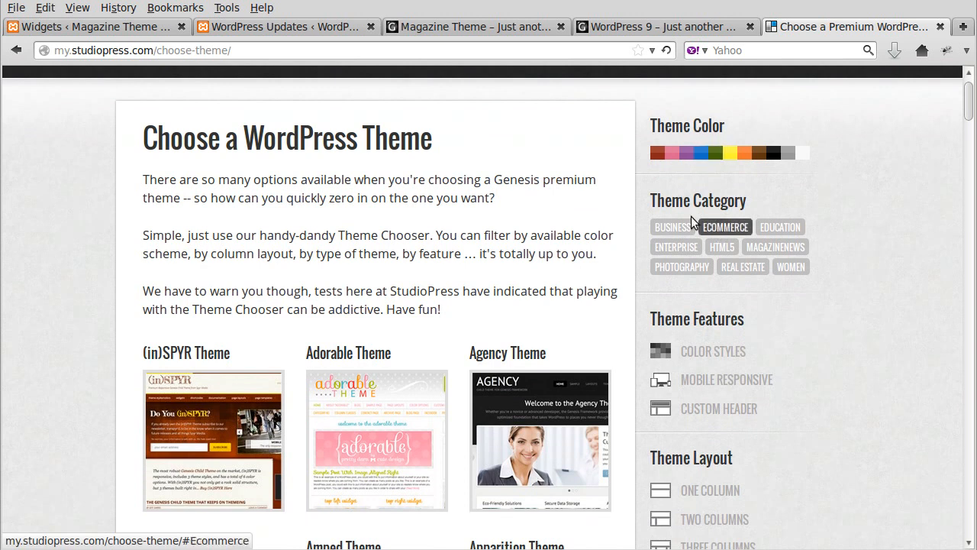
pyautogui.moveTo(674, 245)
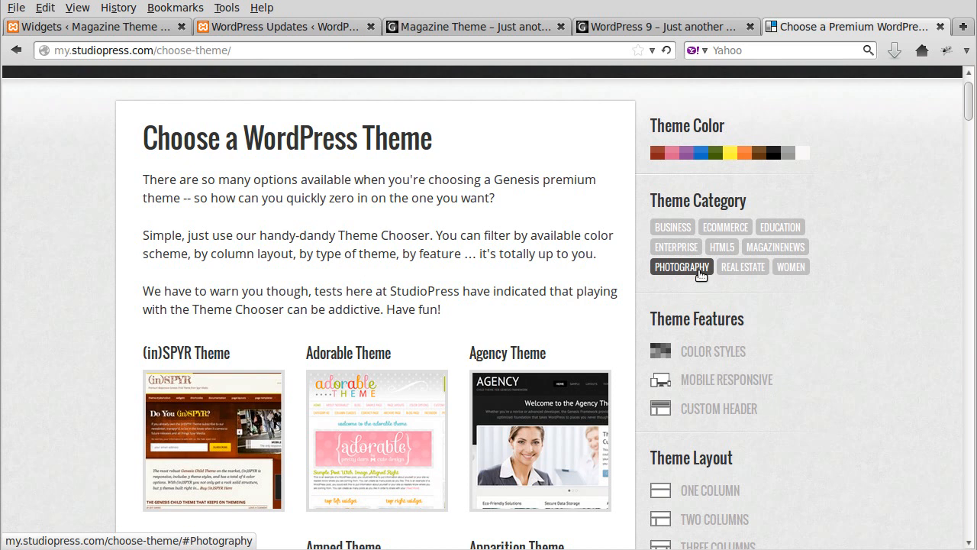
pyautogui.scroll(-3)
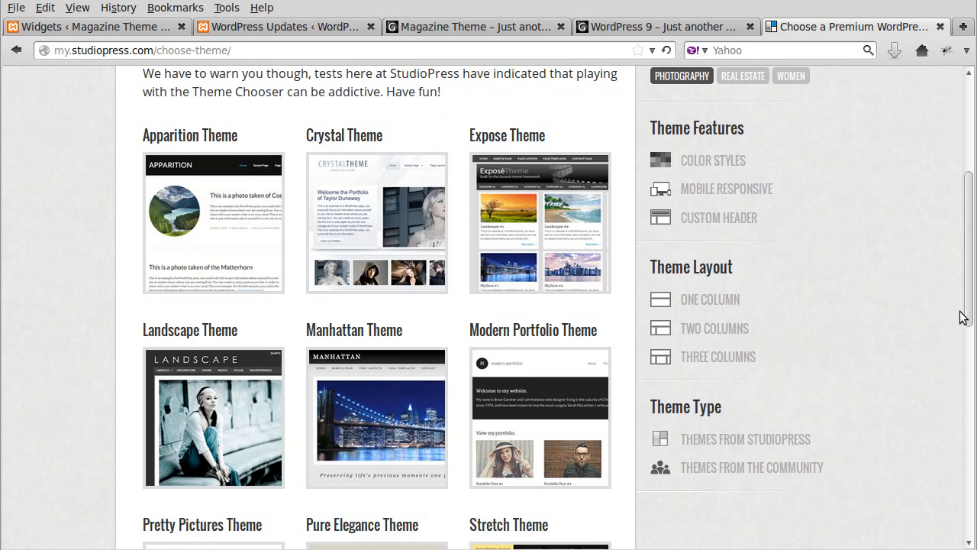
pyautogui.scroll(-3)
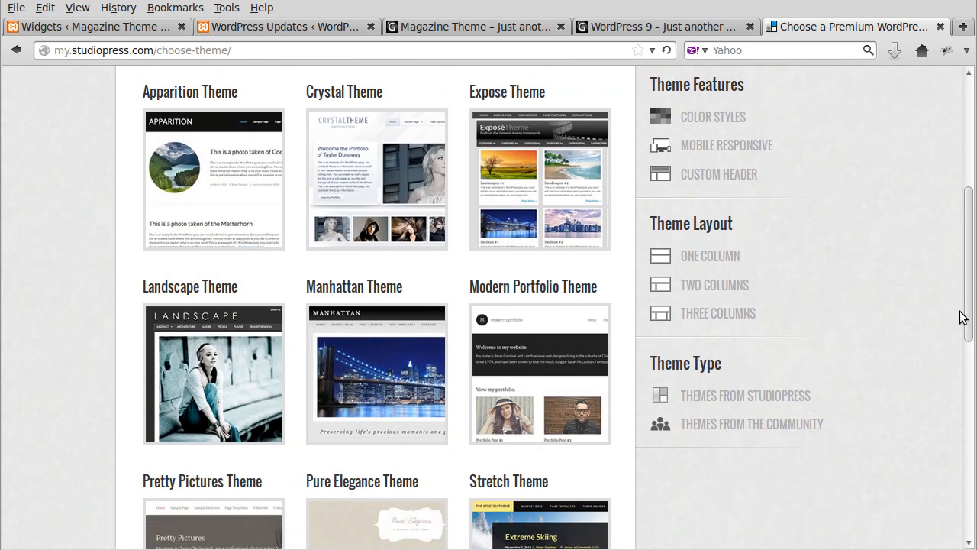
pyautogui.scroll(-3)
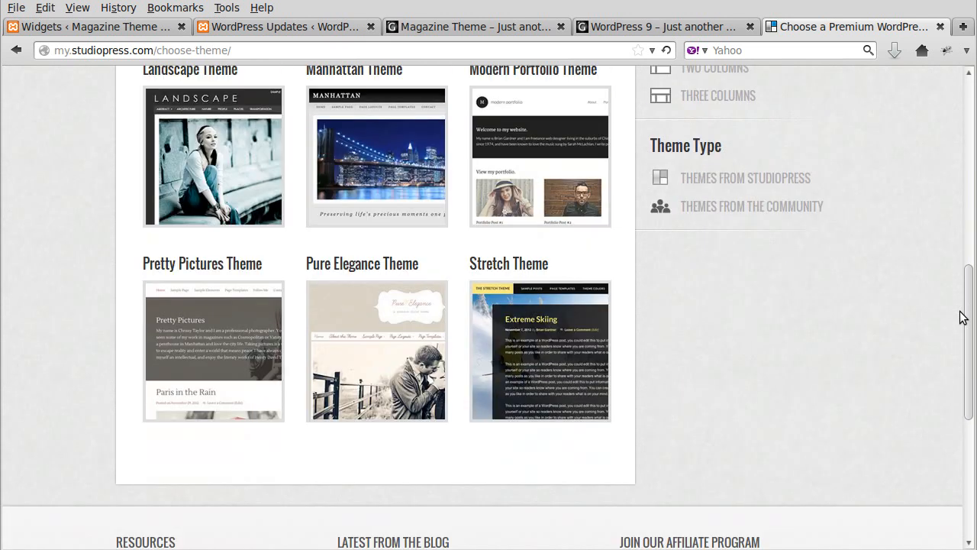
pyautogui.scroll(3)
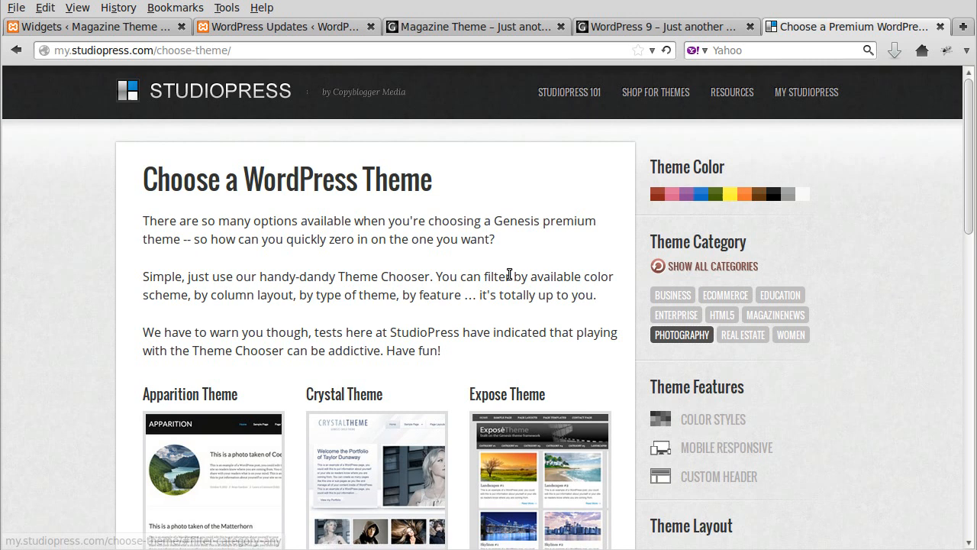
pyautogui.scroll(-3)
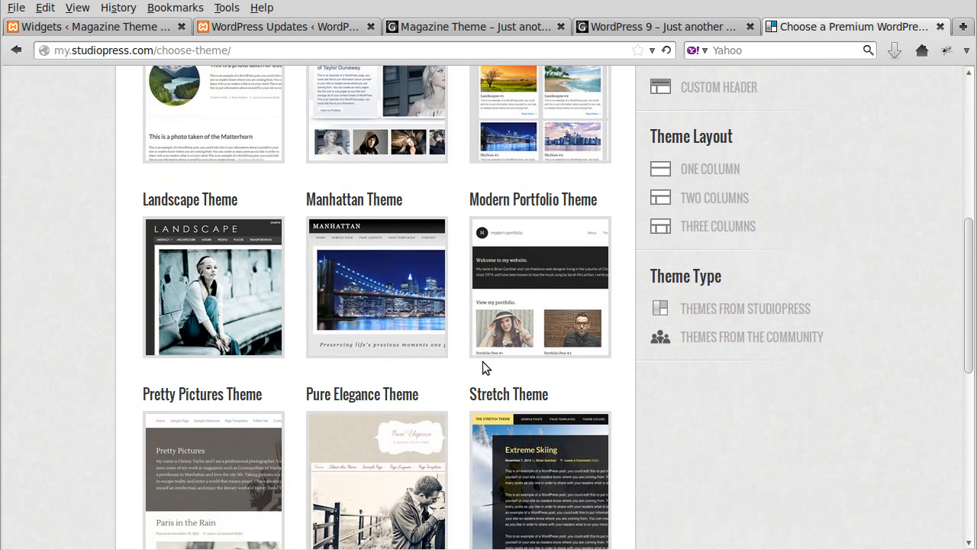
pyautogui.moveTo(488, 334)
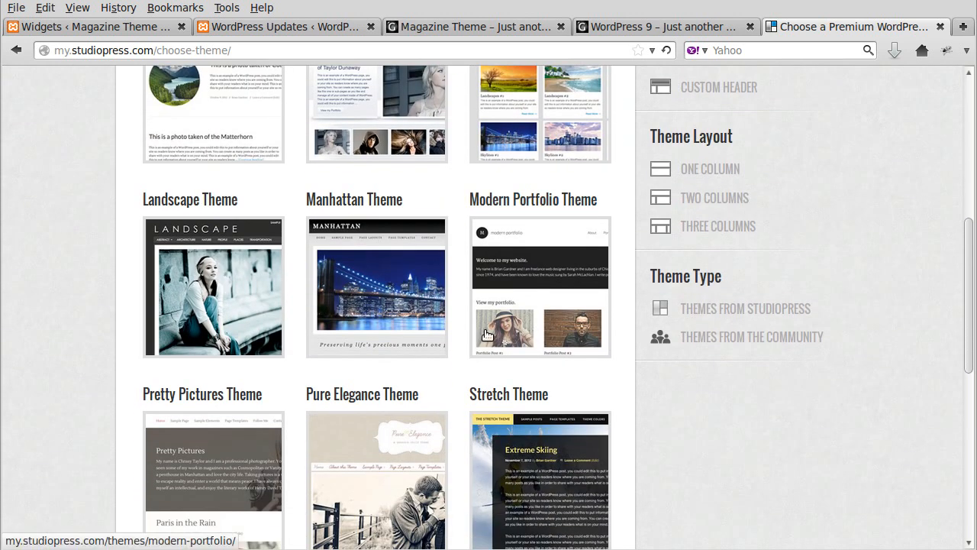
# Open Modern Portfolio Theme's details page and its live Theme Demo in new tabs, then return to the photography-filtered chooser
pyautogui.click(540, 287)
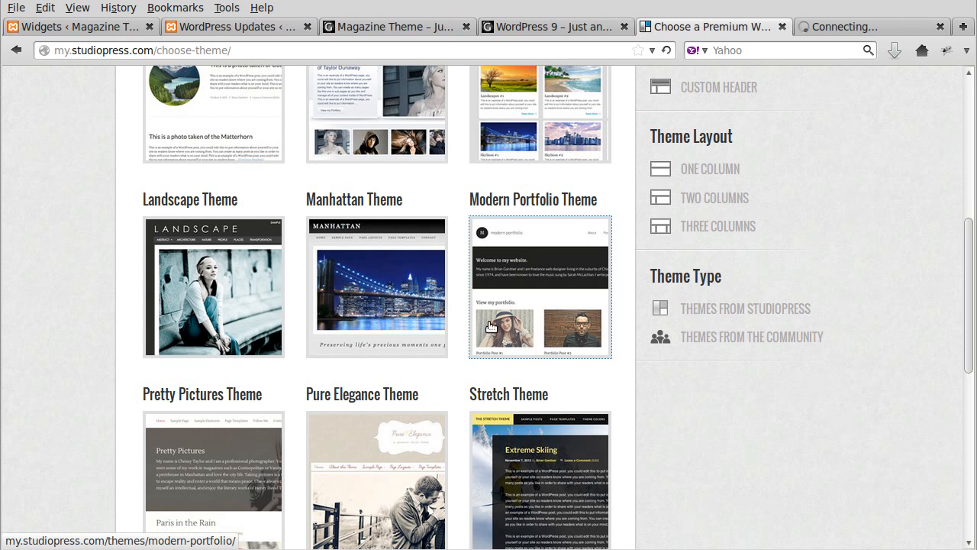
pyautogui.click(491, 327)
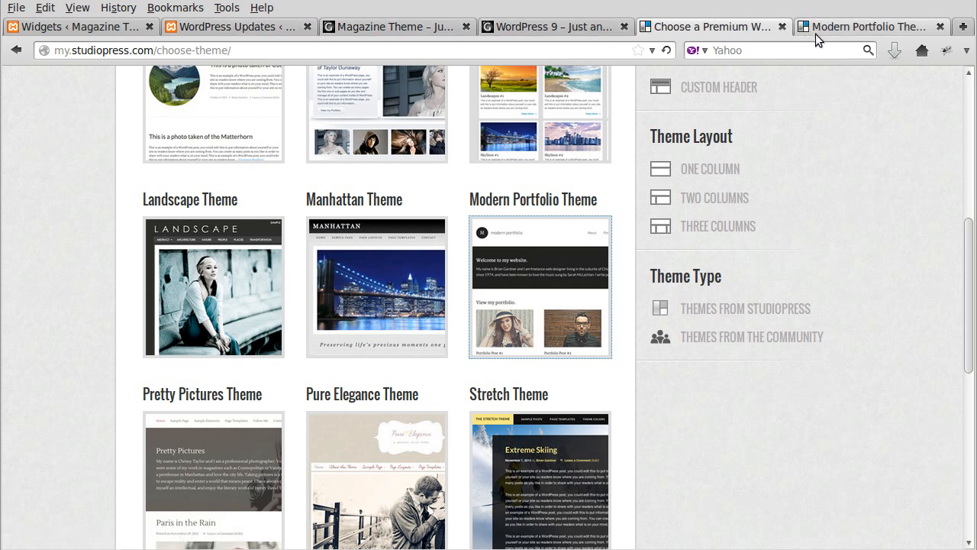
pyautogui.click(539, 287)
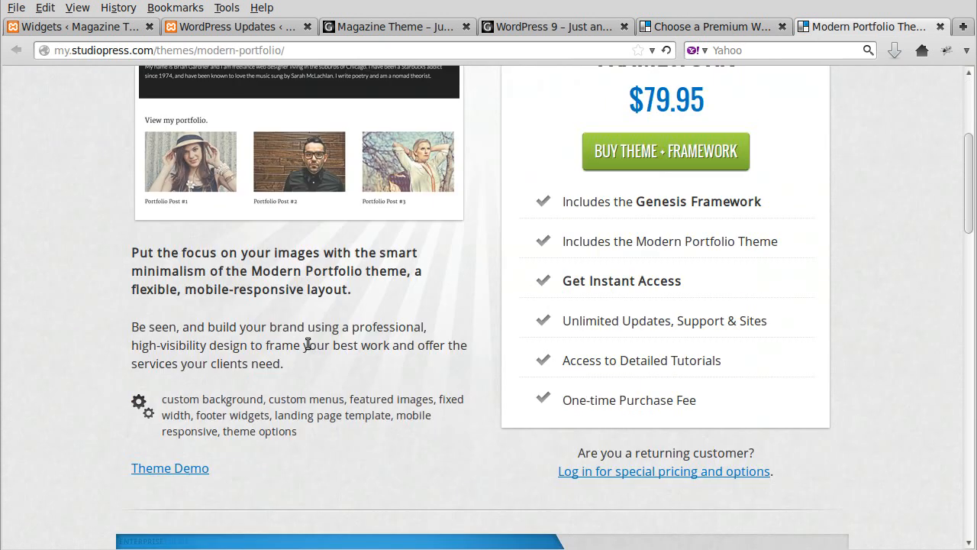
pyautogui.click(169, 467)
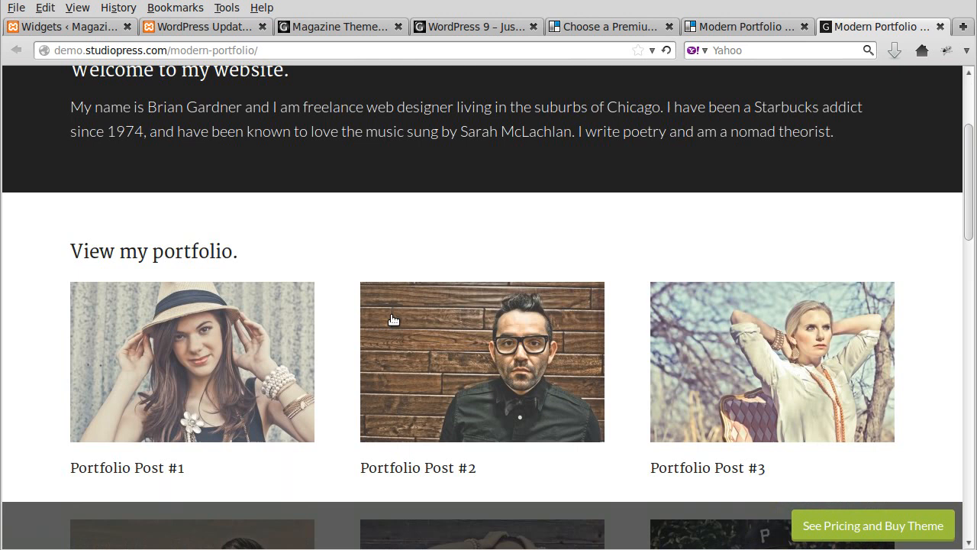
pyautogui.scroll(-3)
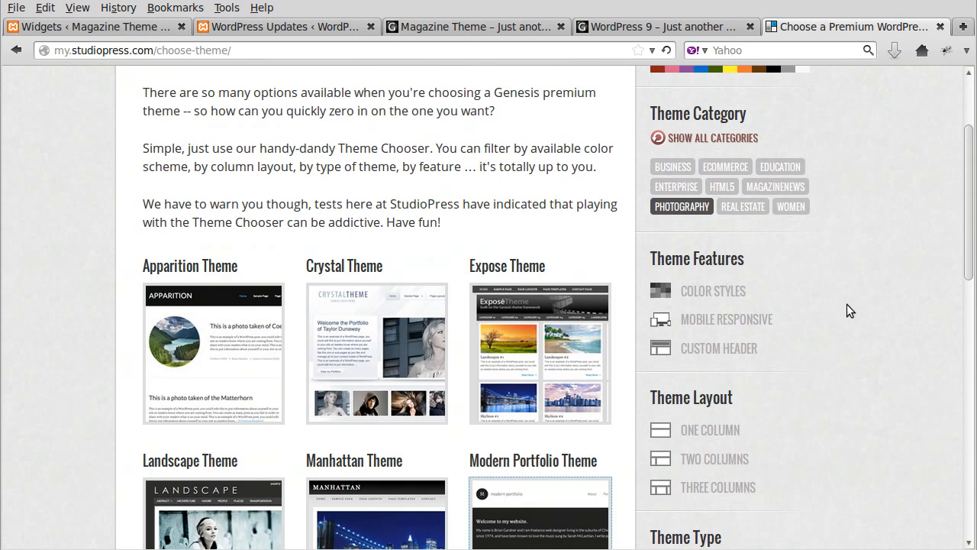
pyautogui.moveTo(726, 319)
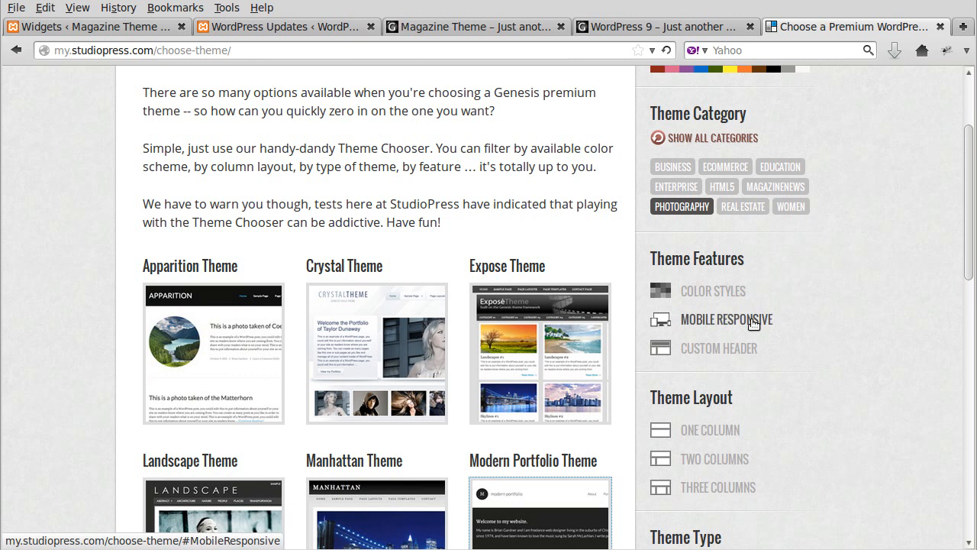
pyautogui.moveTo(788, 334)
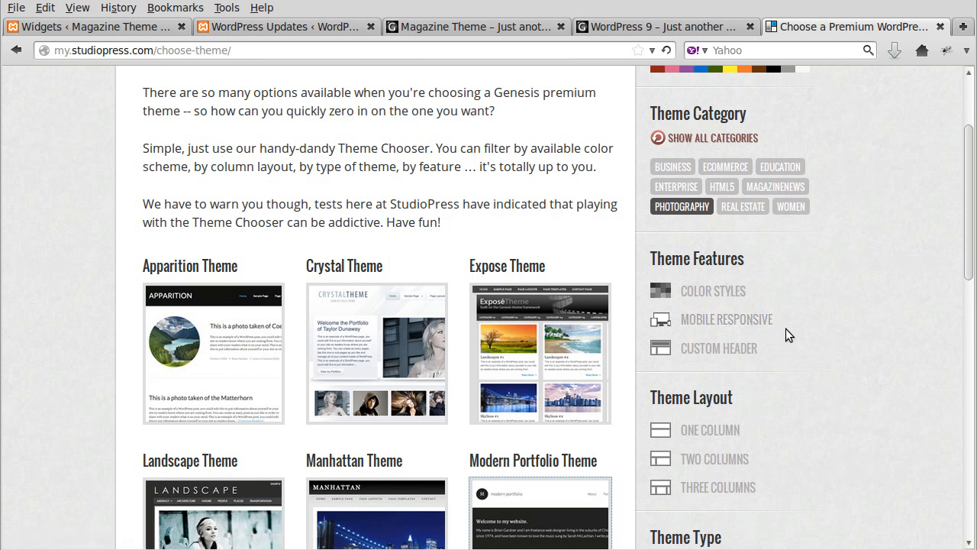
pyautogui.moveTo(727, 319)
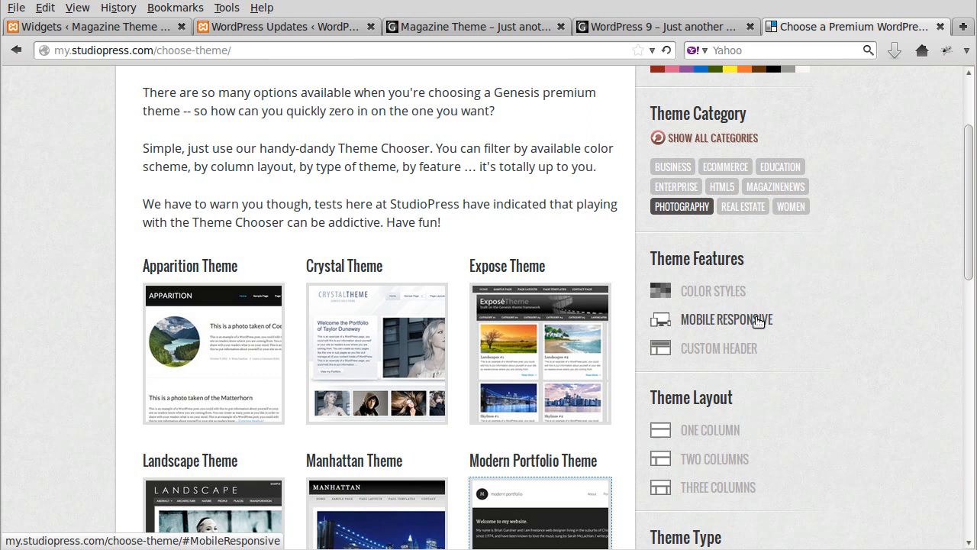
# Apply the Mobile Responsive feature filter, then clear Photography so all mobile-responsive themes are listed
pyautogui.click(727, 319)
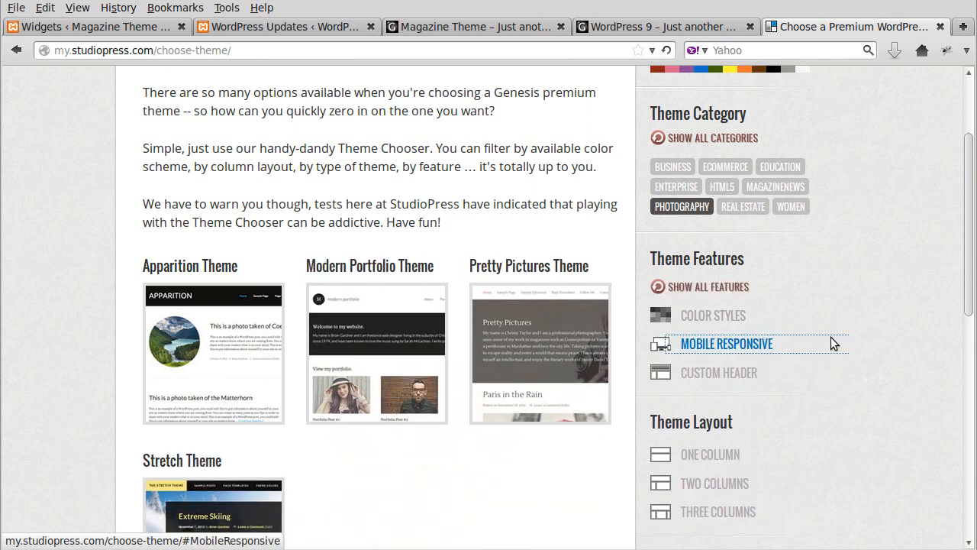
pyautogui.moveTo(904, 229)
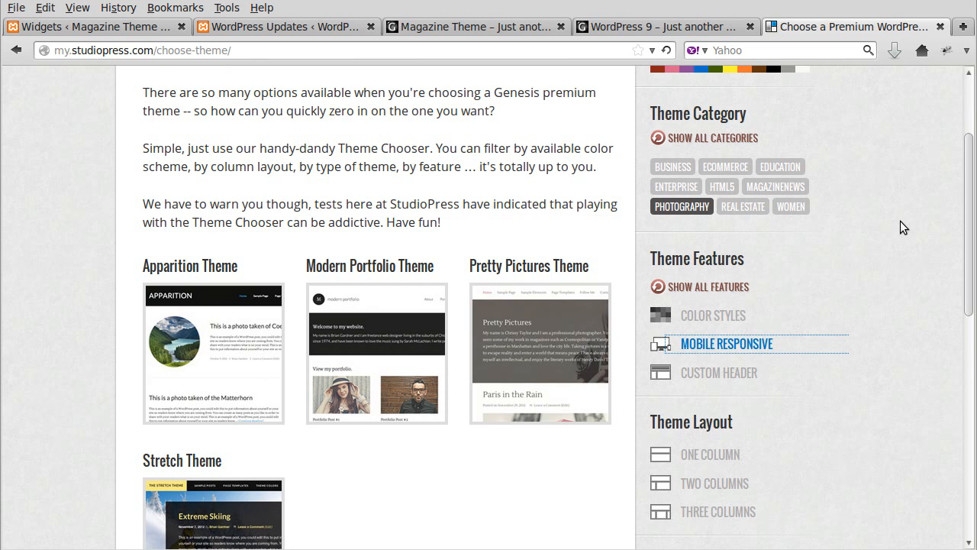
pyautogui.moveTo(281, 415)
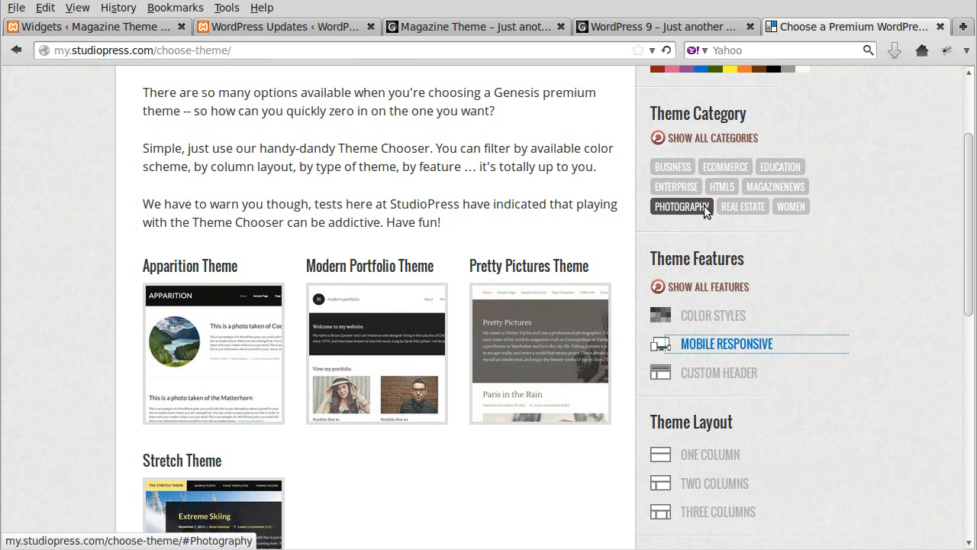
pyautogui.click(723, 140)
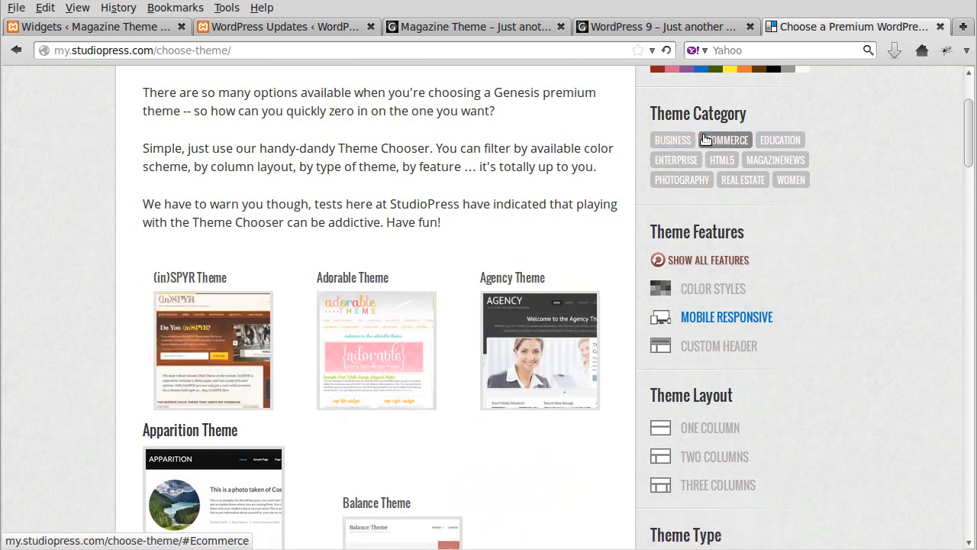
pyautogui.scroll(-3)
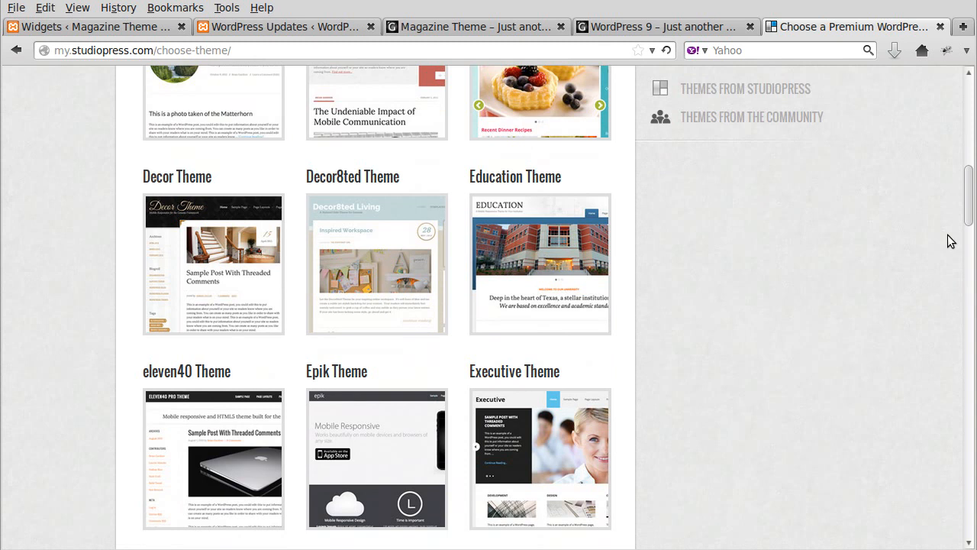
pyautogui.scroll(3)
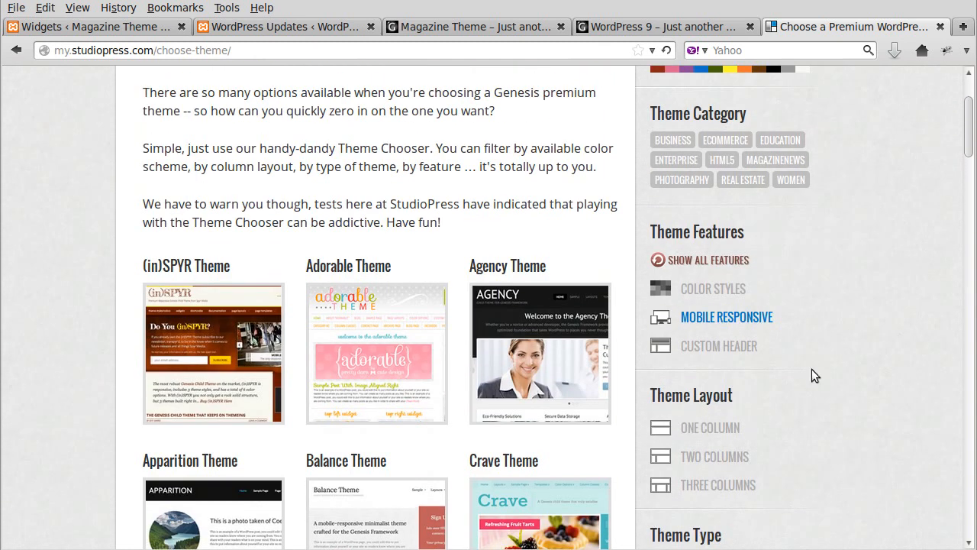
pyautogui.moveTo(479, 394)
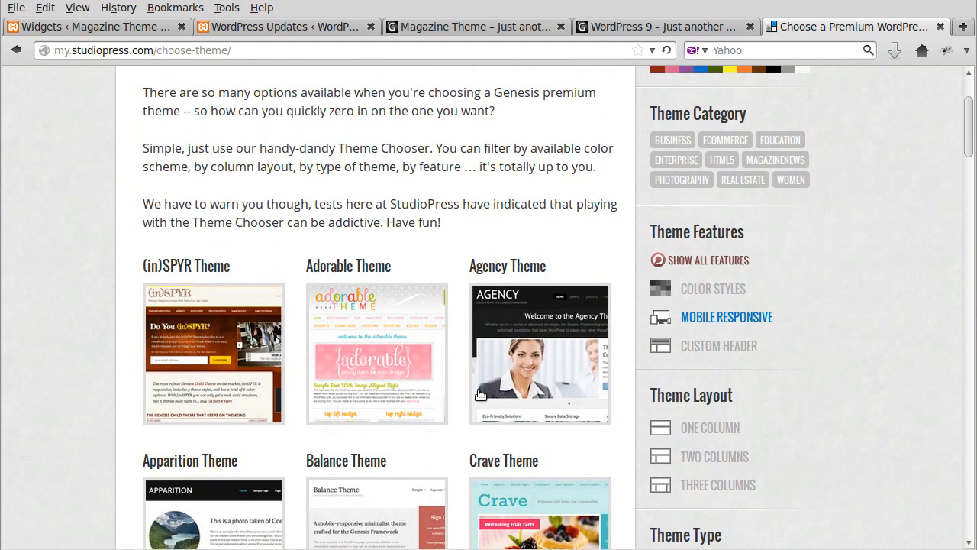
pyautogui.moveTo(450, 391)
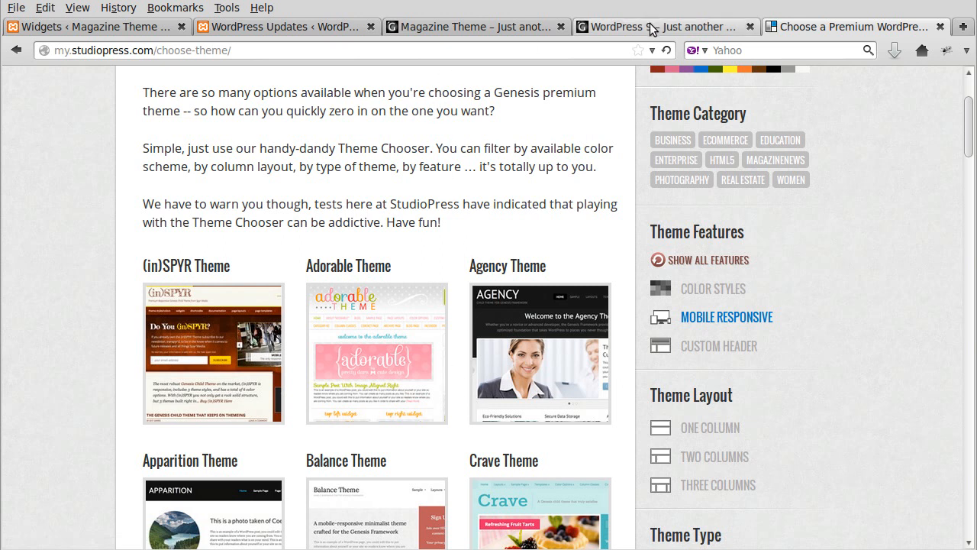
# Switch to the local WordPress 9 site and scroll its homepage, checking the single-column layout at narrow width
pyautogui.click(653, 28)
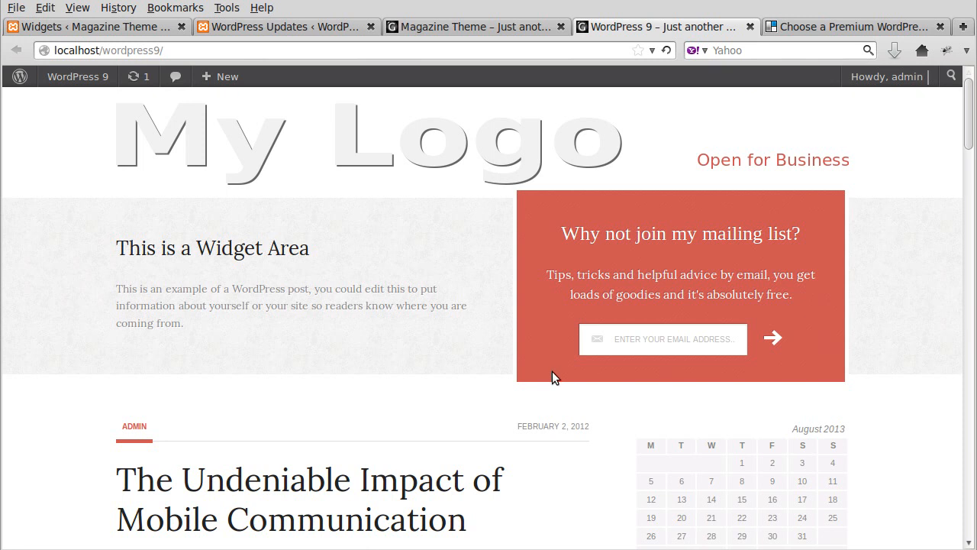
pyautogui.moveTo(564, 368)
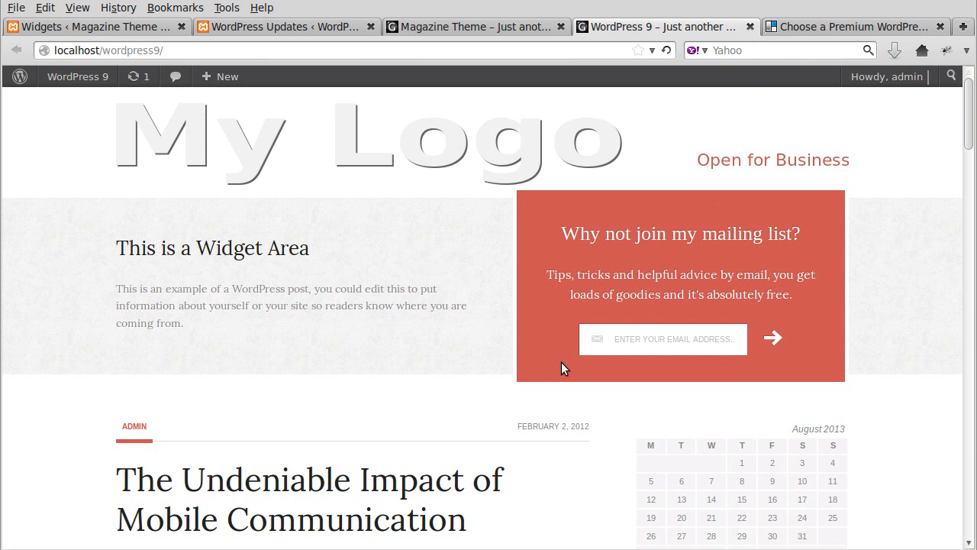
pyautogui.moveTo(607, 382)
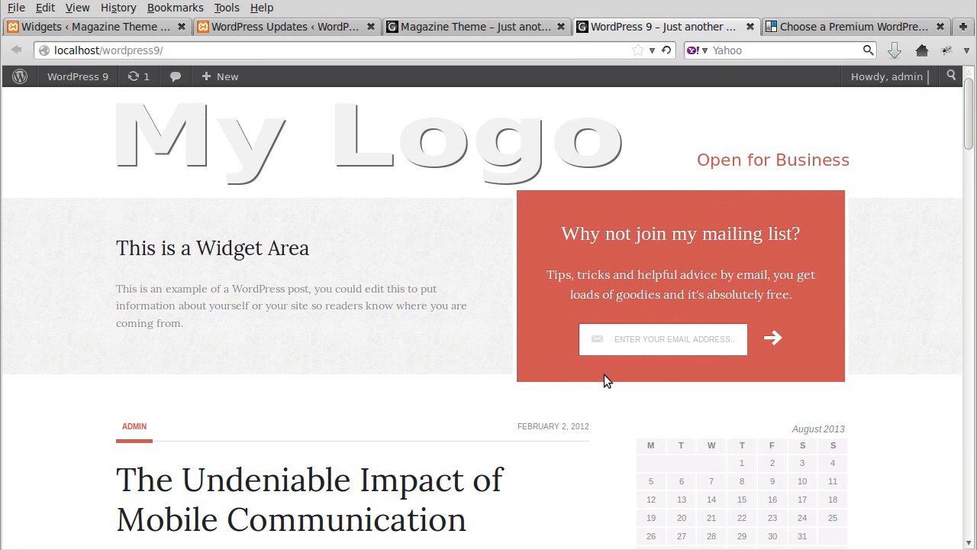
pyautogui.scroll(-3)
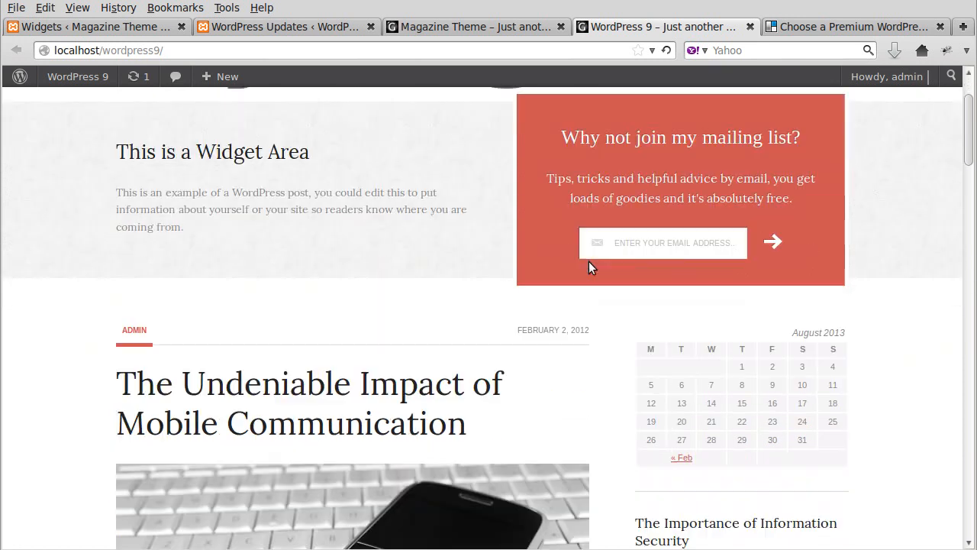
pyautogui.scroll(-3)
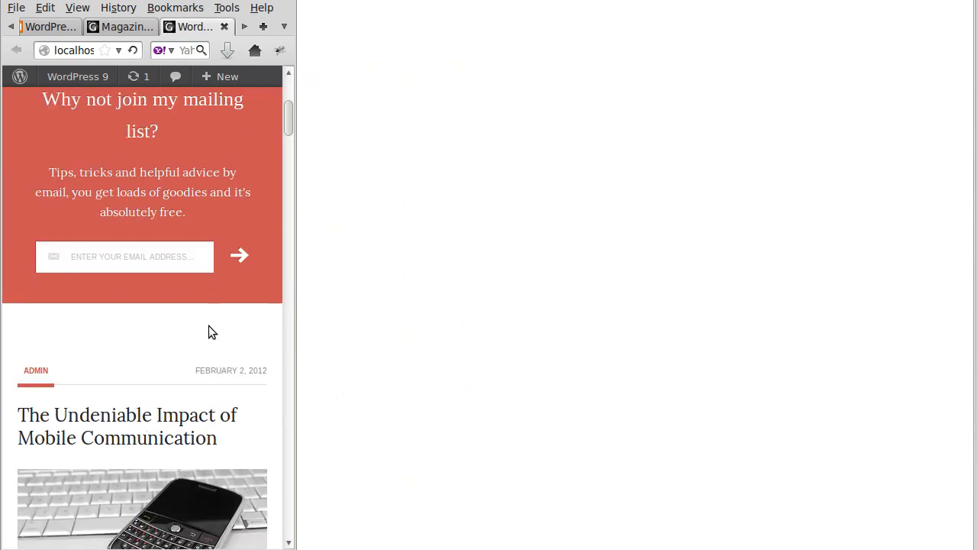
pyautogui.scroll(-3)
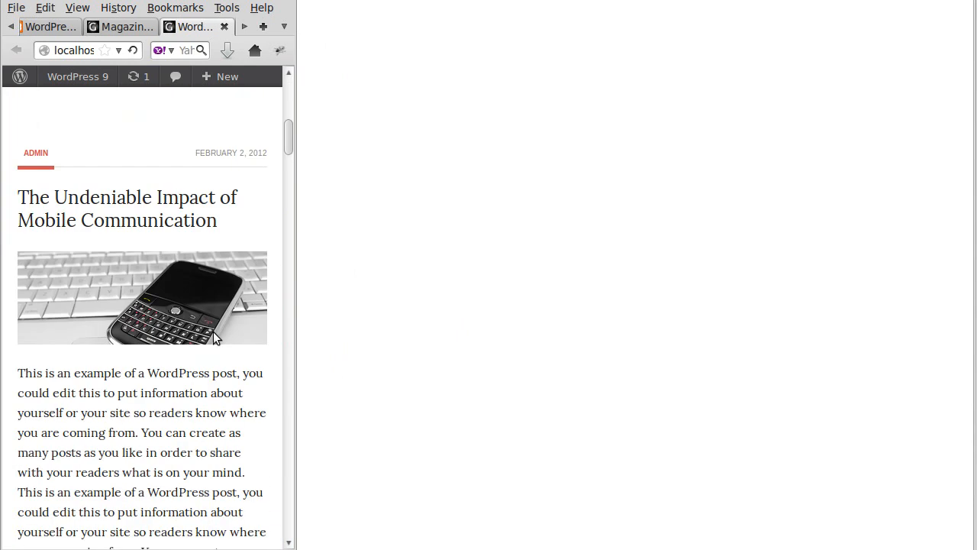
pyautogui.moveTo(253, 320)
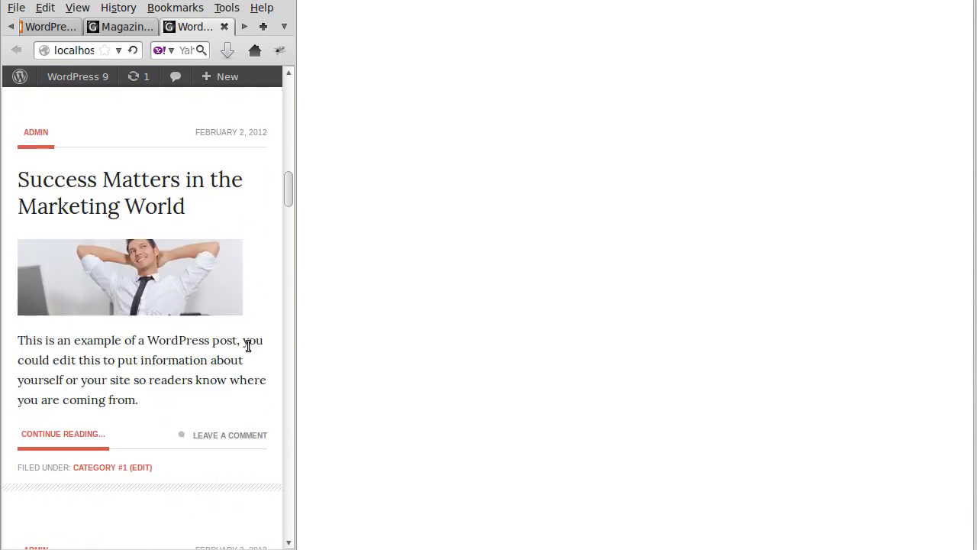
pyautogui.scroll(-3)
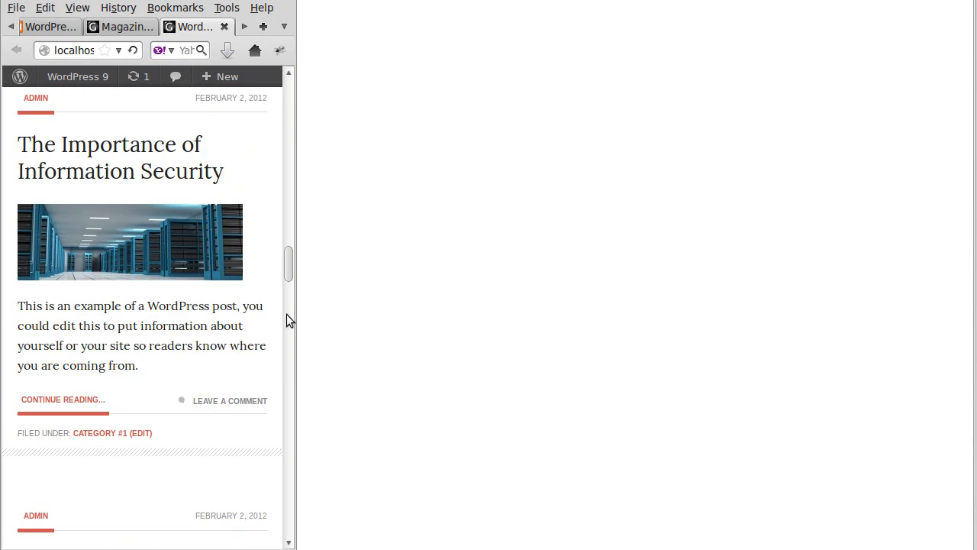
pyautogui.moveTo(296, 183)
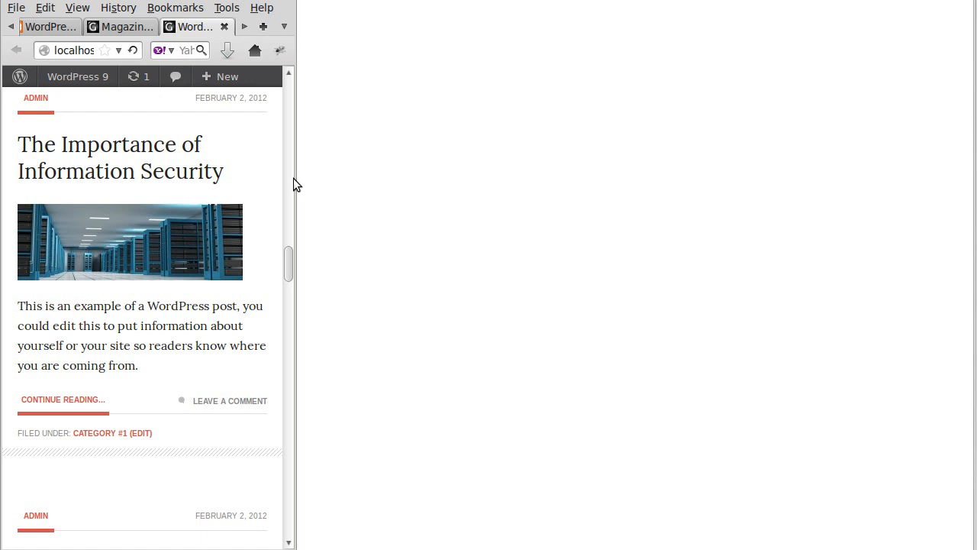
pyautogui.moveTo(293, 180)
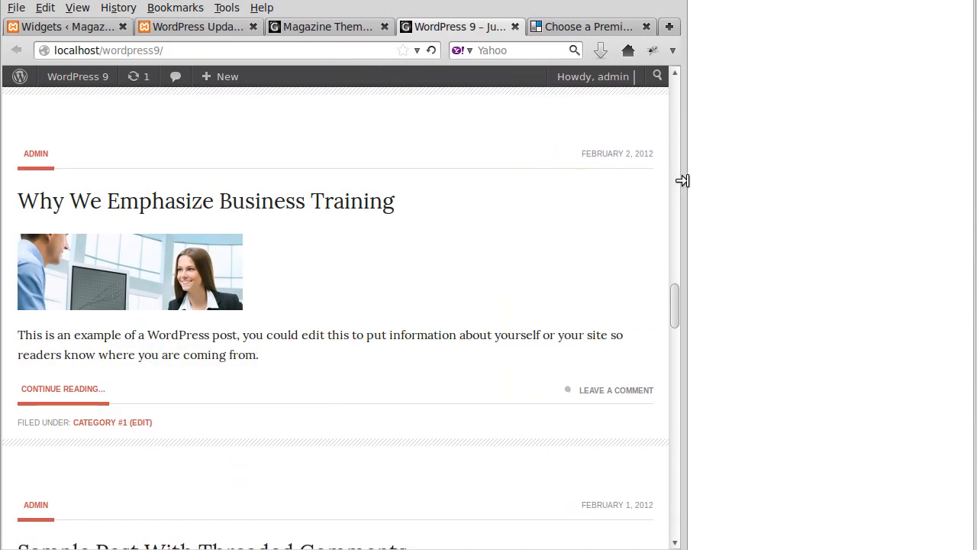
pyautogui.scroll(-3)
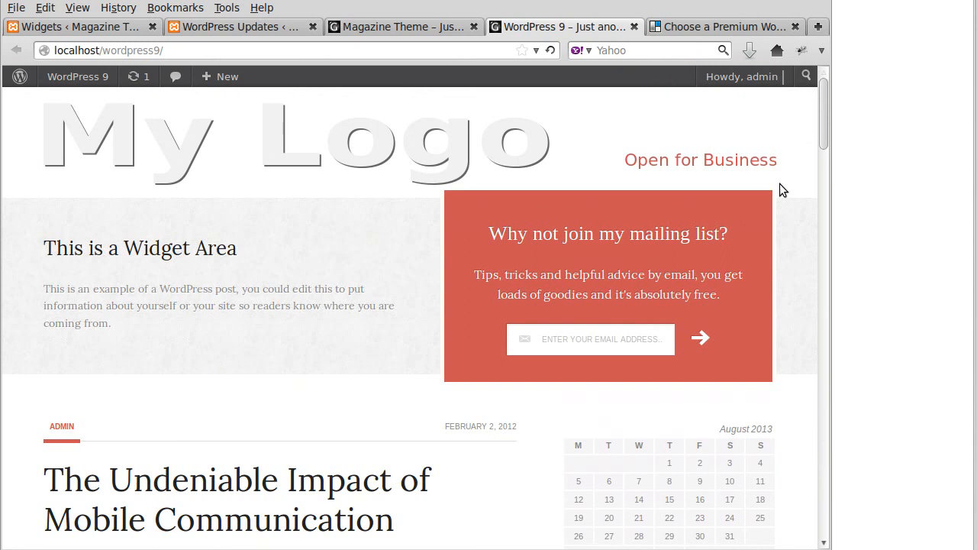
pyautogui.moveTo(828, 200)
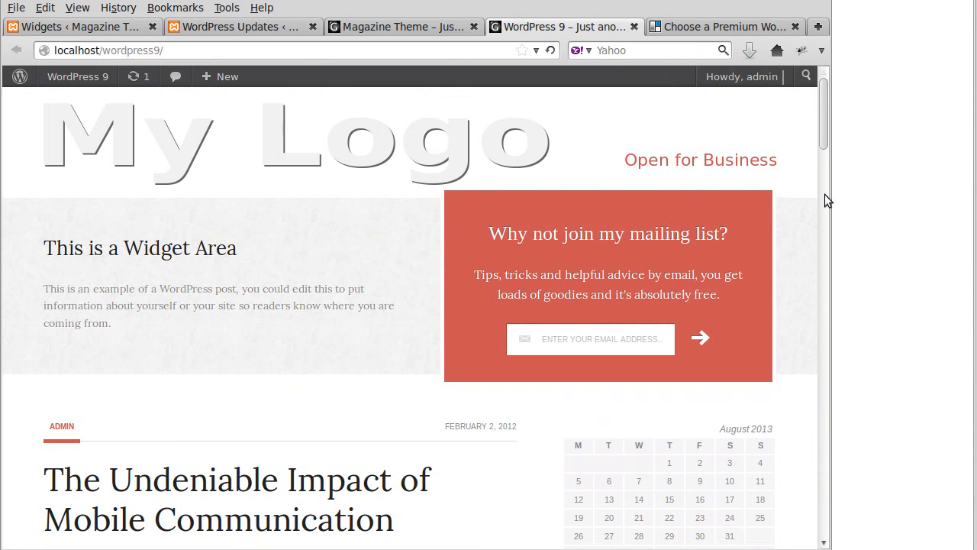
pyautogui.moveTo(824, 196)
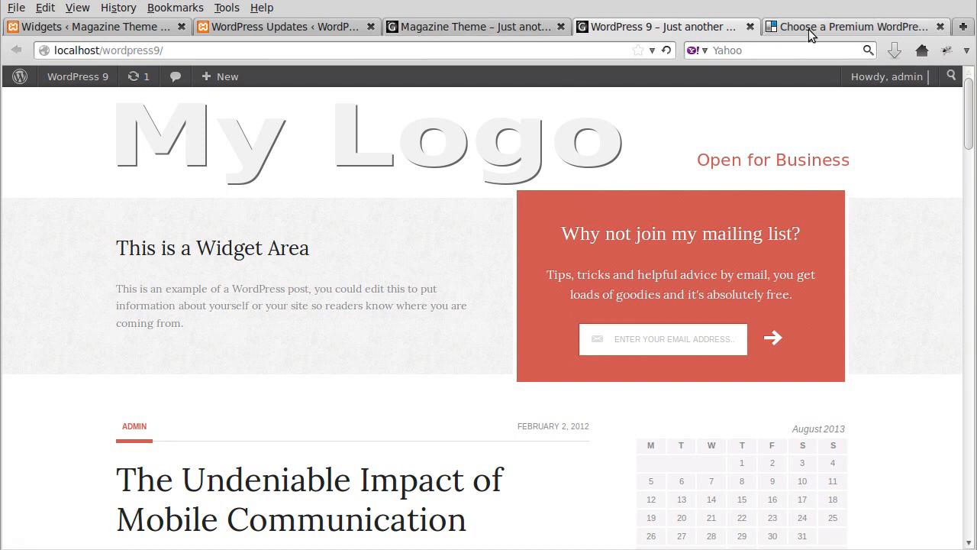
# Apply the Custom Header feature filter in the chooser, glance at the WordPress 9 site, and return to the filtered list
pyautogui.click(849, 26)
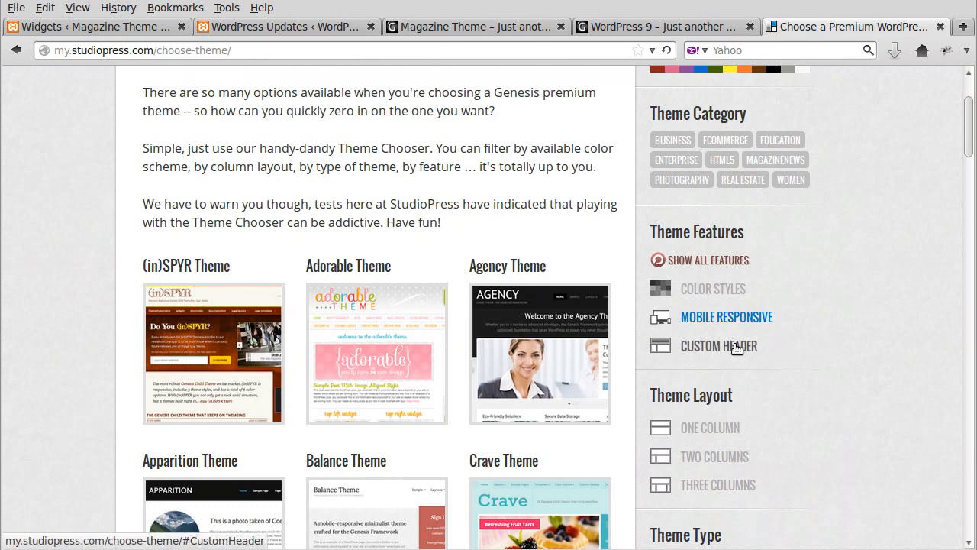
pyautogui.moveTo(738, 348)
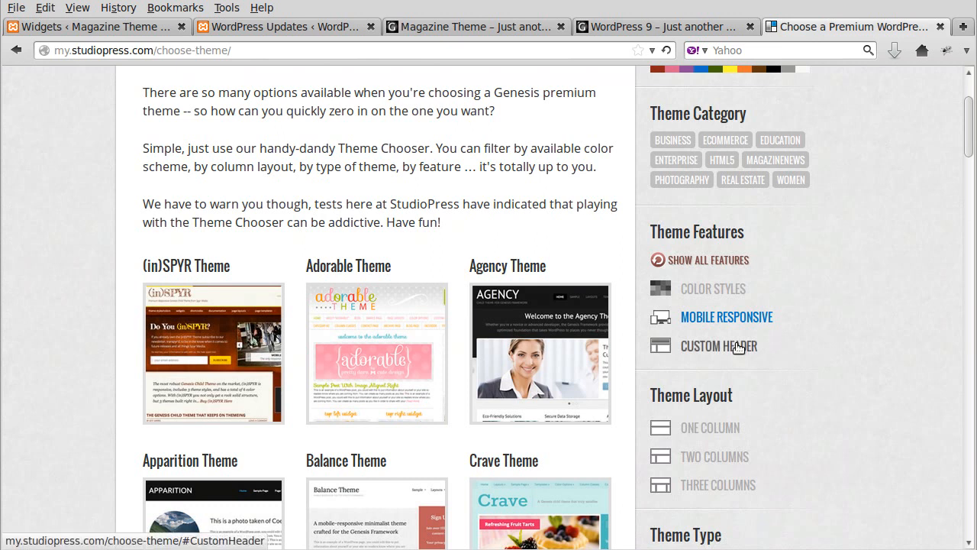
pyautogui.click(717, 345)
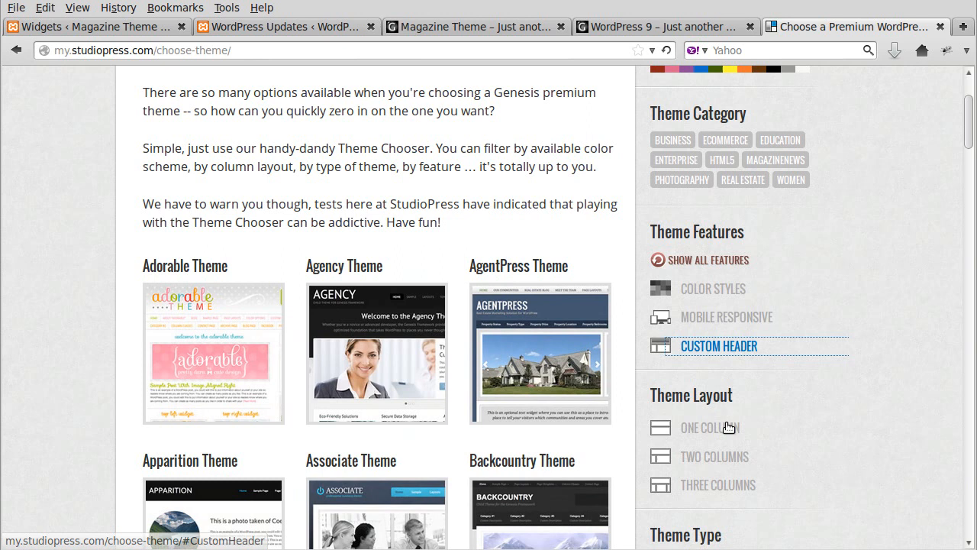
pyautogui.scroll(-3)
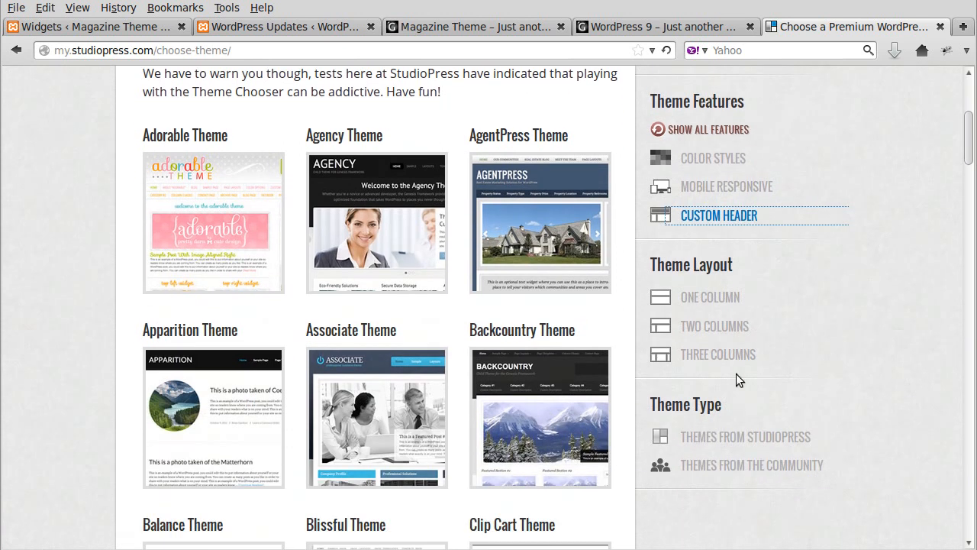
pyautogui.moveTo(492, 373)
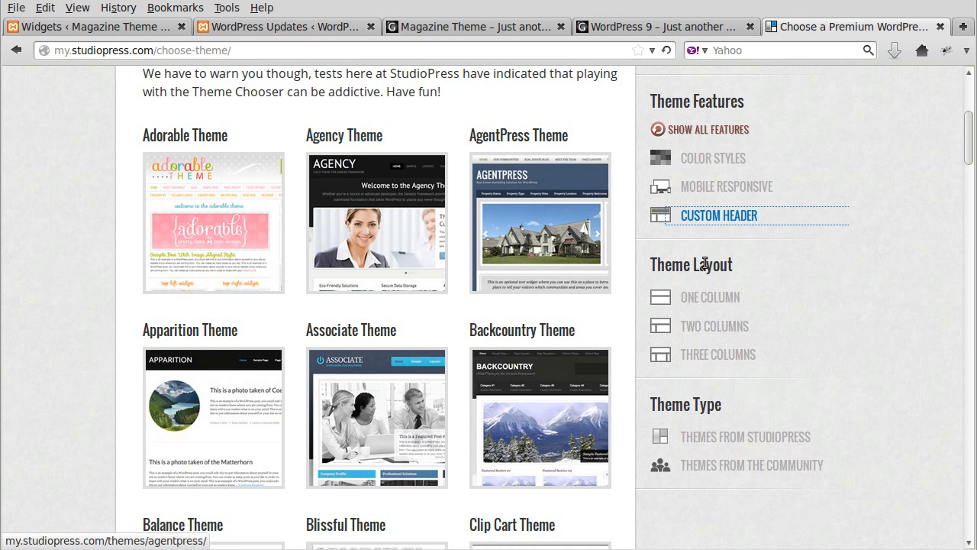
pyautogui.click(717, 215)
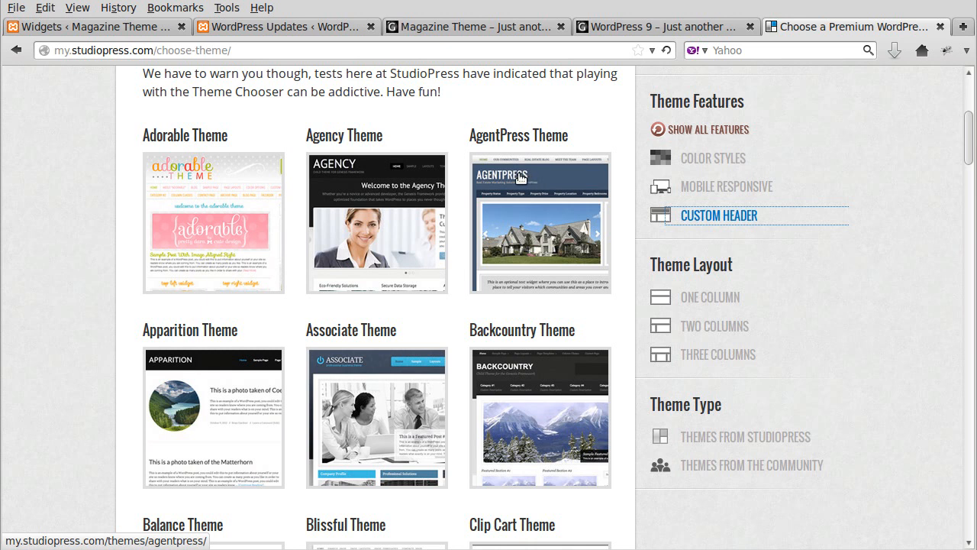
pyautogui.moveTo(521, 177)
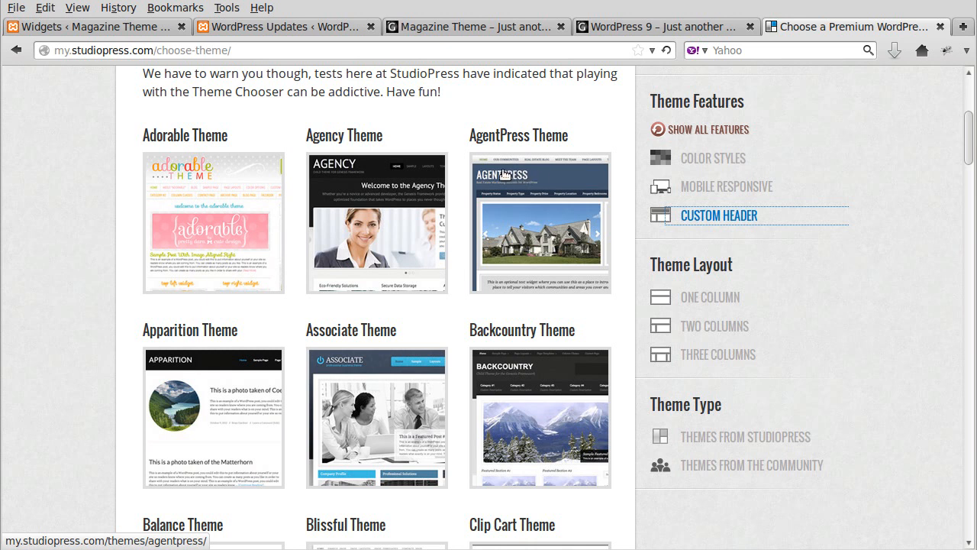
pyautogui.moveTo(406, 386)
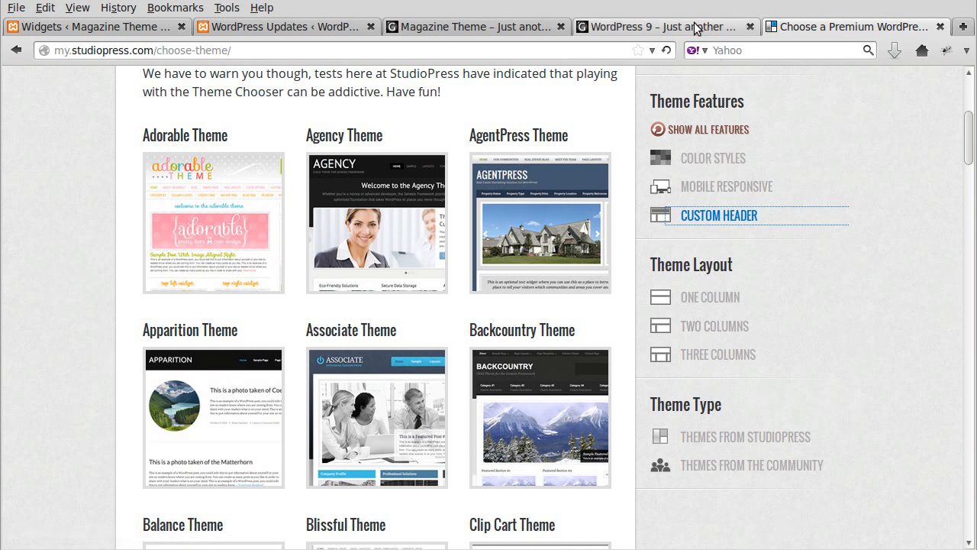
pyautogui.click(656, 27)
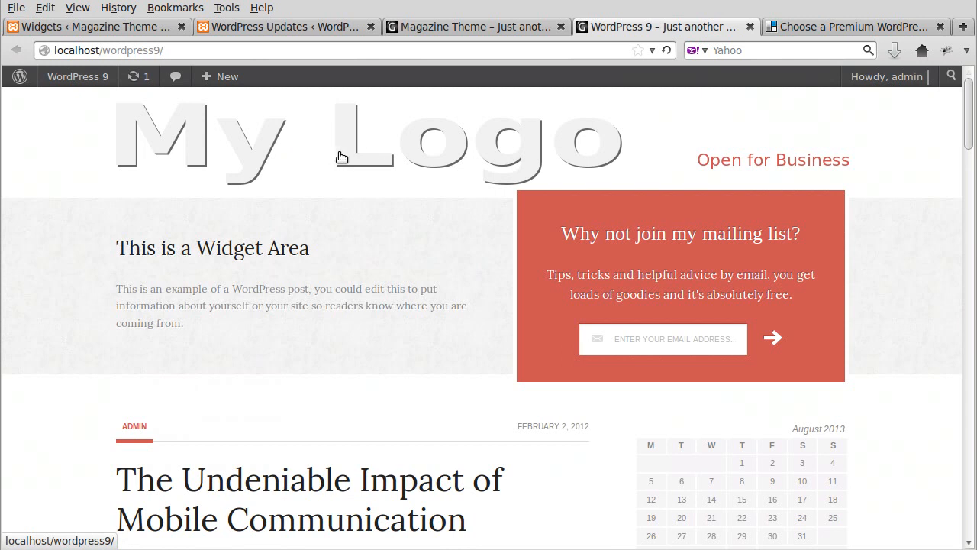
pyautogui.moveTo(354, 155)
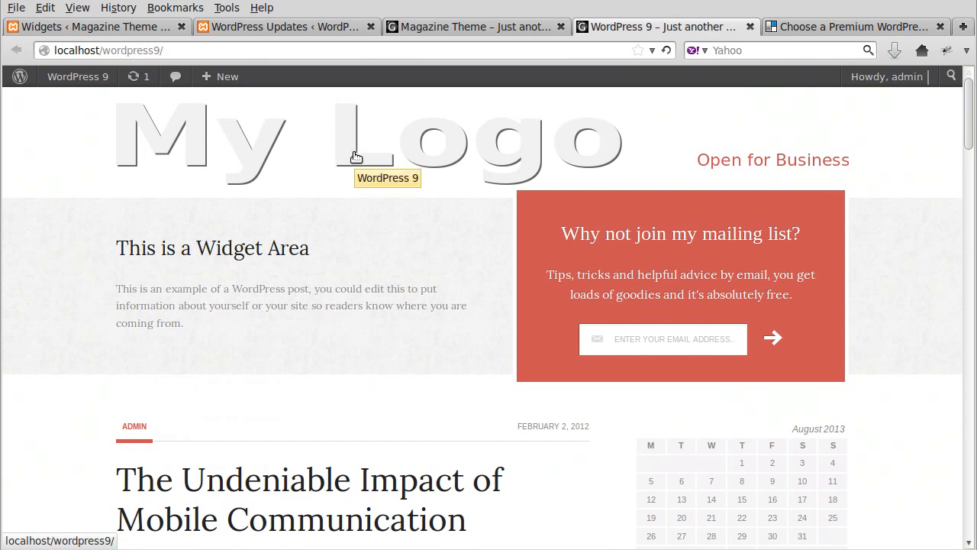
pyautogui.moveTo(788, 69)
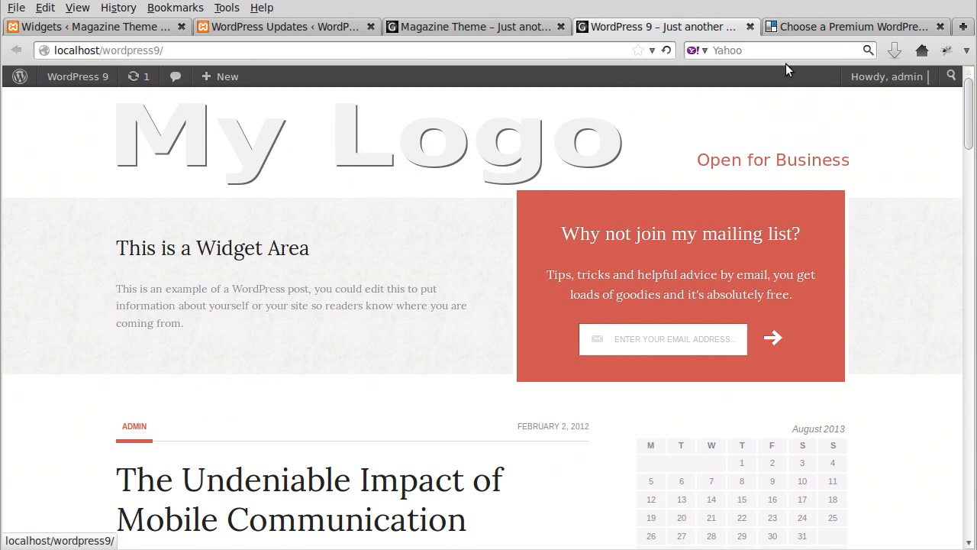
pyautogui.click(849, 26)
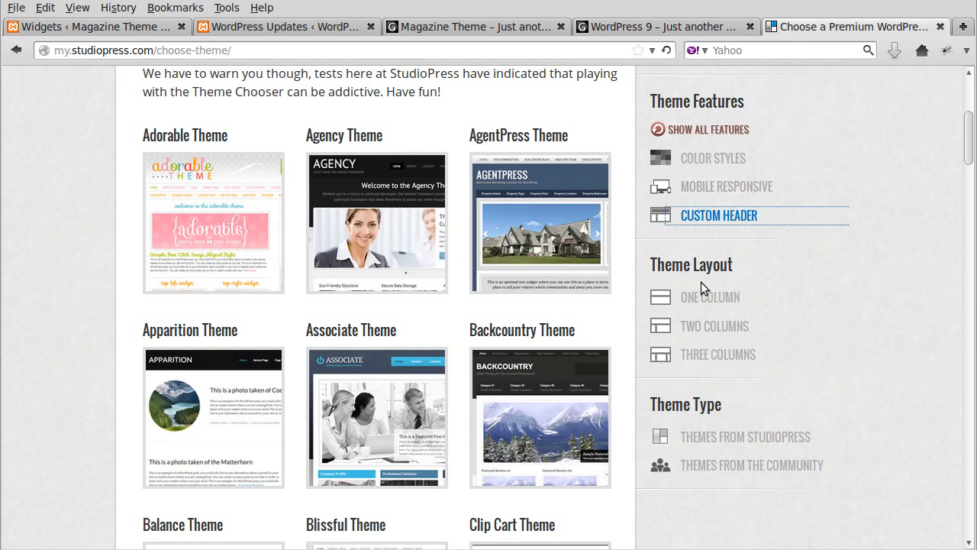
# Open the Balance Theme details page and launch its live Theme Demo in a new tab
pyautogui.scroll(-3)
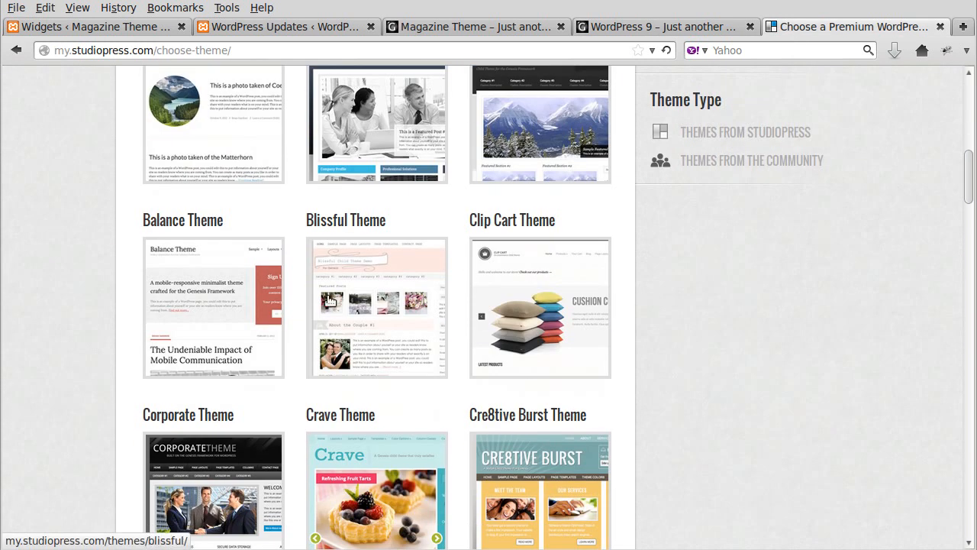
pyautogui.click(213, 306)
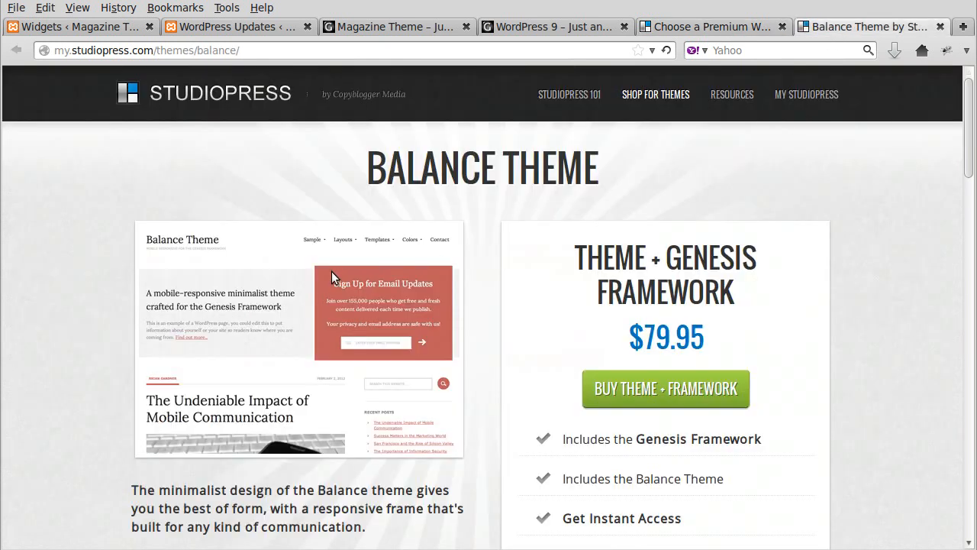
pyautogui.scroll(-3)
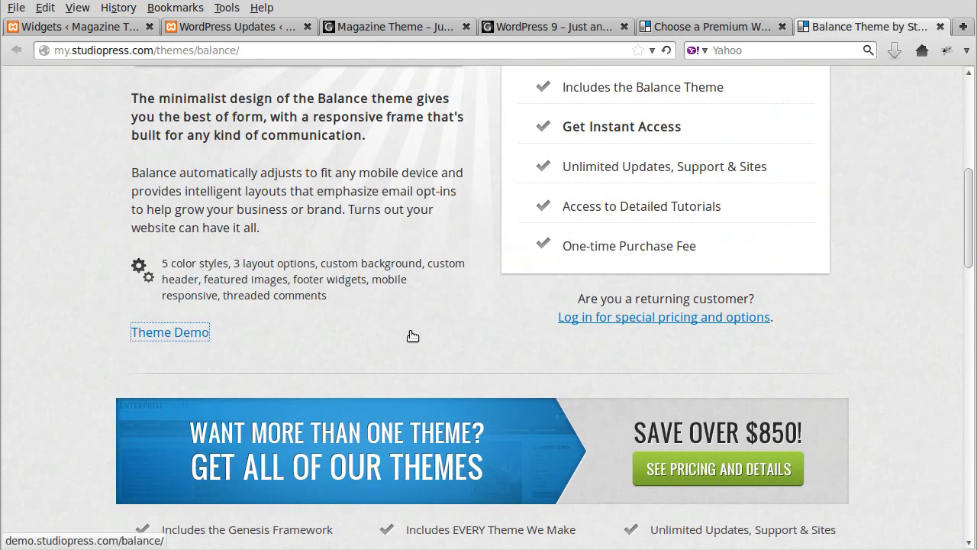
pyautogui.click(169, 333)
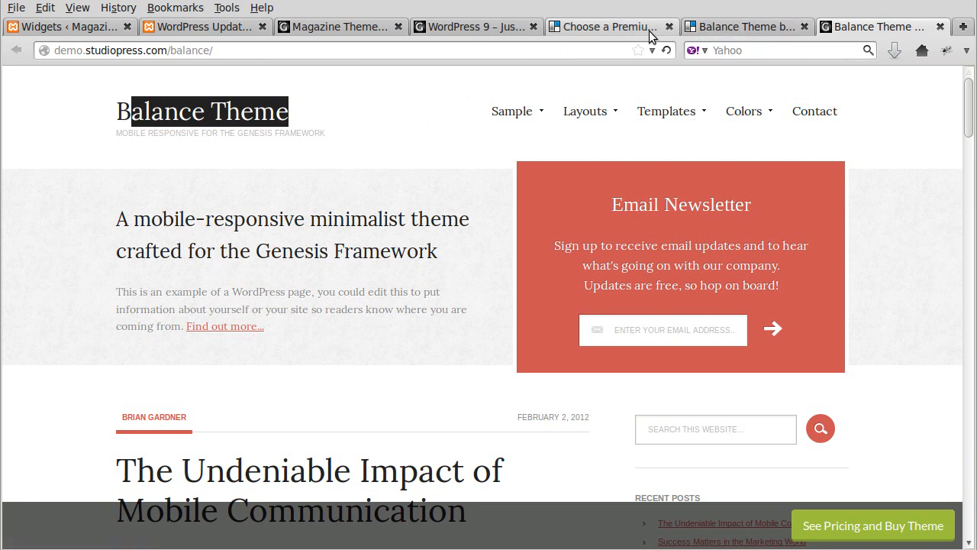
# Flip between the chooser and Balance demo tabs, then bring up the local WordPress 9 site
pyautogui.click(604, 26)
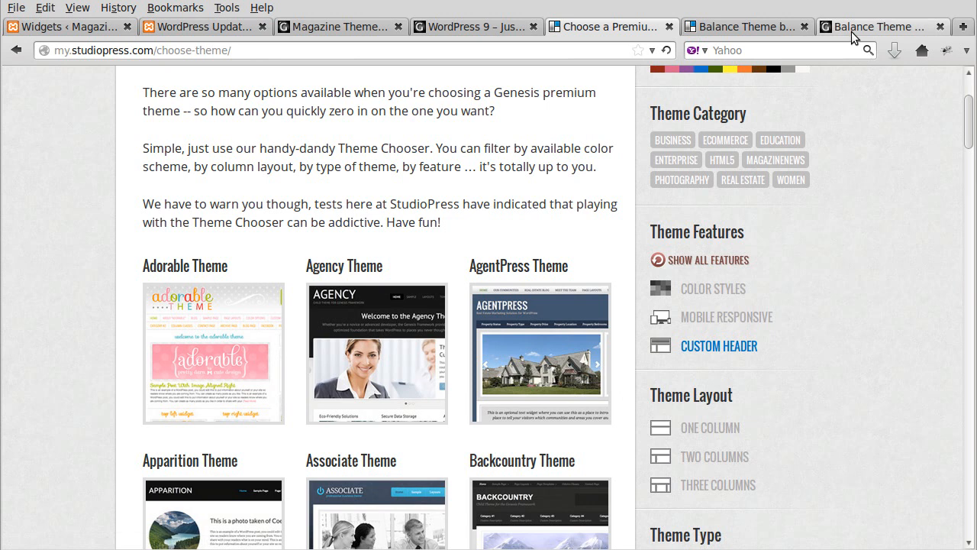
pyautogui.click(883, 26)
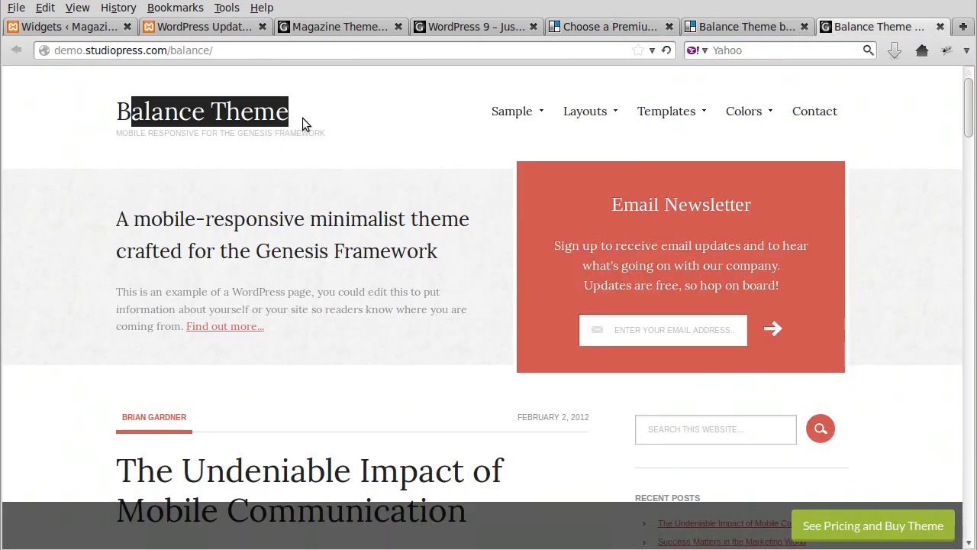
pyautogui.click(473, 27)
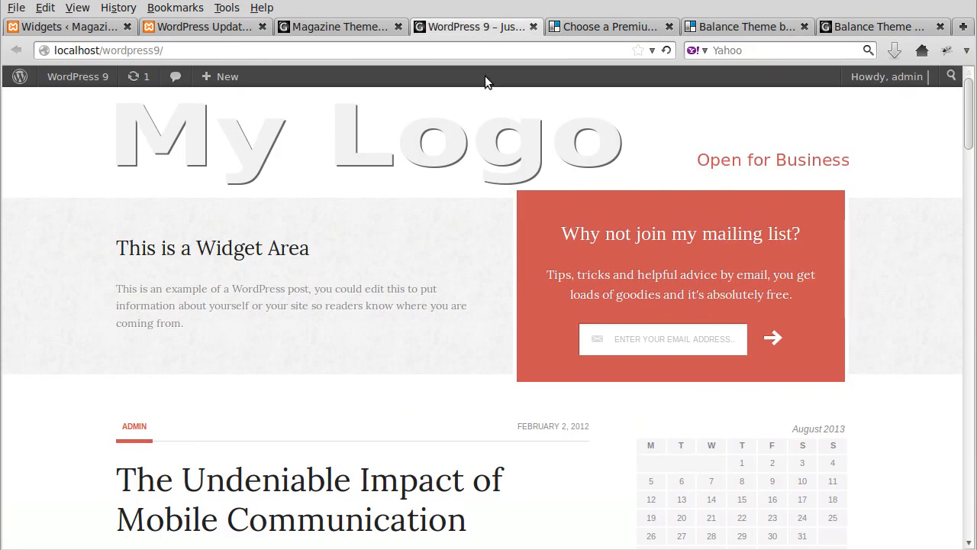
pyautogui.moveTo(470, 141)
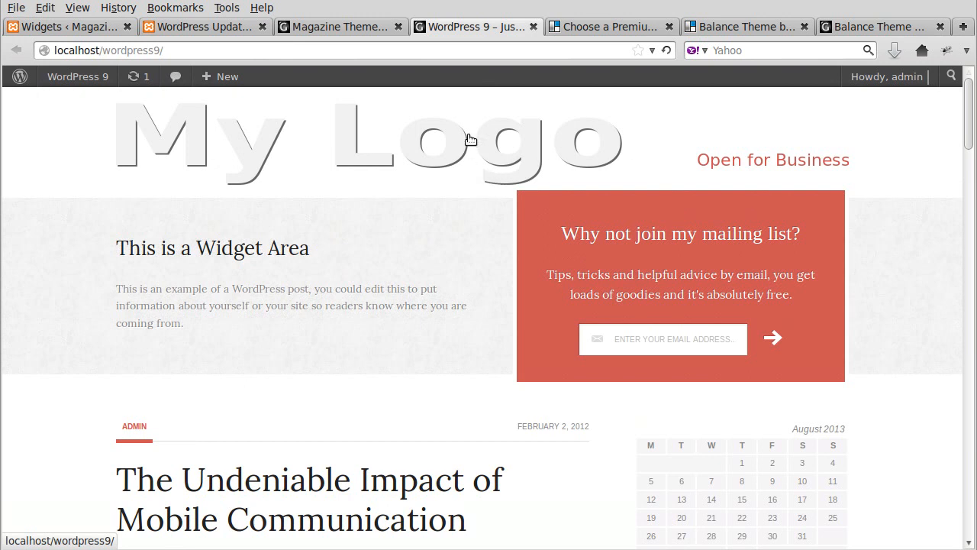
pyautogui.moveTo(843, 50)
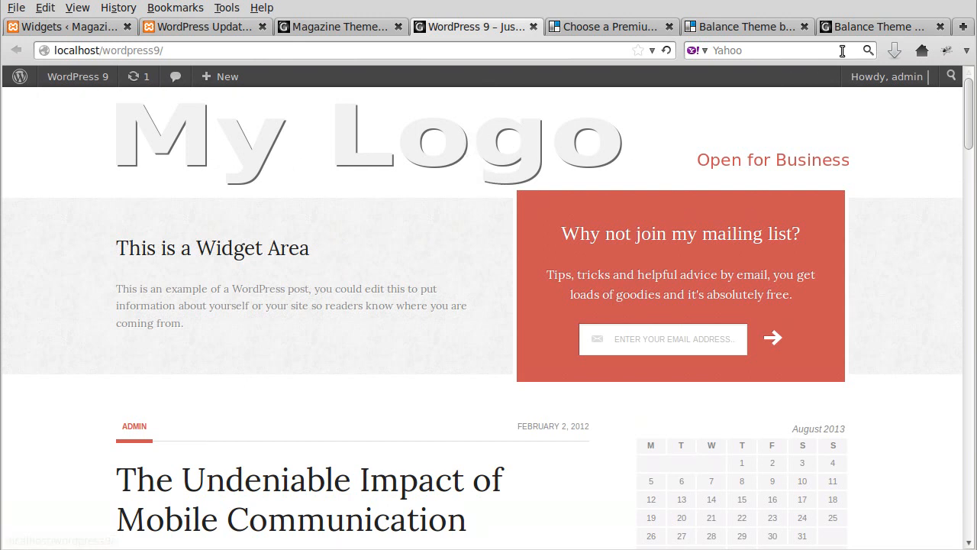
pyautogui.moveTo(882, 26)
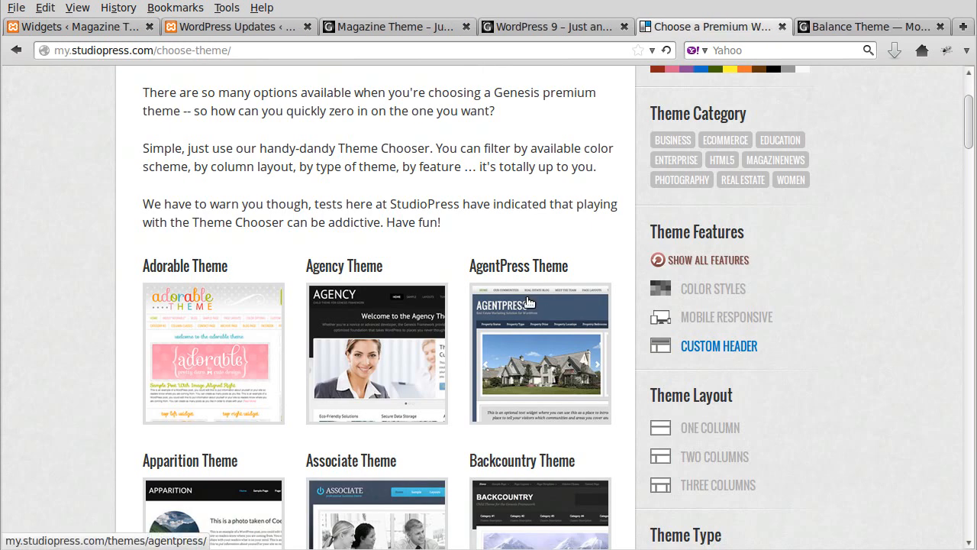
pyautogui.moveTo(232, 314)
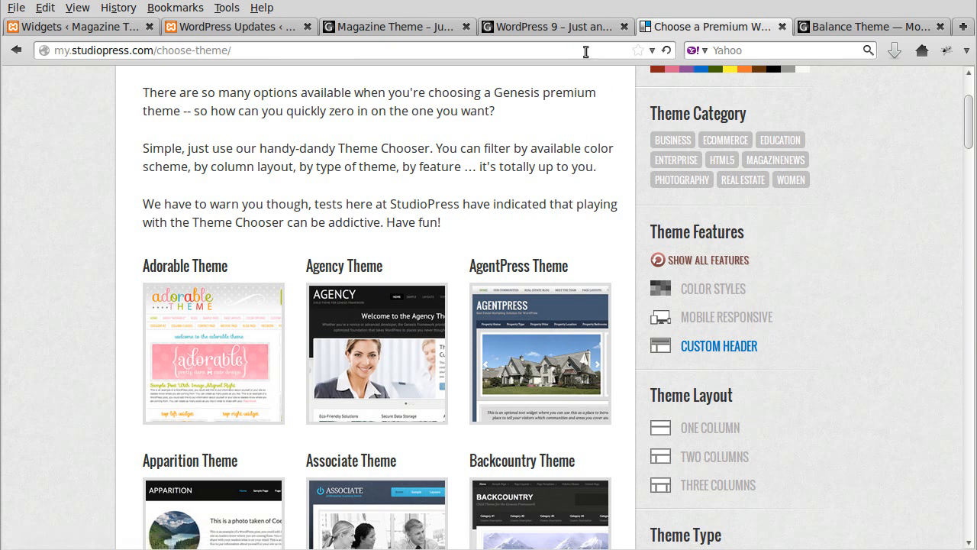
# Narrow the custom-header gallery with the Three Columns layout and Themes from StudioPress filters, then scroll the results
pyautogui.scroll(-3)
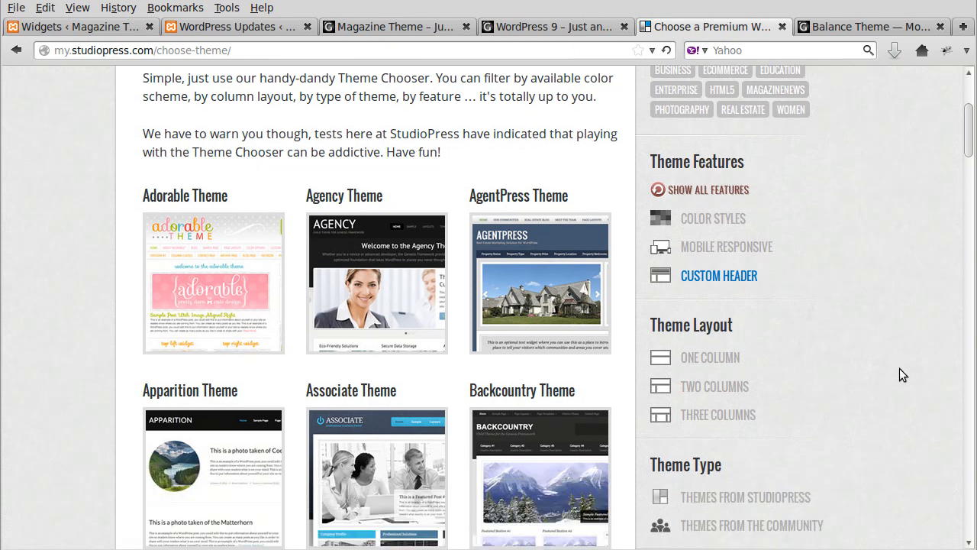
pyautogui.scroll(-3)
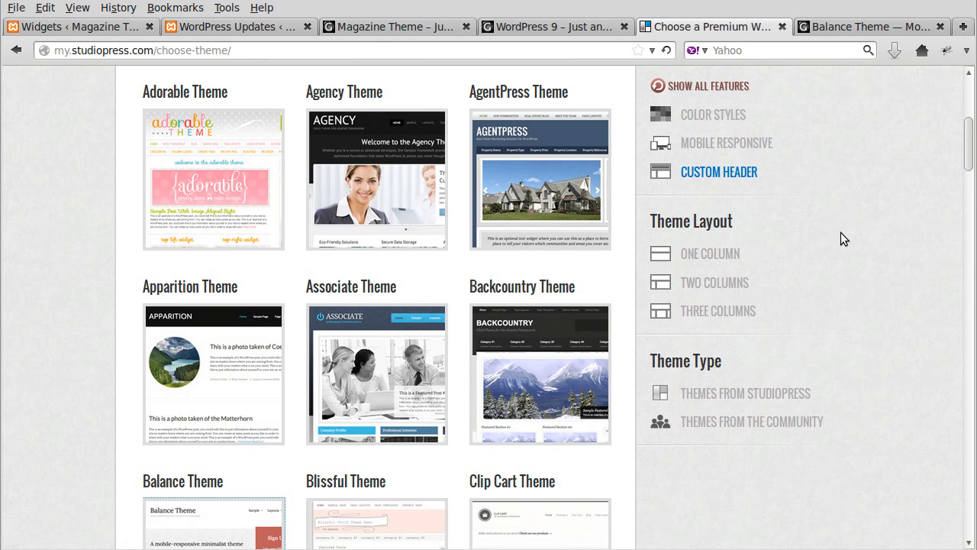
pyautogui.moveTo(690, 274)
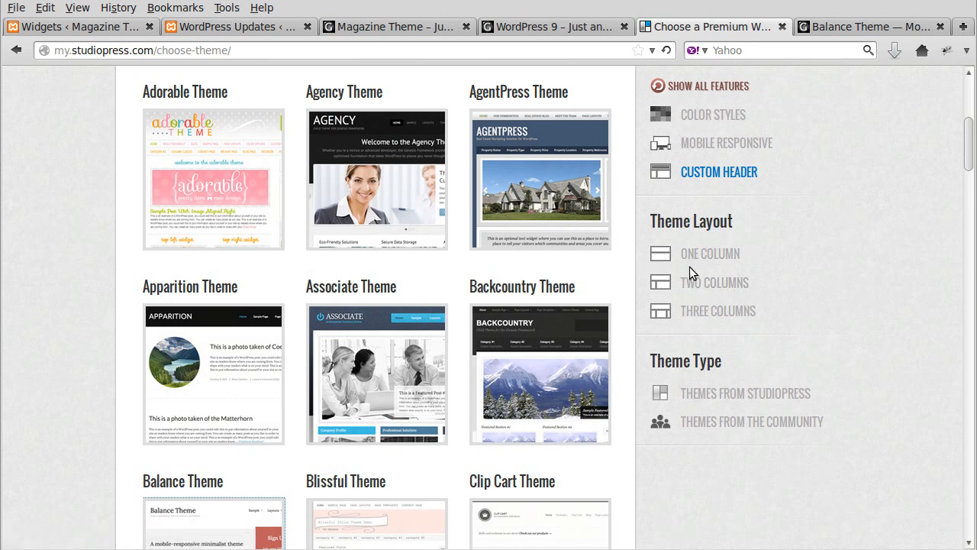
pyautogui.moveTo(531, 333)
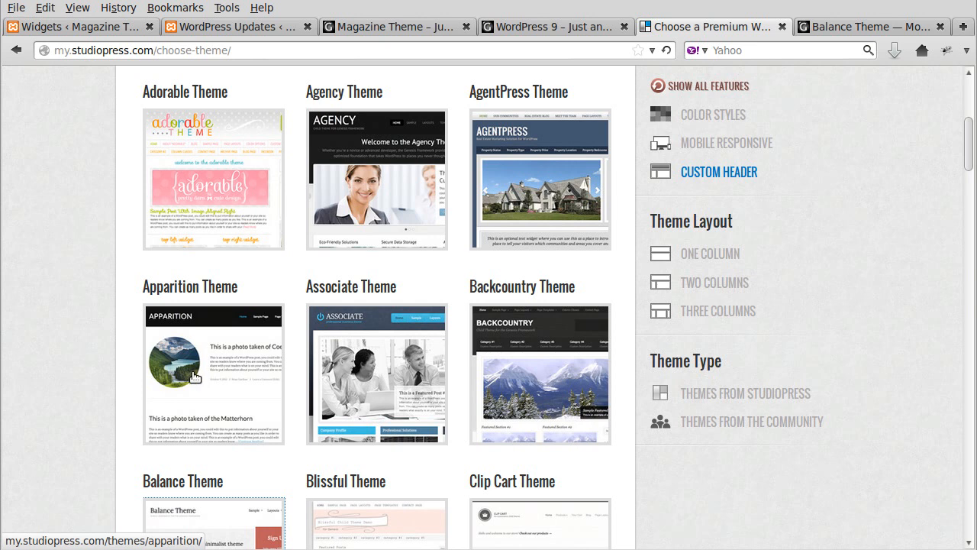
pyautogui.click(714, 281)
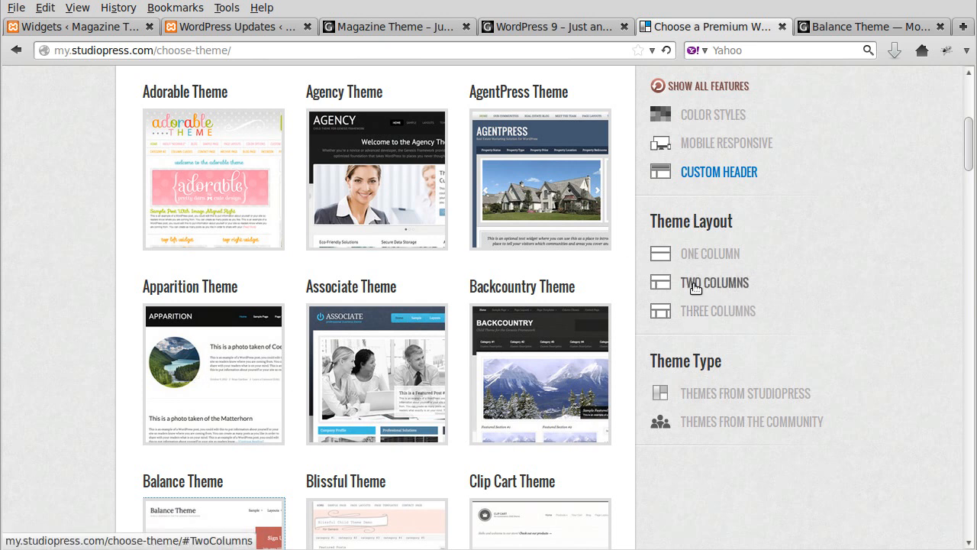
pyautogui.moveTo(662, 290)
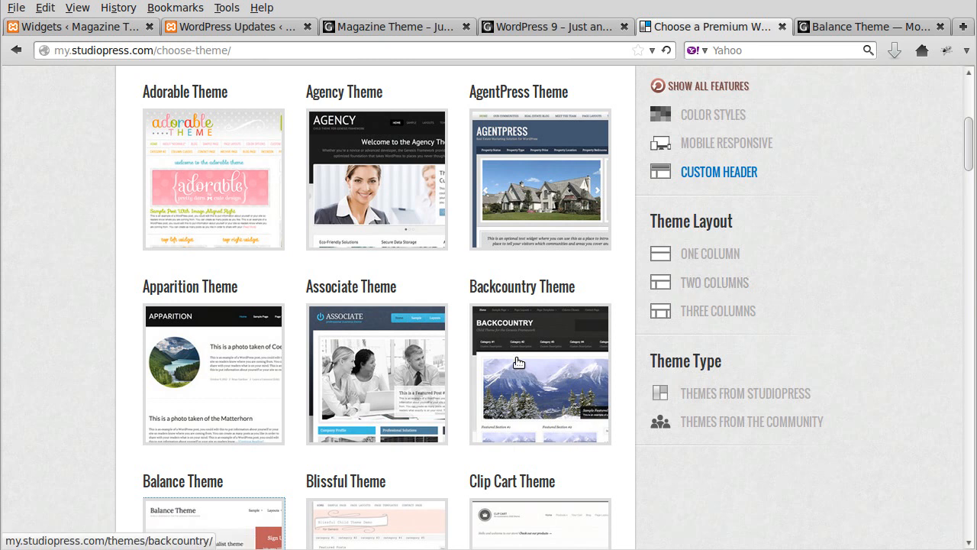
pyautogui.click(717, 312)
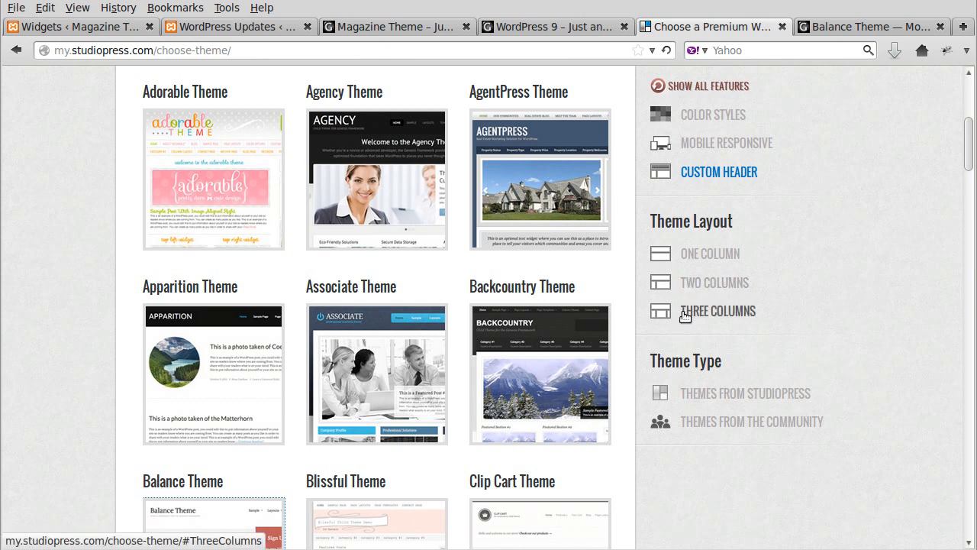
pyautogui.moveTo(581, 406)
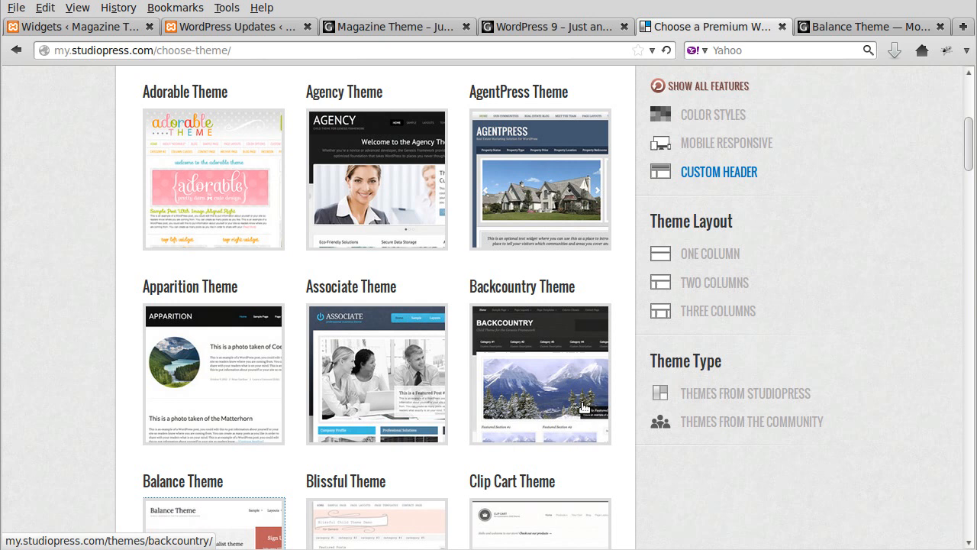
pyautogui.moveTo(663, 324)
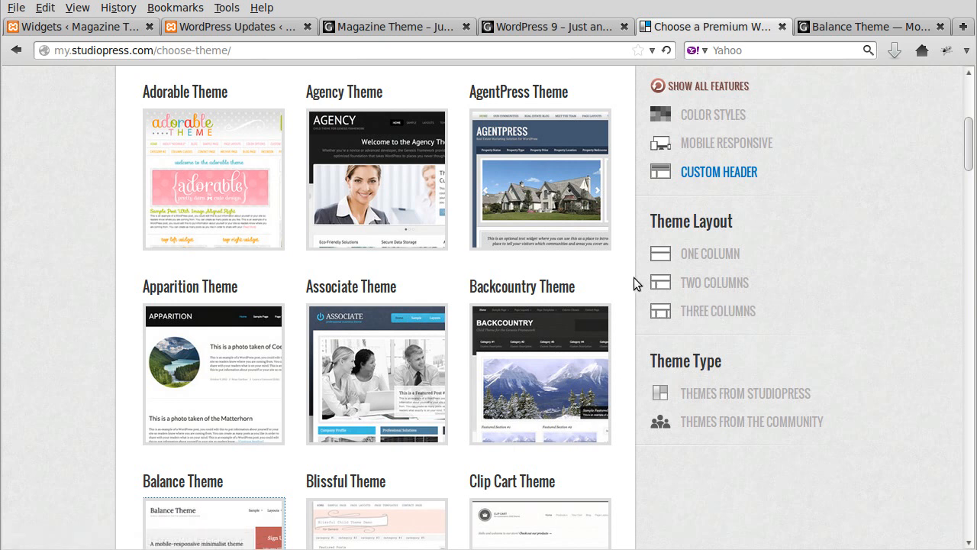
pyautogui.moveTo(666, 324)
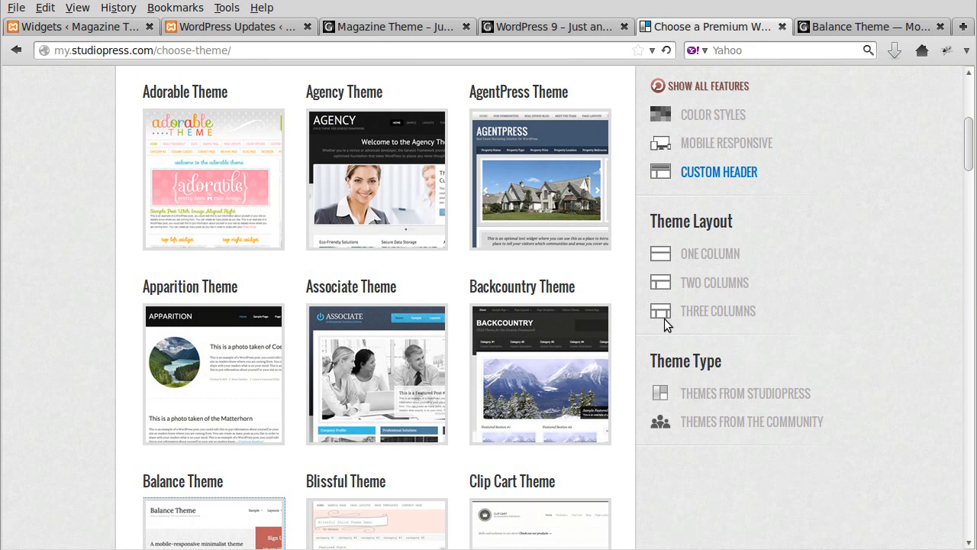
pyautogui.moveTo(717, 311)
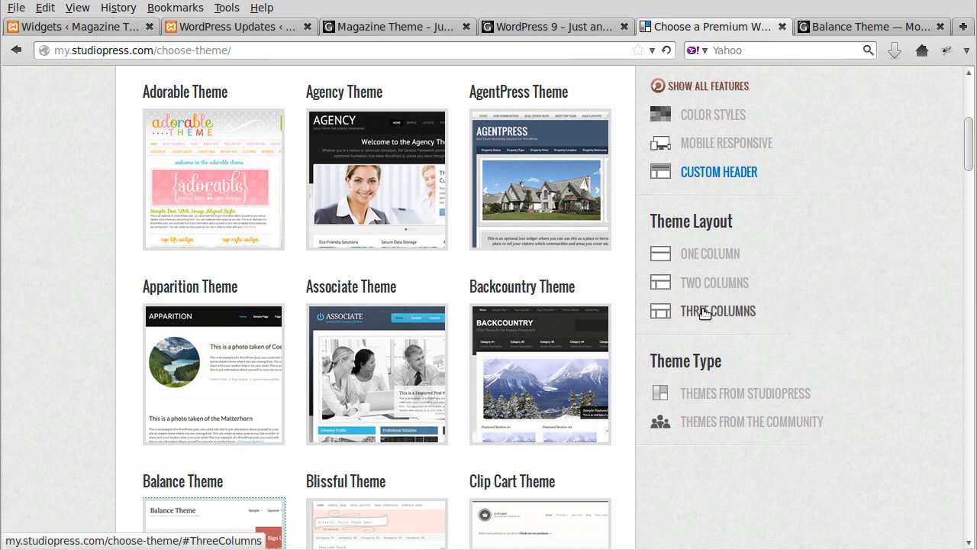
pyautogui.click(714, 306)
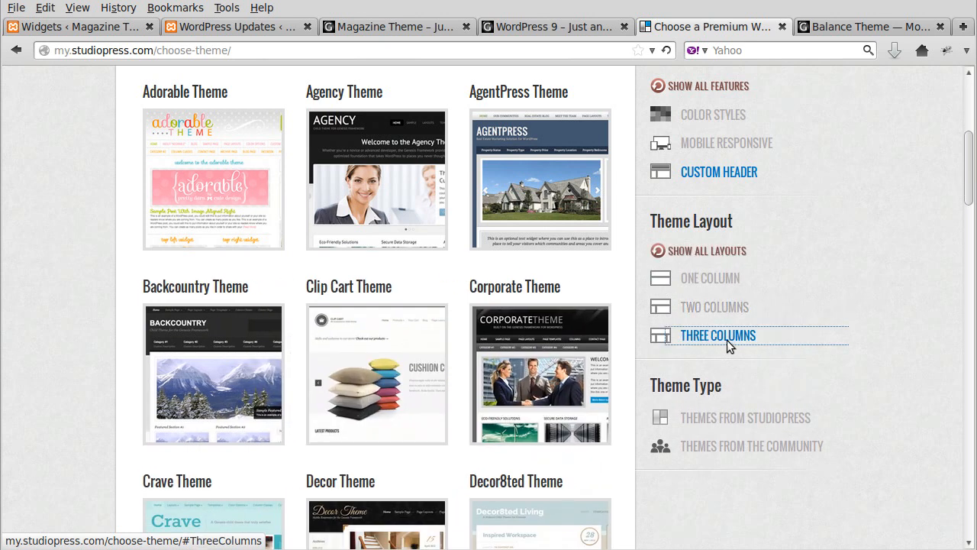
pyautogui.scroll(-3)
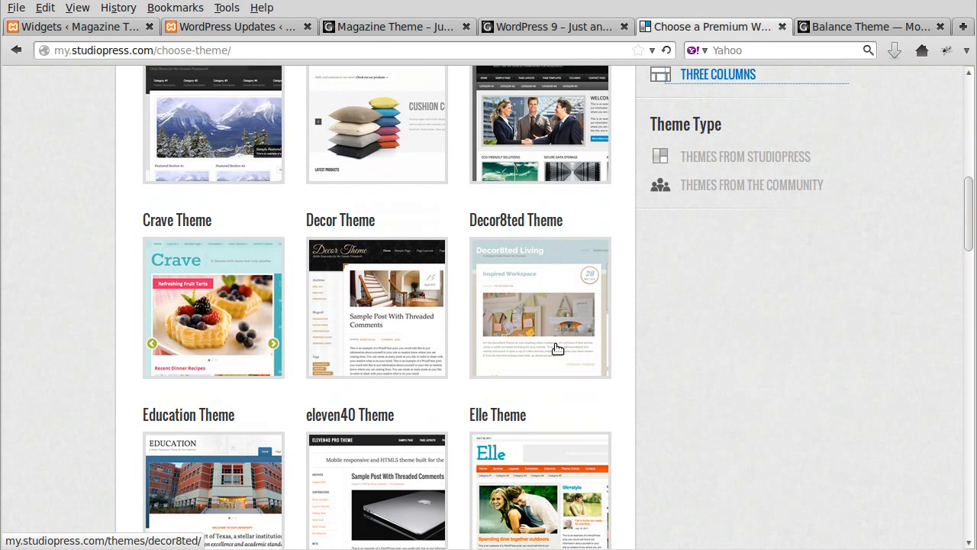
pyautogui.scroll(-3)
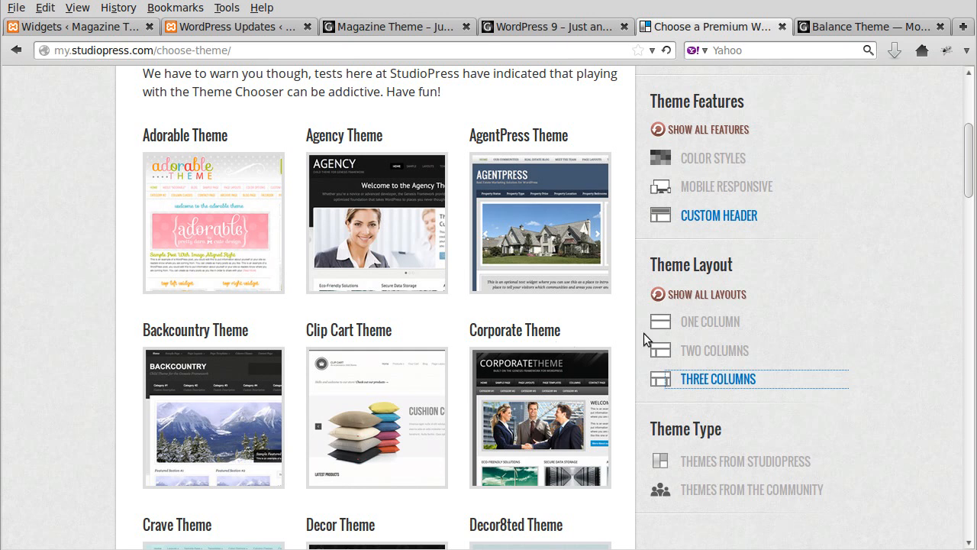
pyautogui.moveTo(933, 389)
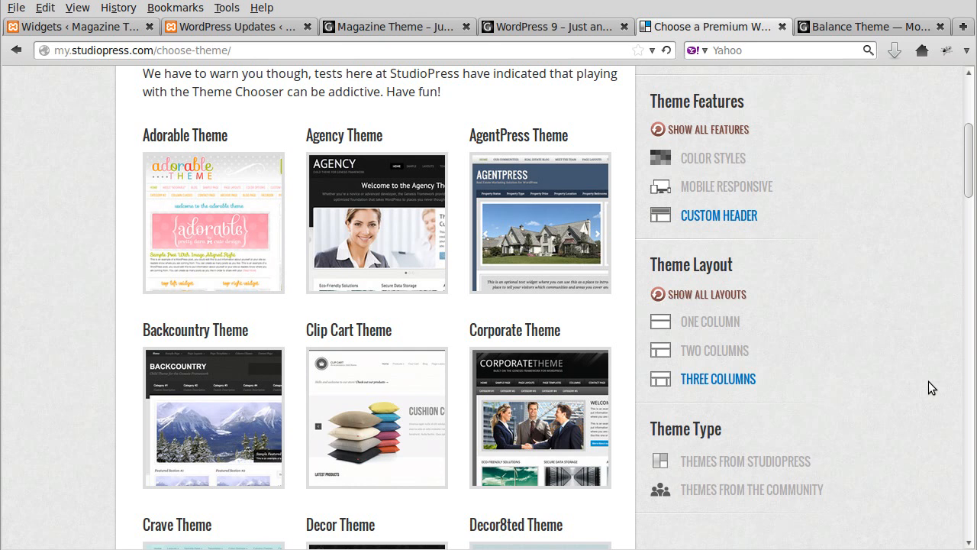
pyautogui.scroll(-3)
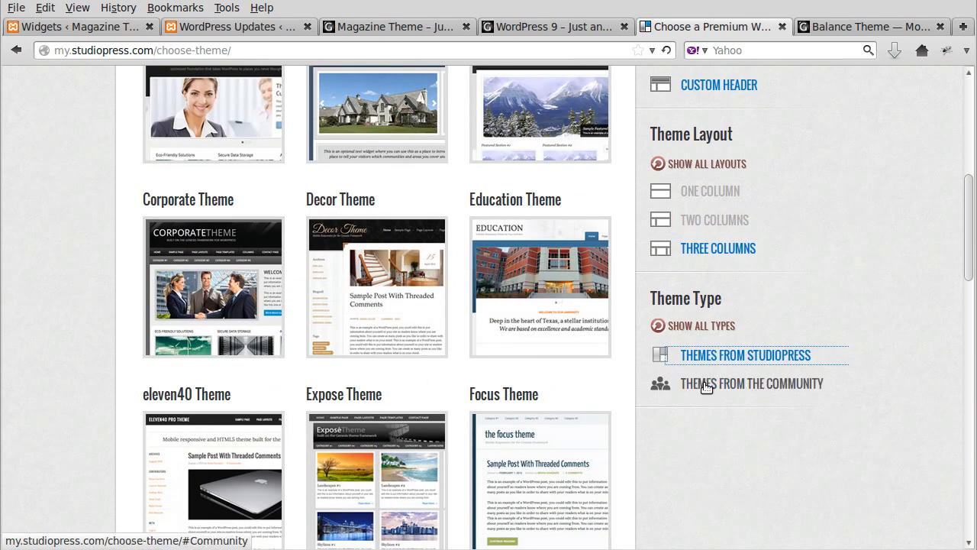
# Switch the type filter from Community to Themes From StudioPress and clear the Three Columns layout restriction
pyautogui.click(751, 382)
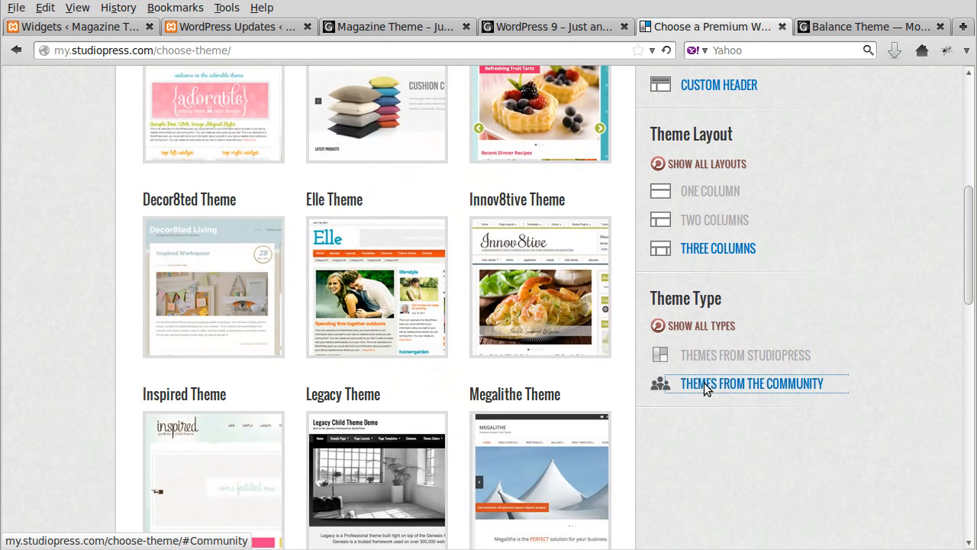
pyautogui.moveTo(740, 470)
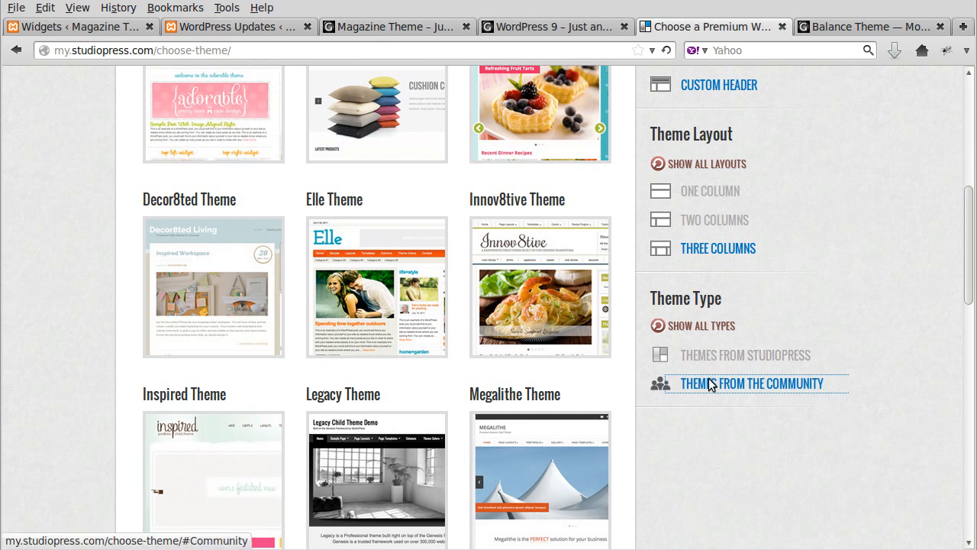
pyautogui.moveTo(745, 354)
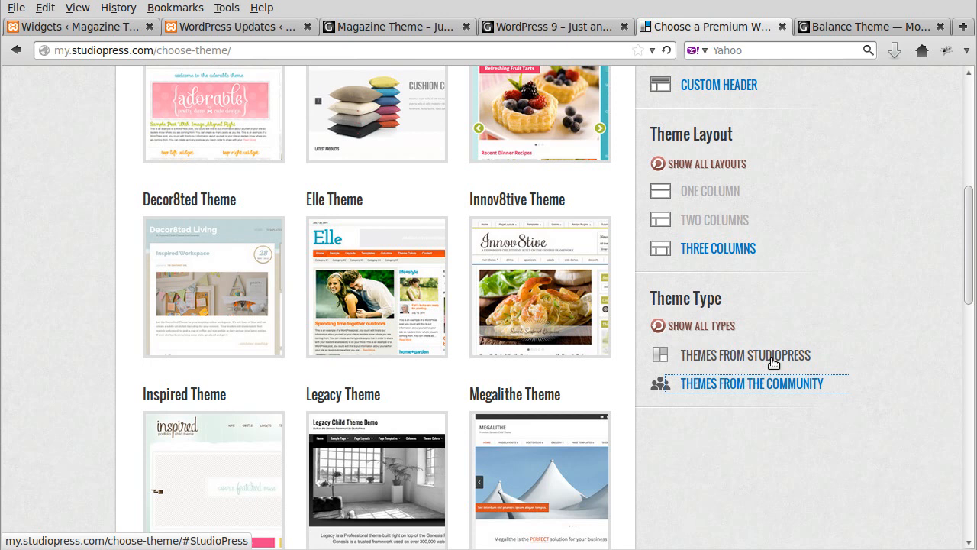
pyautogui.click(745, 354)
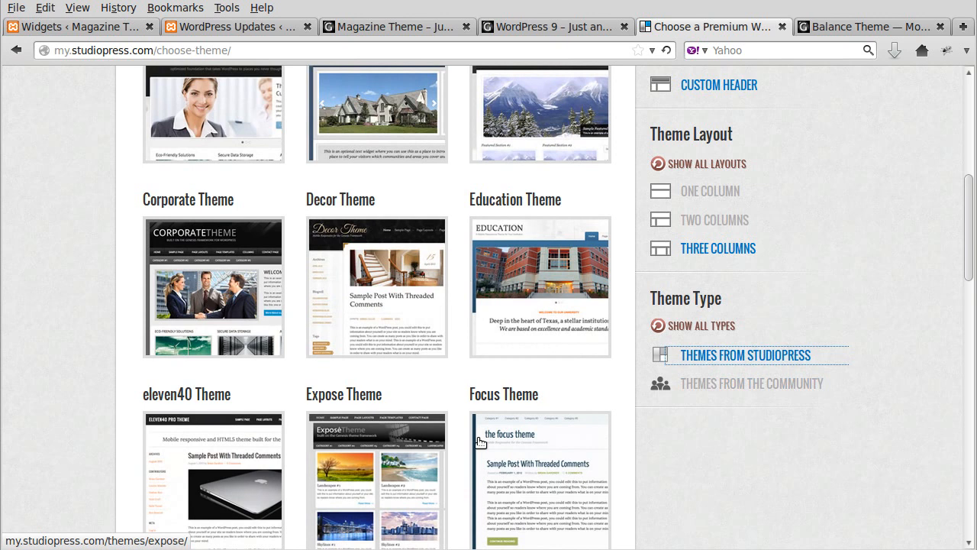
pyautogui.click(701, 325)
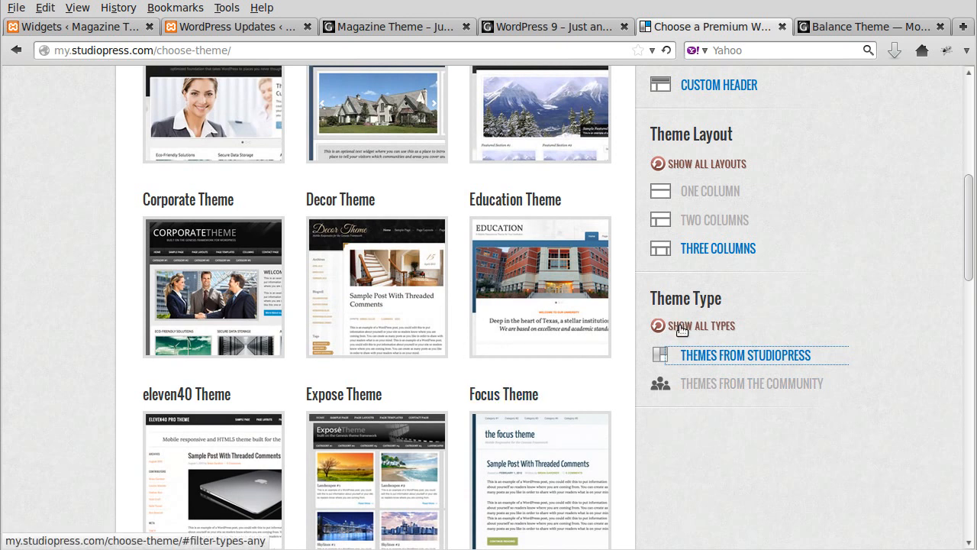
pyautogui.click(706, 163)
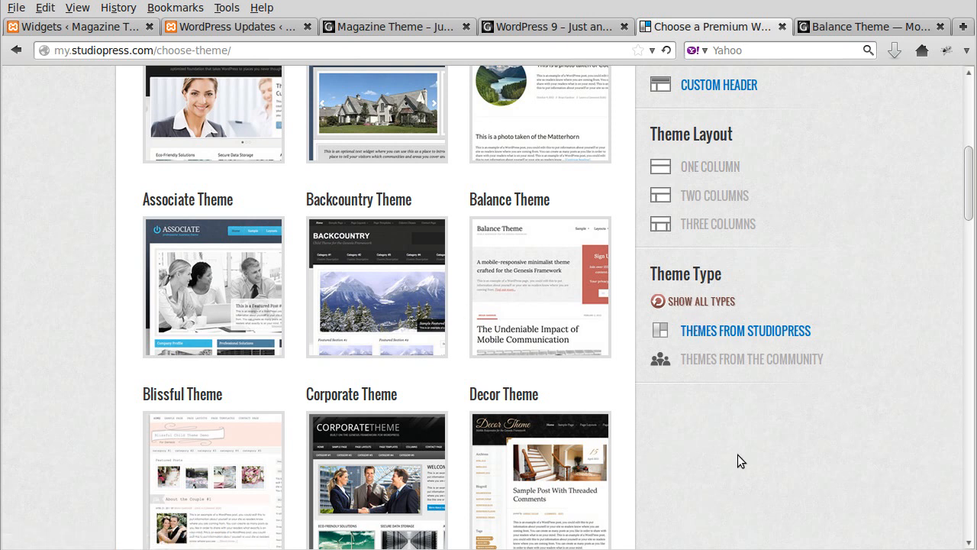
pyautogui.moveTo(342, 41)
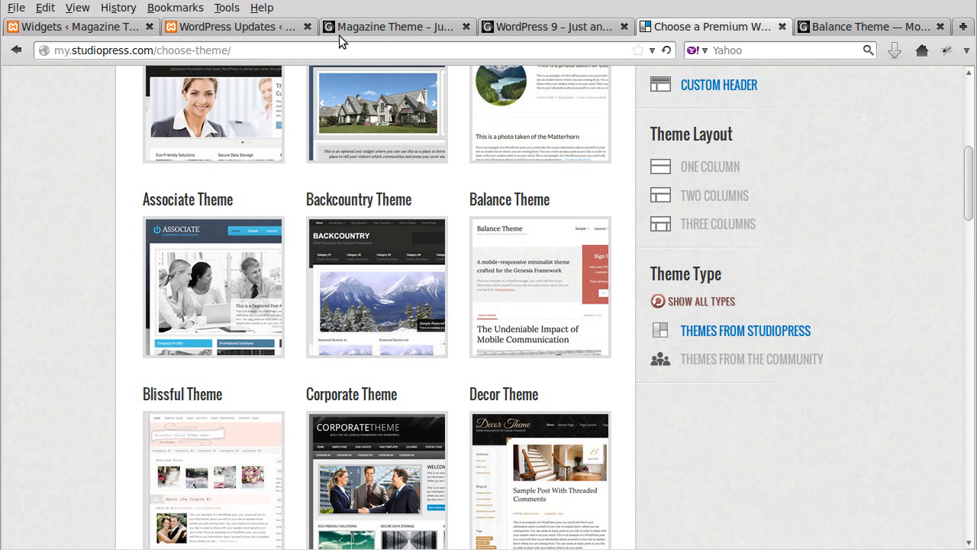
# Return to the local Magazine Theme home page and scroll its featured grid and post list to the footer and back
pyautogui.click(389, 27)
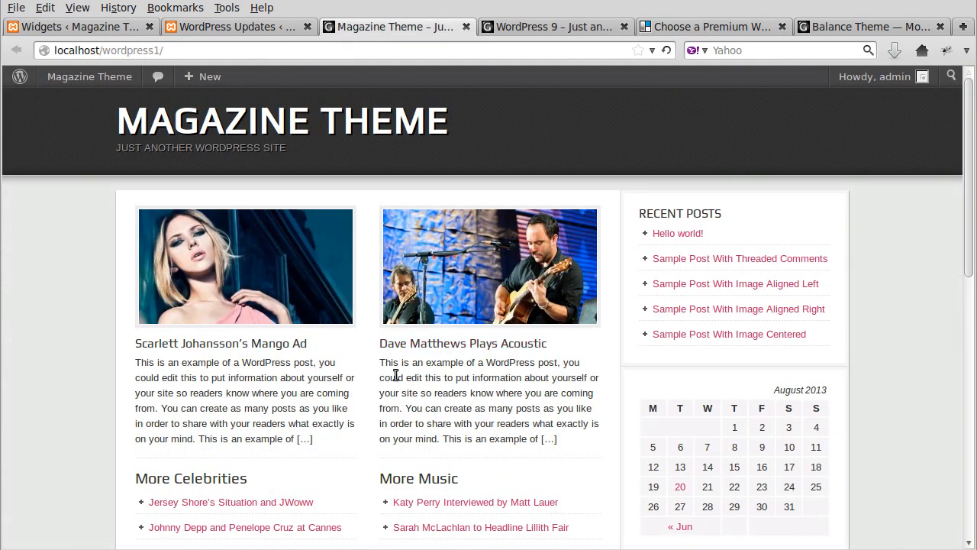
pyautogui.scroll(-3)
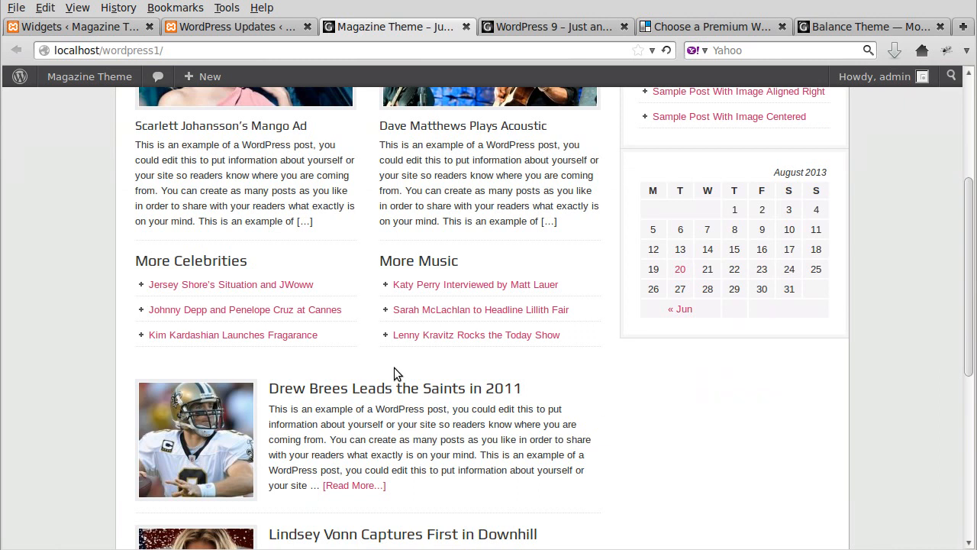
pyautogui.scroll(-3)
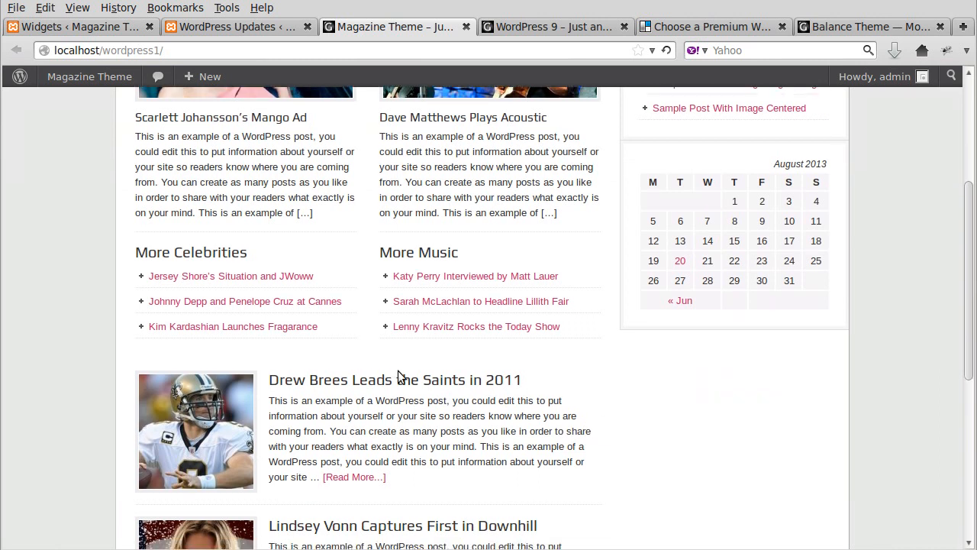
pyautogui.scroll(3)
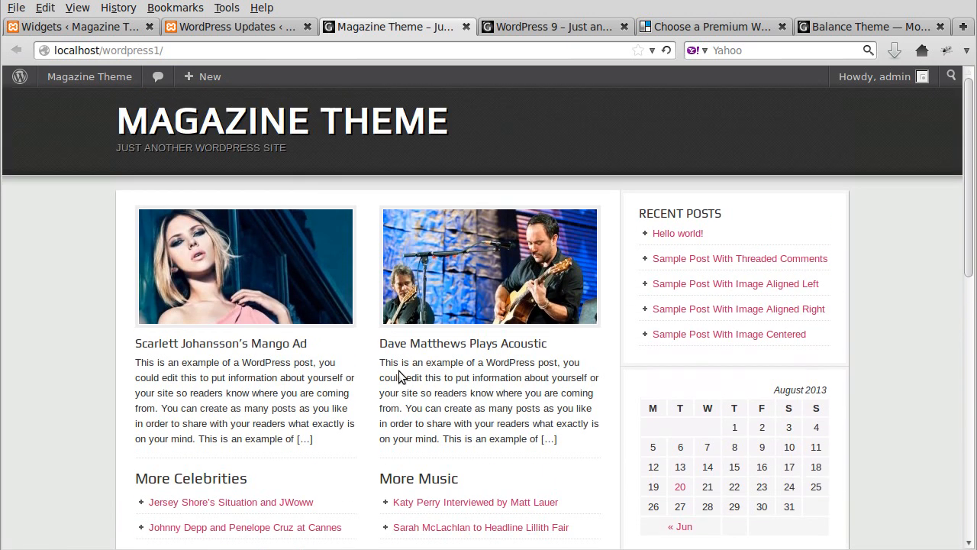
pyautogui.moveTo(302, 290)
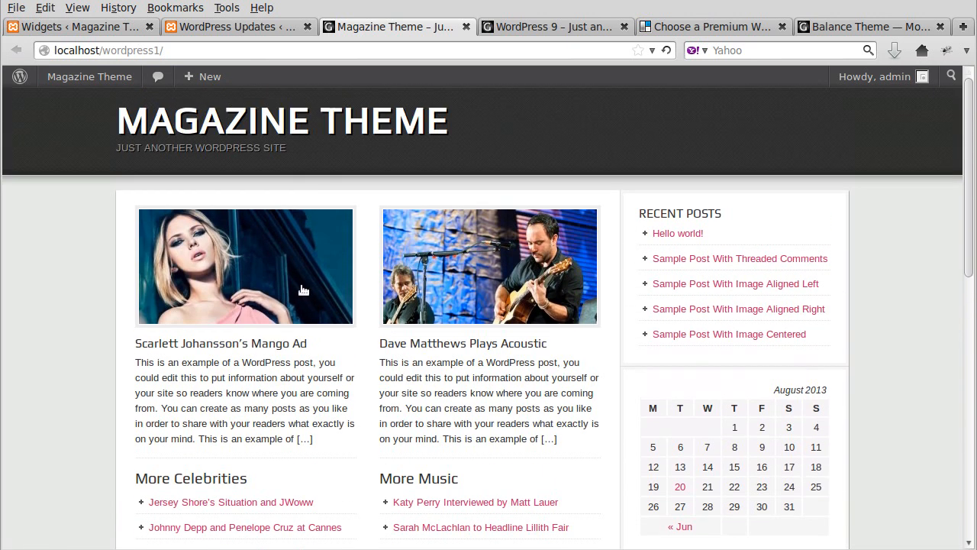
pyautogui.moveTo(431, 387)
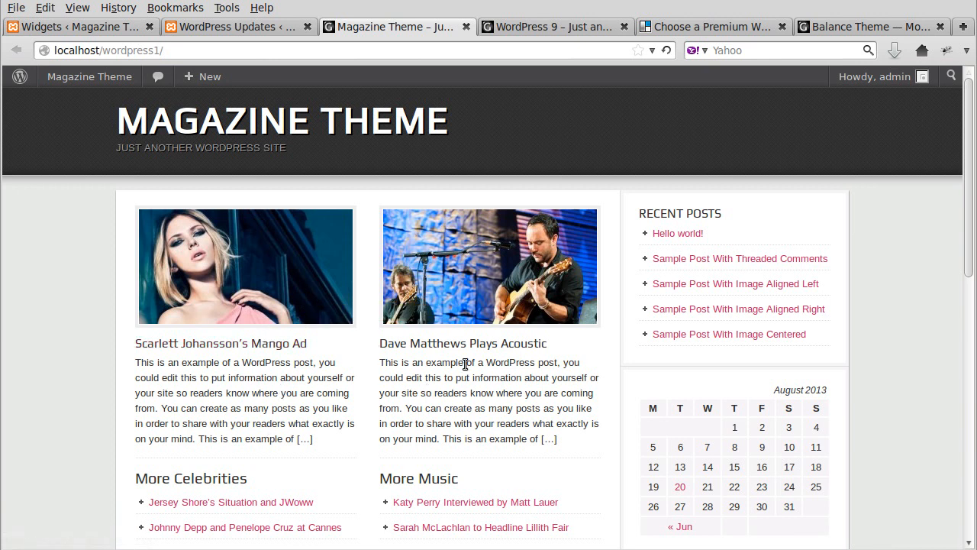
pyautogui.scroll(-3)
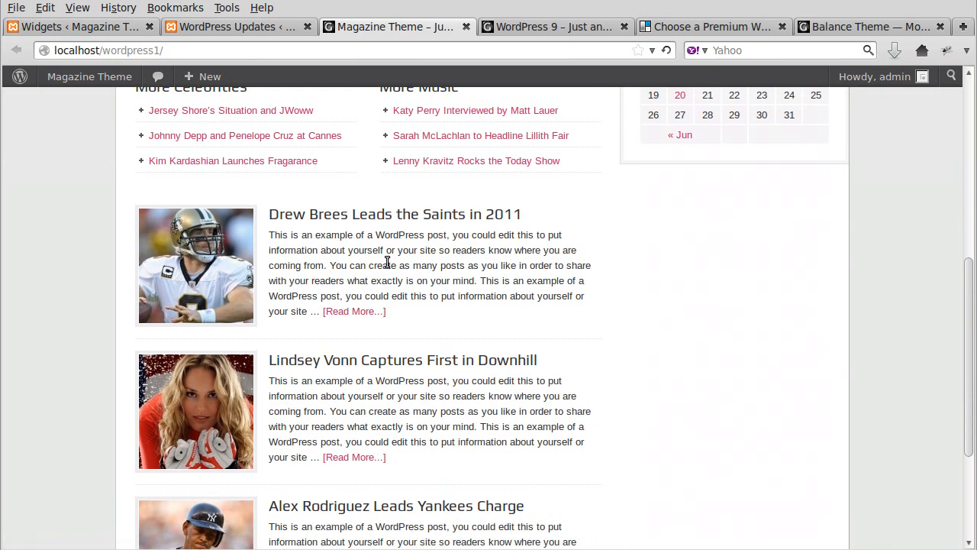
pyautogui.moveTo(220, 308)
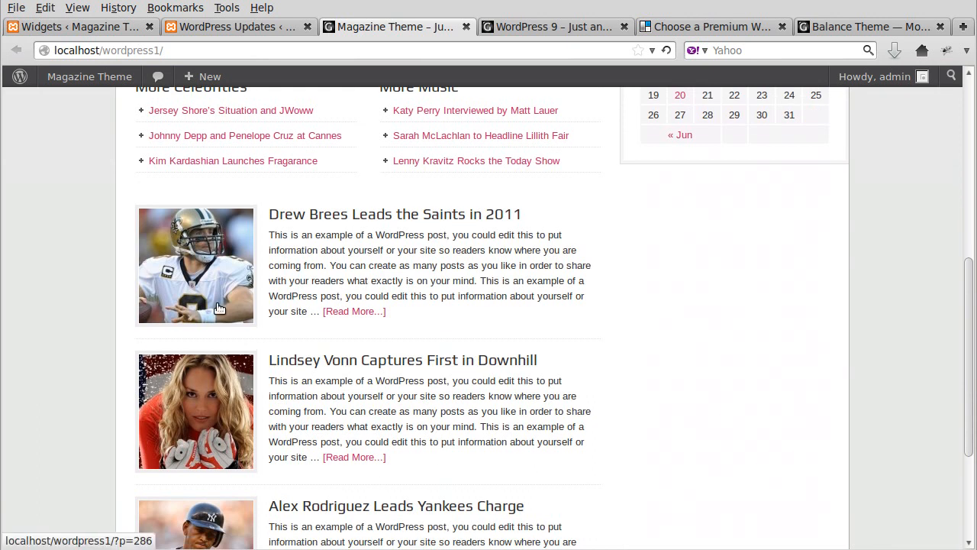
pyautogui.scroll(-3)
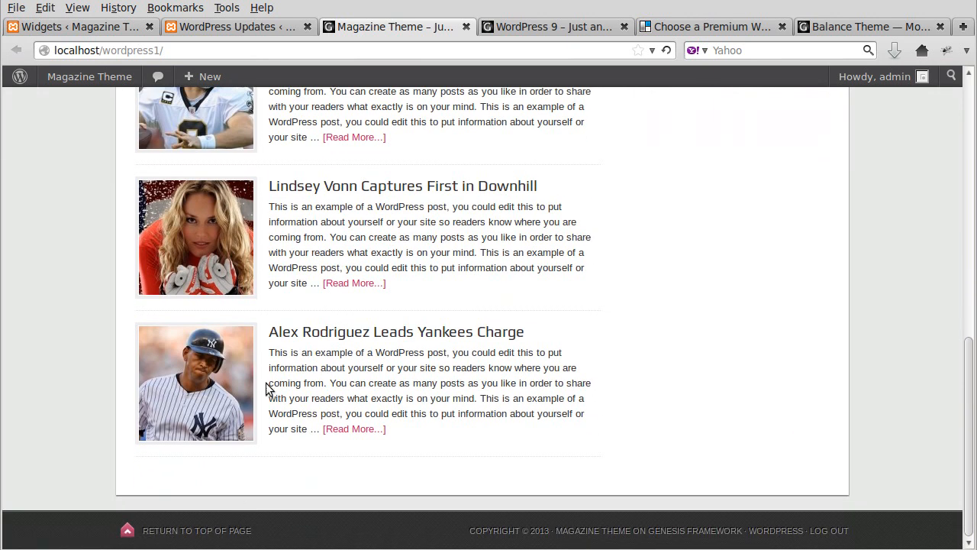
pyautogui.scroll(3)
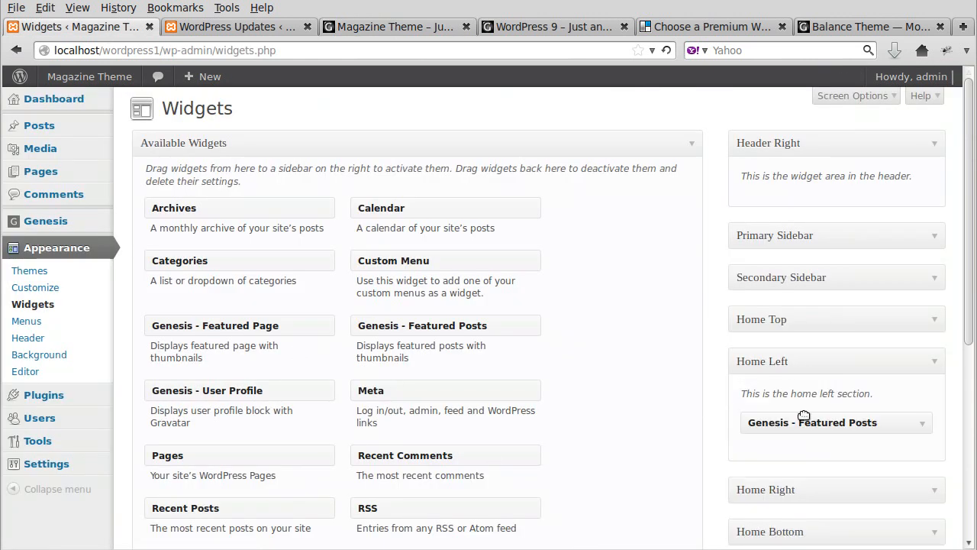
pyautogui.moveTo(735, 394)
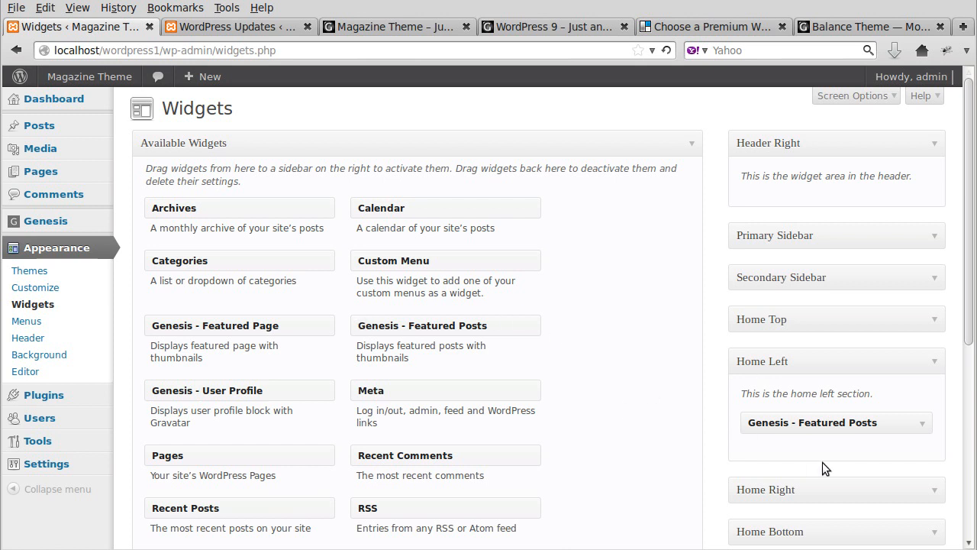
pyautogui.moveTo(812, 426)
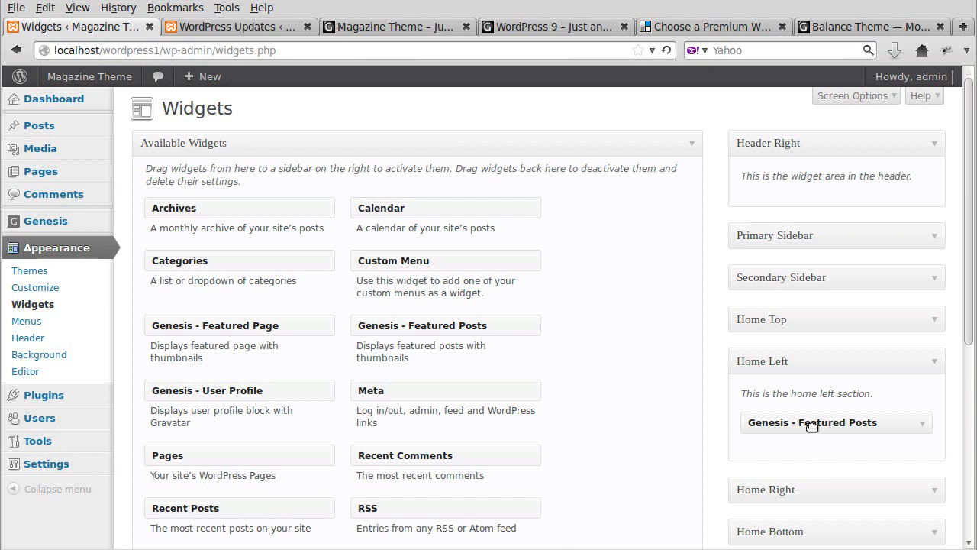
pyautogui.moveTo(653, 406)
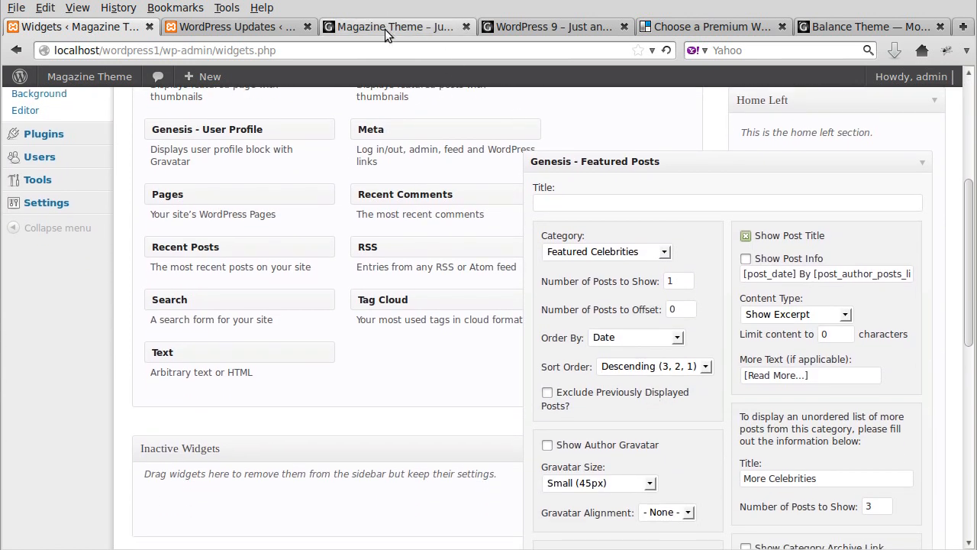
pyautogui.click(394, 28)
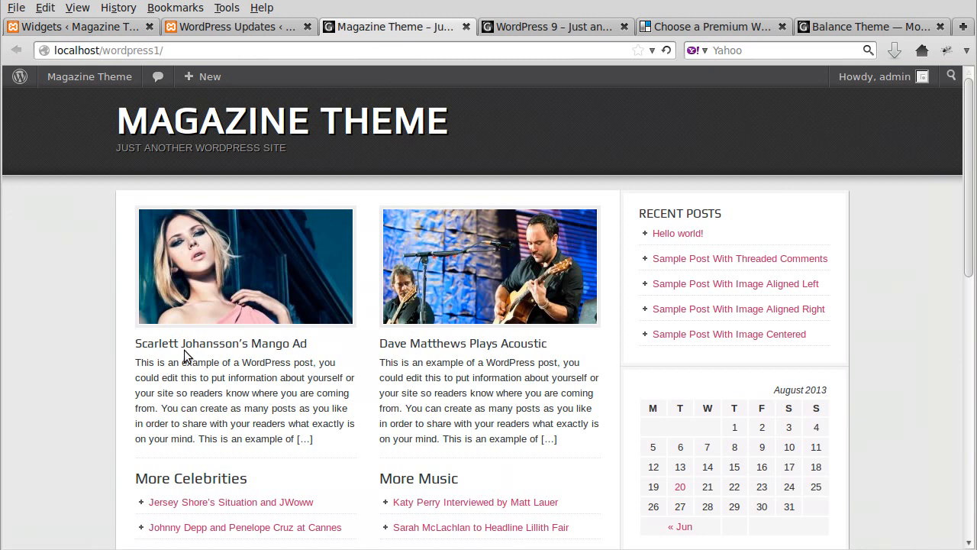
pyautogui.moveTo(183, 348)
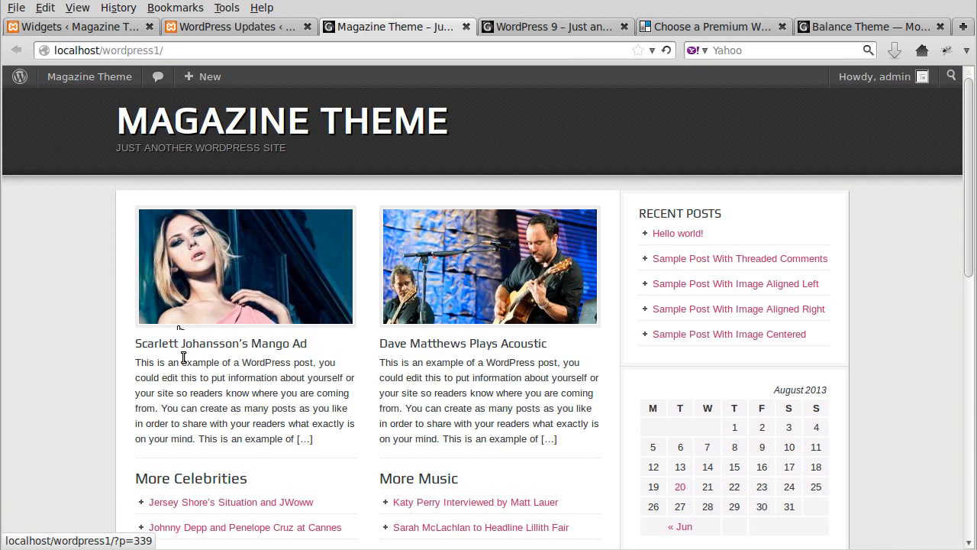
pyautogui.moveTo(211, 381)
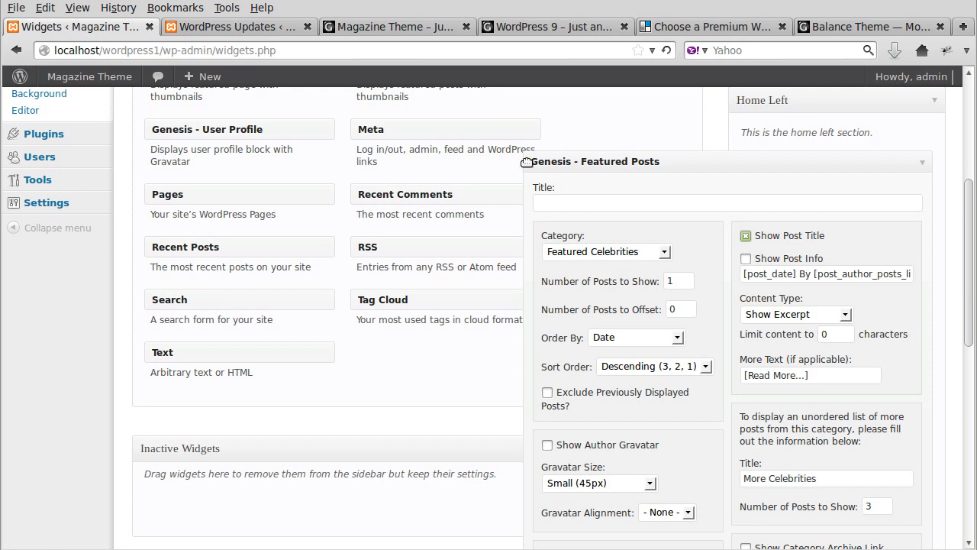
pyautogui.scroll(-3)
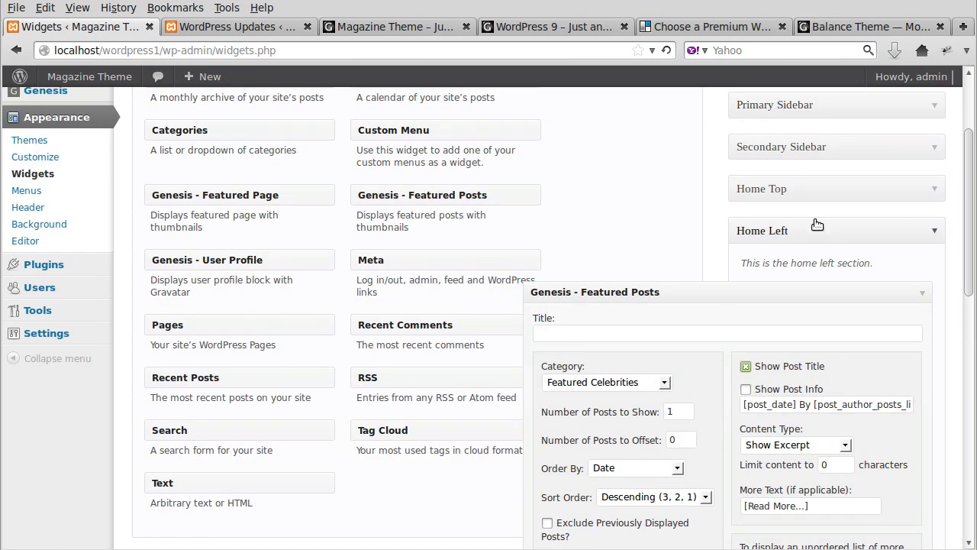
pyautogui.moveTo(653, 405)
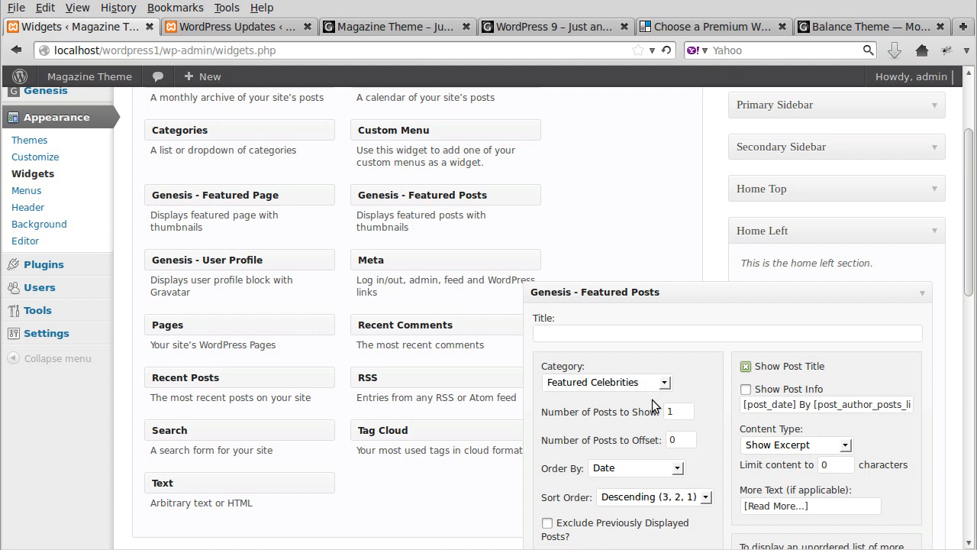
pyautogui.scroll(-3)
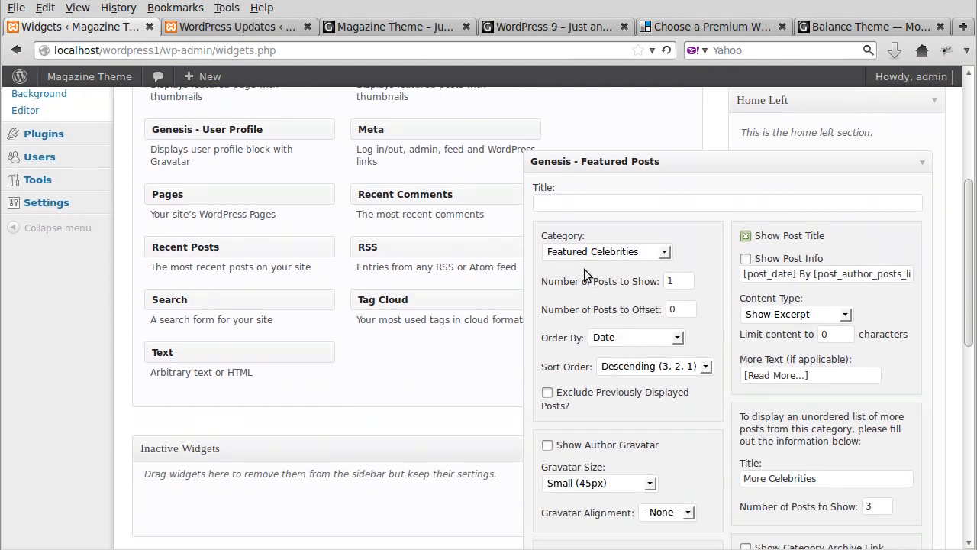
pyautogui.scroll(-3)
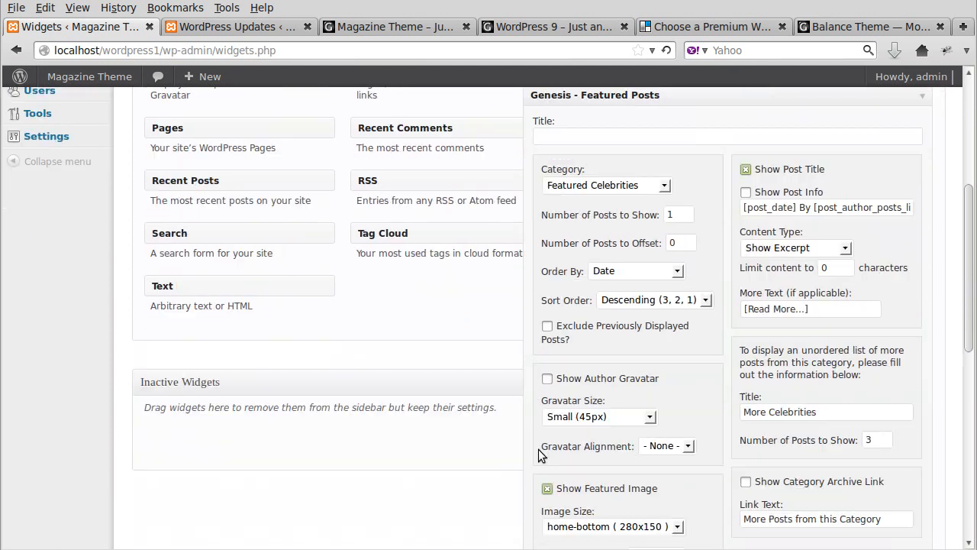
pyautogui.scroll(-3)
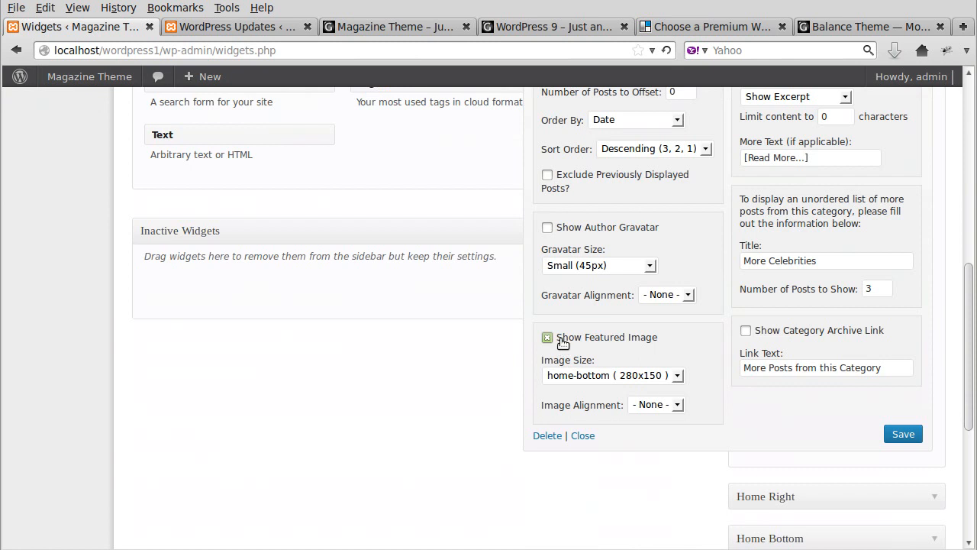
pyautogui.moveTo(653, 375)
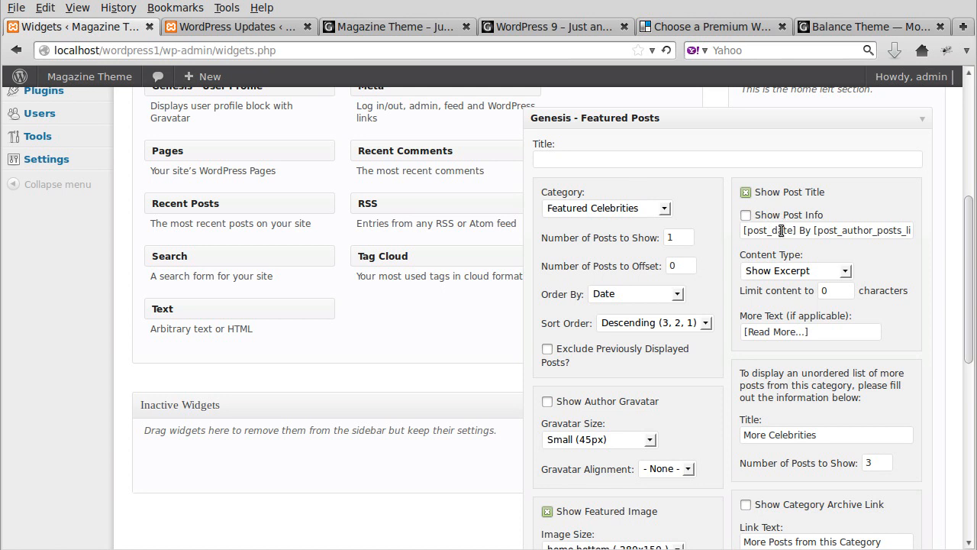
pyautogui.scroll(-3)
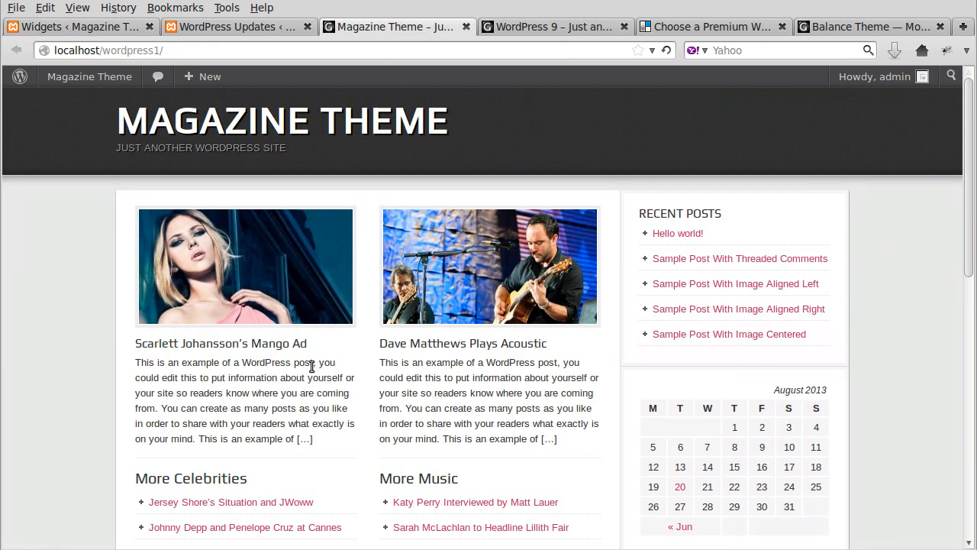
pyautogui.moveTo(464, 367)
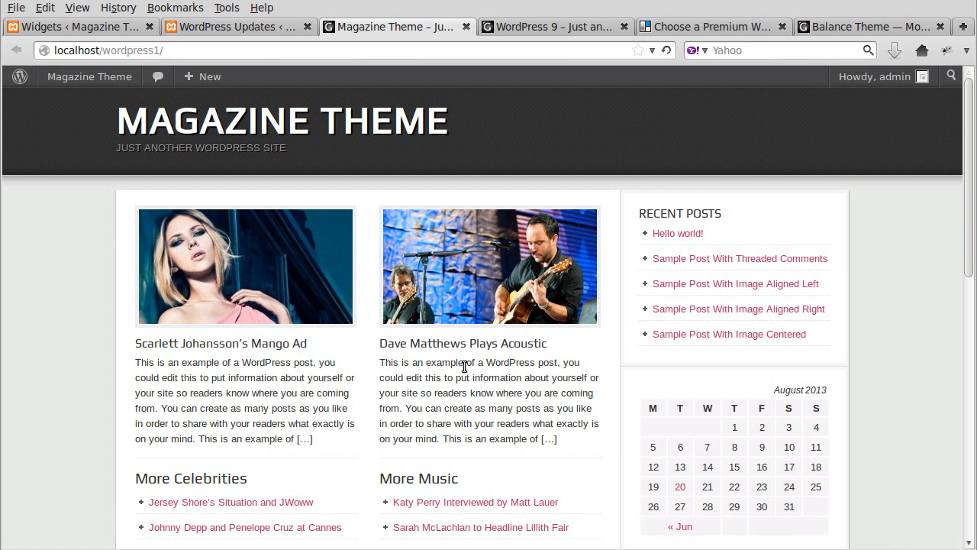
# Scroll through the WordPress 9 site's mailing-list signup and Balance-style posts, then head back toward the theme chooser
pyautogui.click(550, 28)
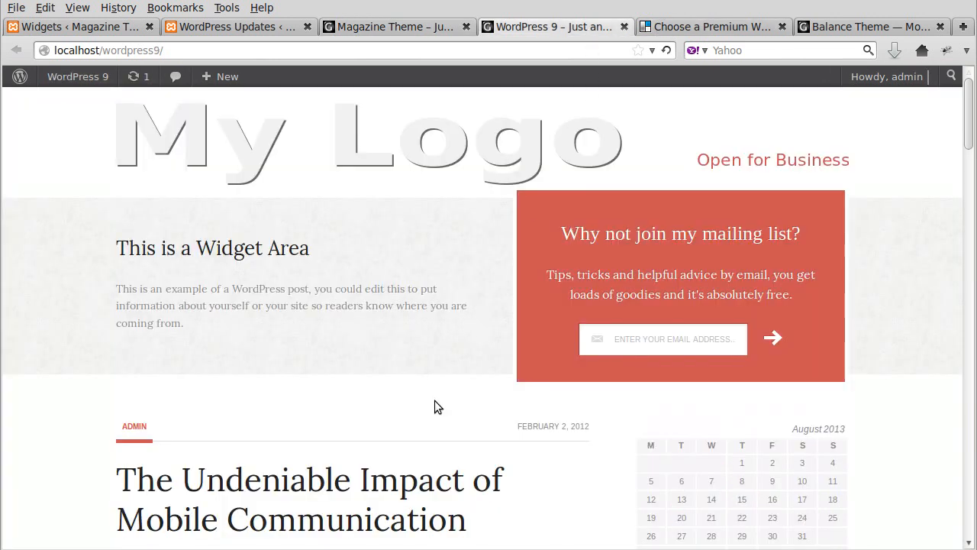
pyautogui.scroll(-3)
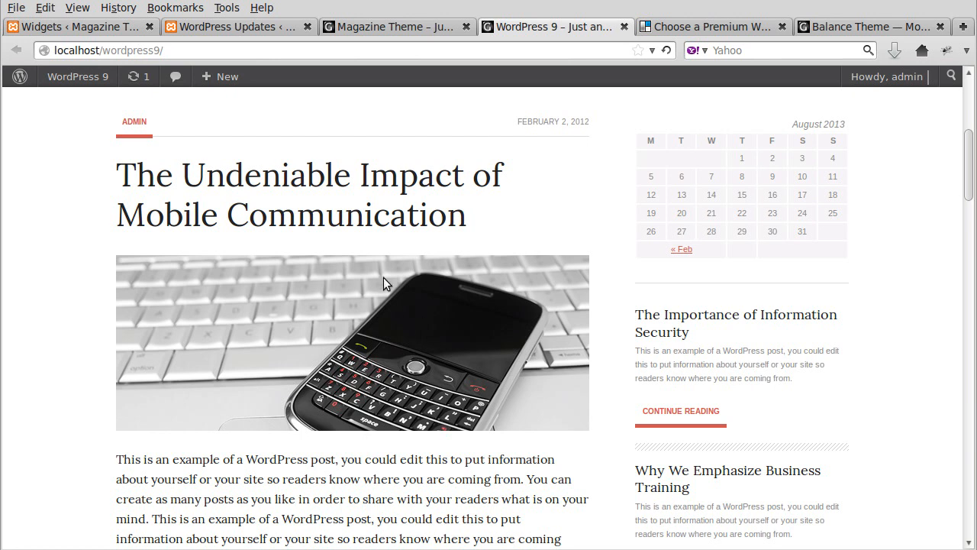
pyautogui.scroll(-3)
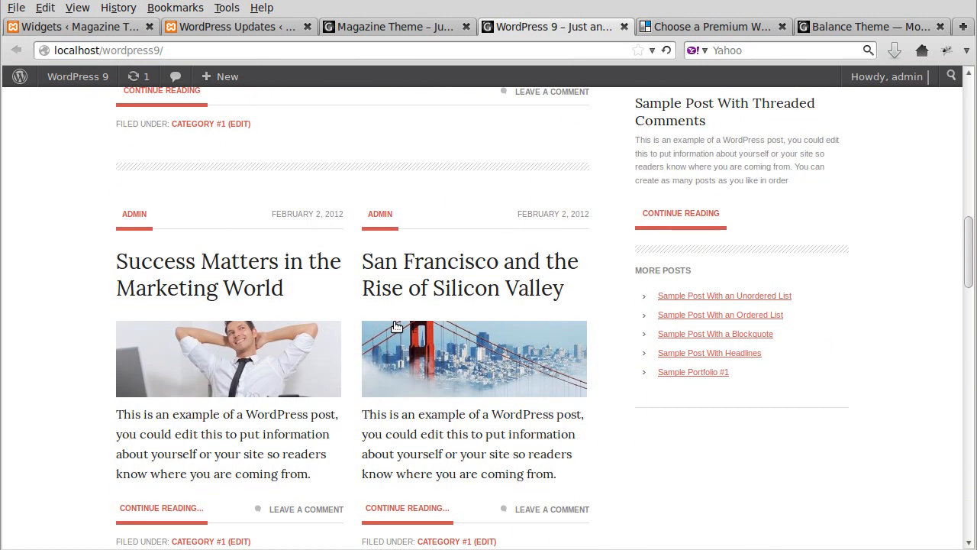
pyautogui.scroll(-3)
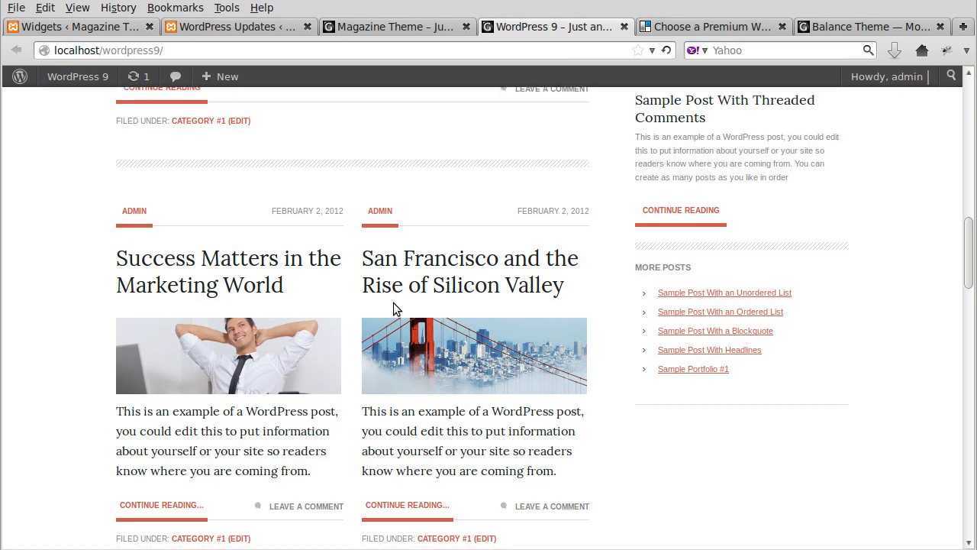
pyautogui.scroll(-3)
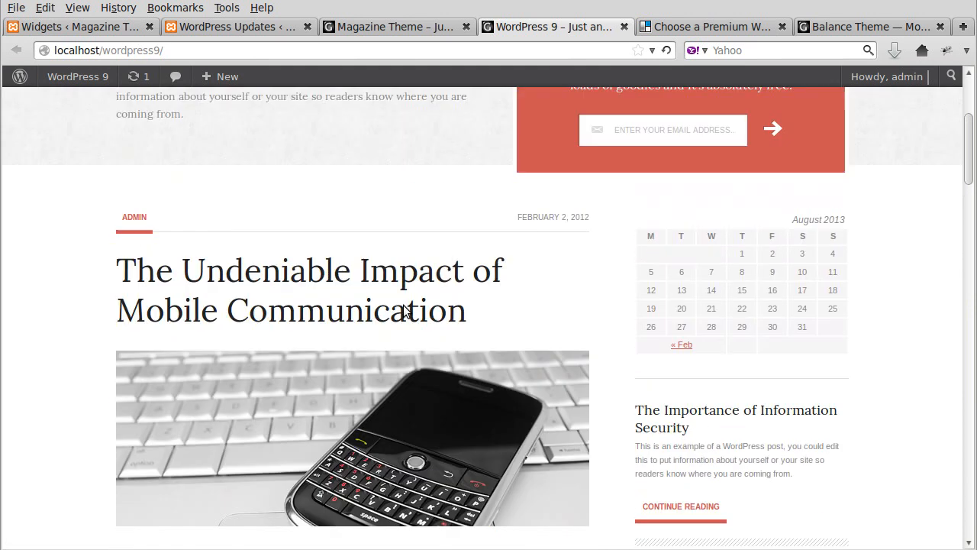
pyautogui.scroll(3)
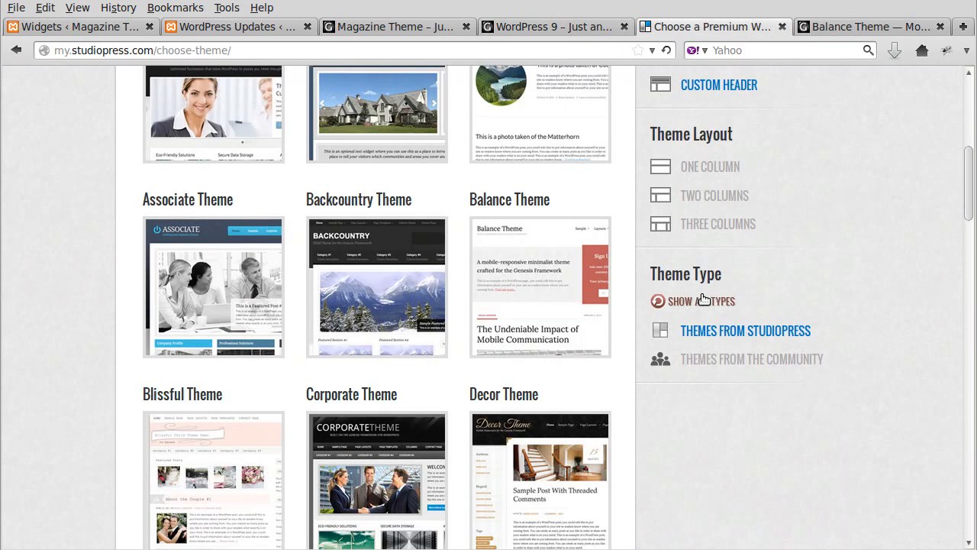
# Scroll the theme chooser grid down until the Modern Portfolio Theme thumbnail comes into view
pyautogui.scroll(-3)
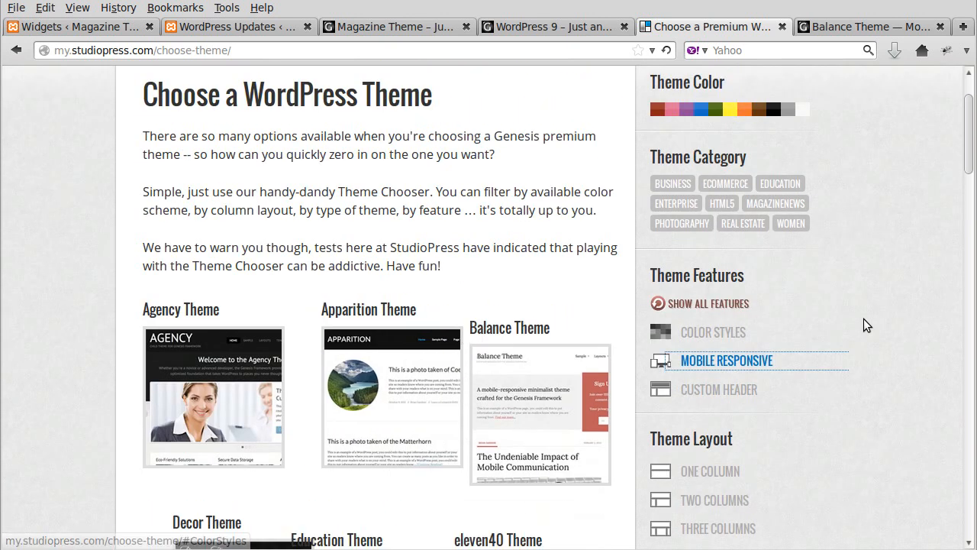
pyautogui.scroll(-3)
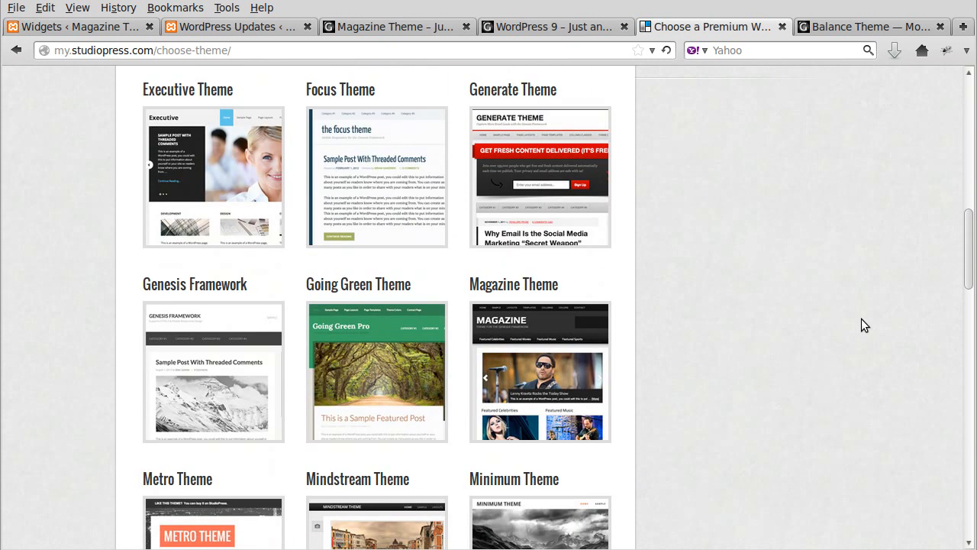
pyautogui.scroll(-3)
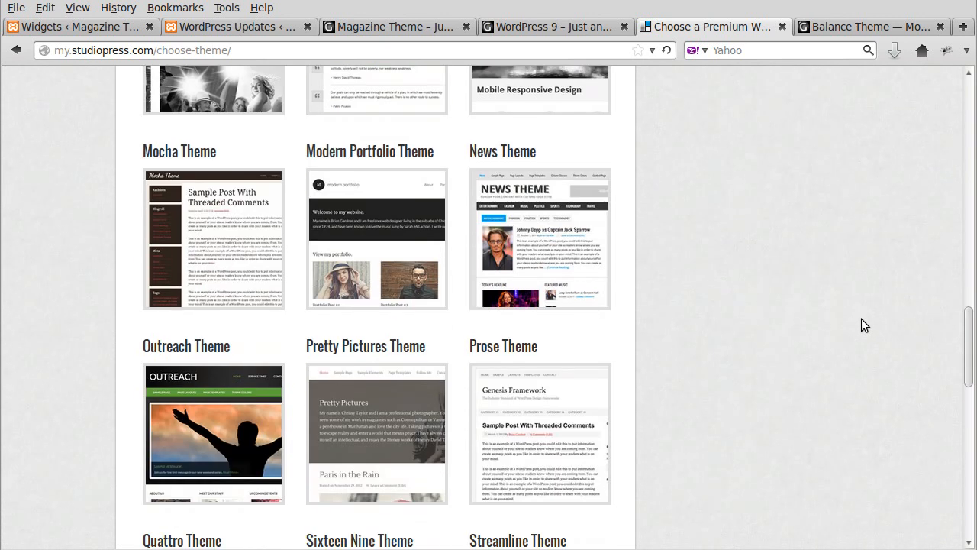
pyautogui.moveTo(363, 244)
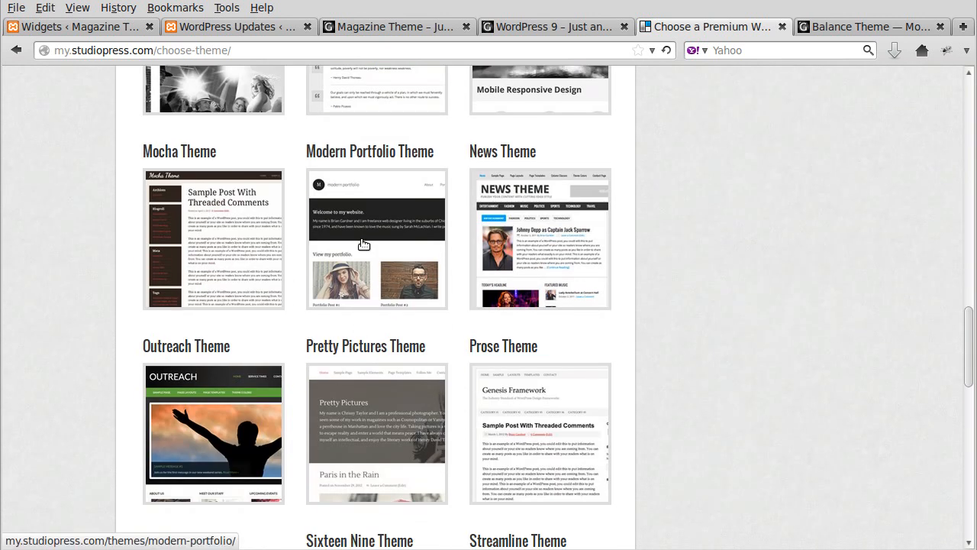
# Launch the Modern Portfolio demo and reveal its View my portfolio post grid
pyautogui.click(376, 238)
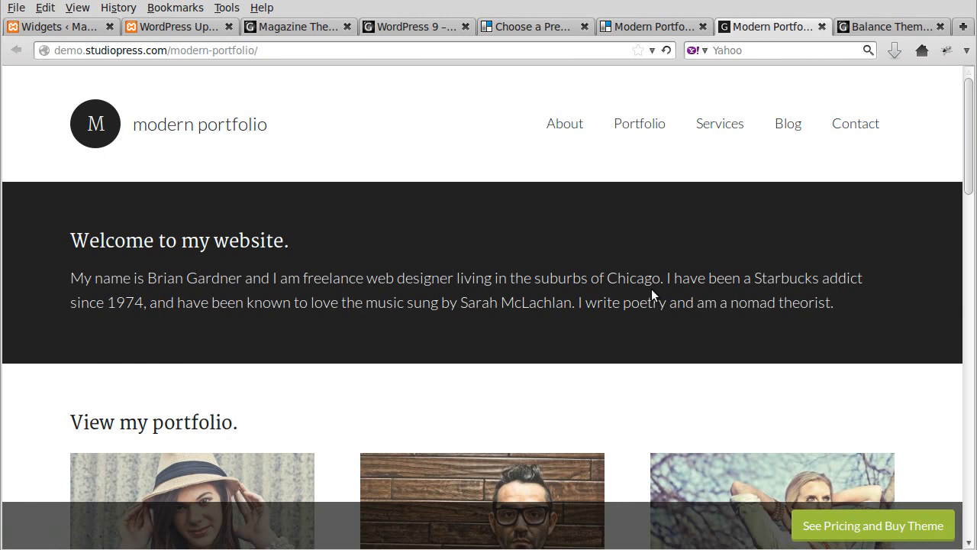
pyautogui.scroll(-3)
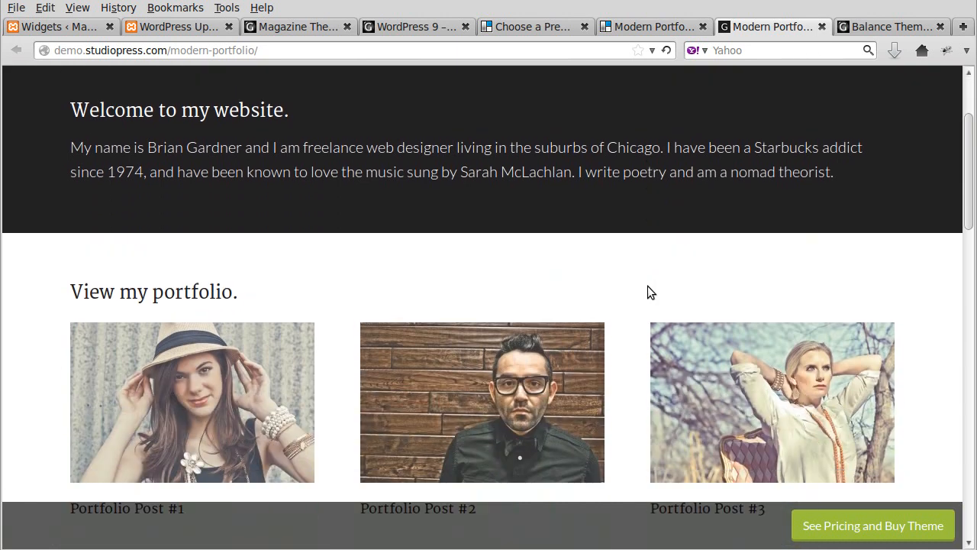
pyautogui.scroll(-3)
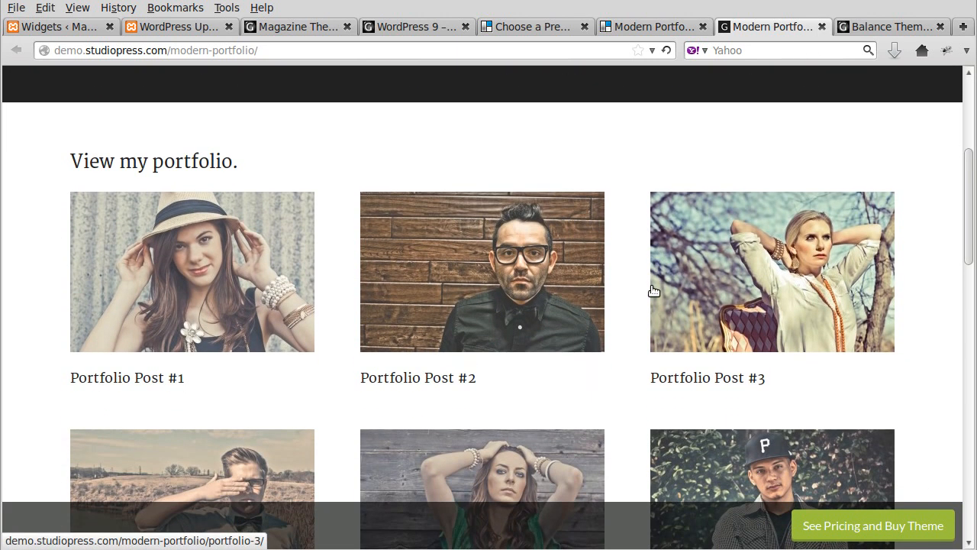
pyautogui.moveTo(844, 315)
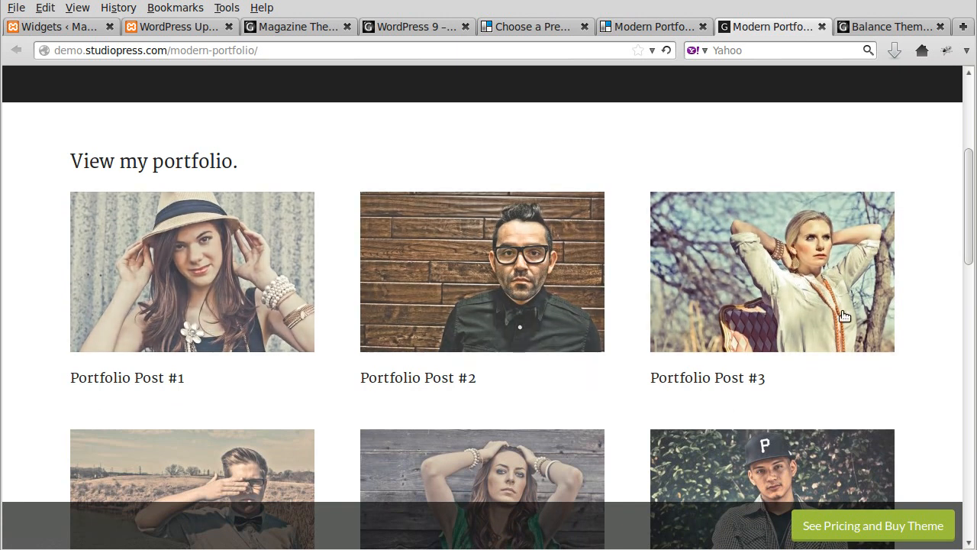
pyautogui.moveTo(726, 464)
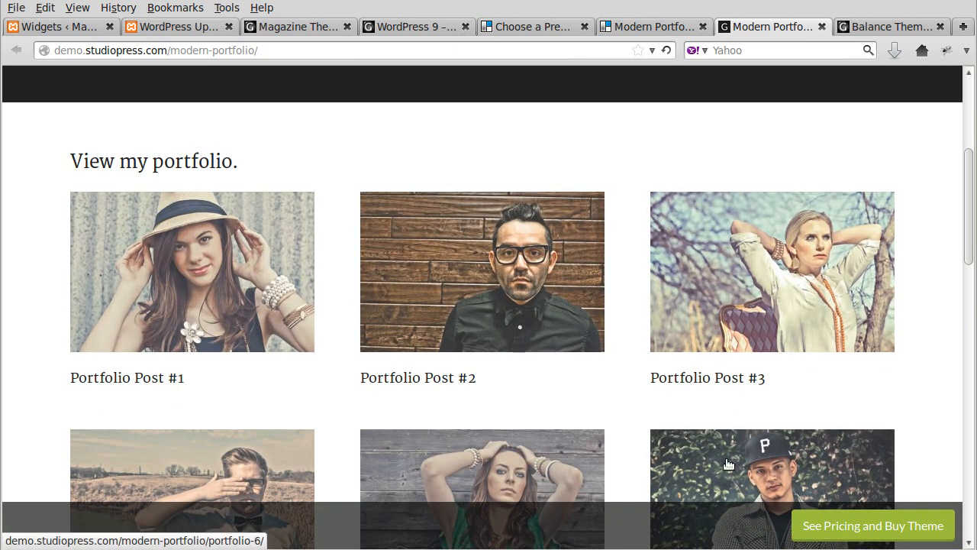
pyautogui.moveTo(653, 308)
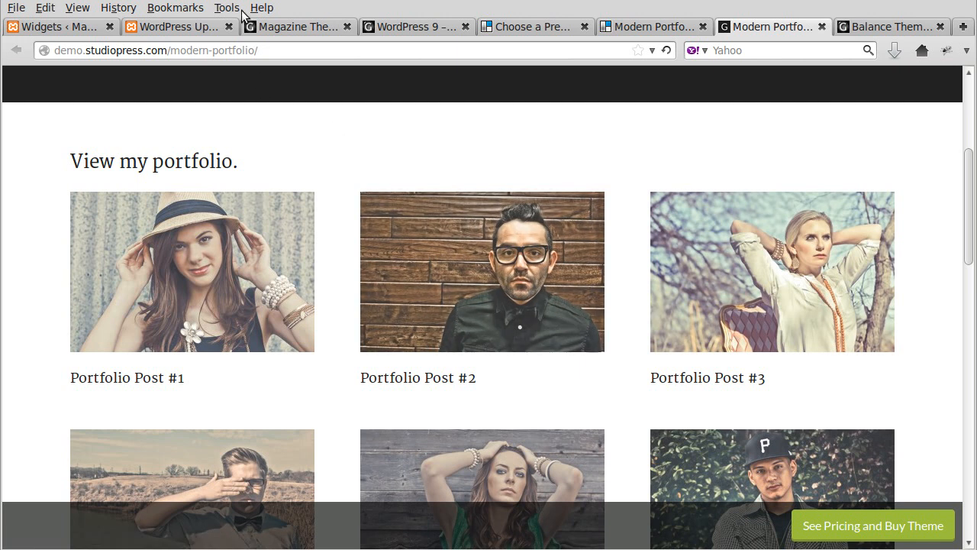
# Compare the NetRenderer IE8 rendering with the live Modern Portfolio and Balance demos, ending on the IE8 view
pyautogui.click(226, 8)
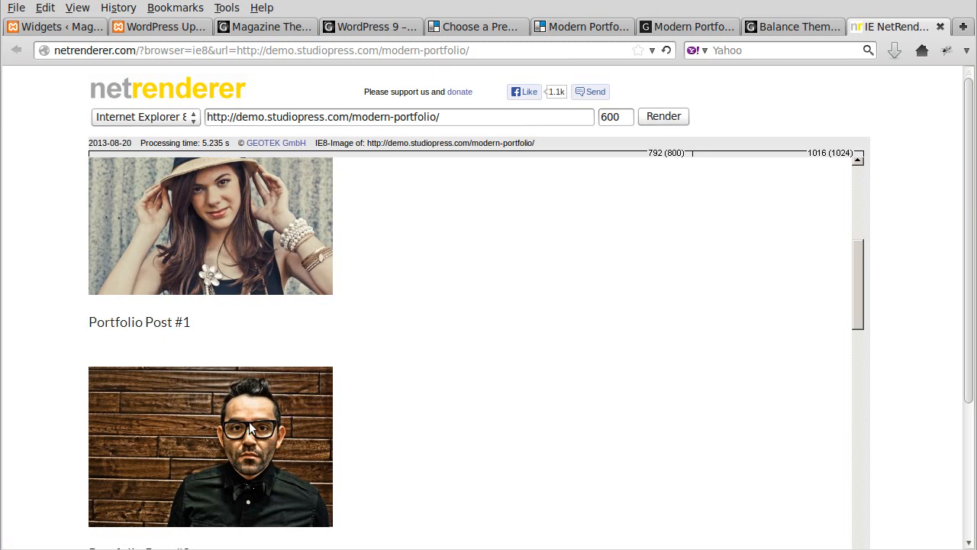
pyautogui.moveTo(265, 456)
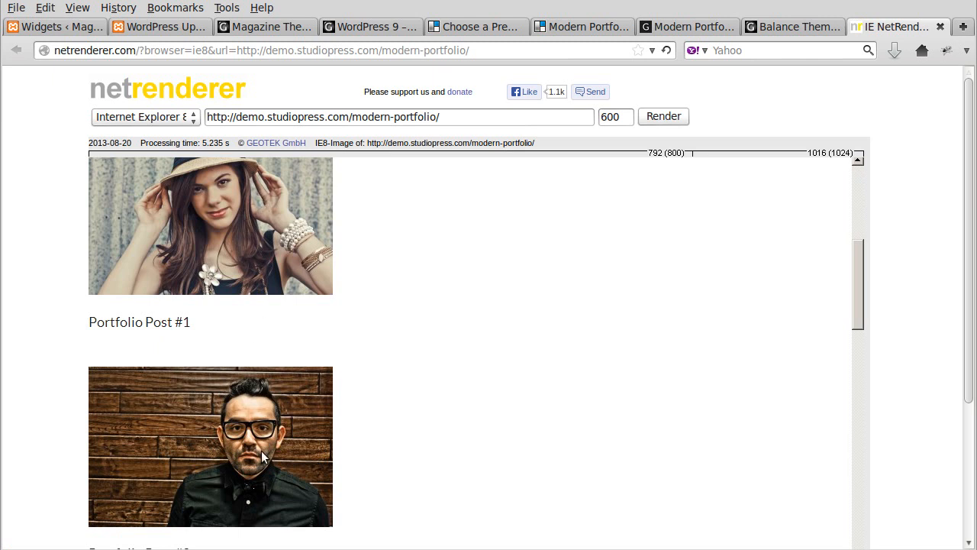
pyautogui.moveTo(354, 253)
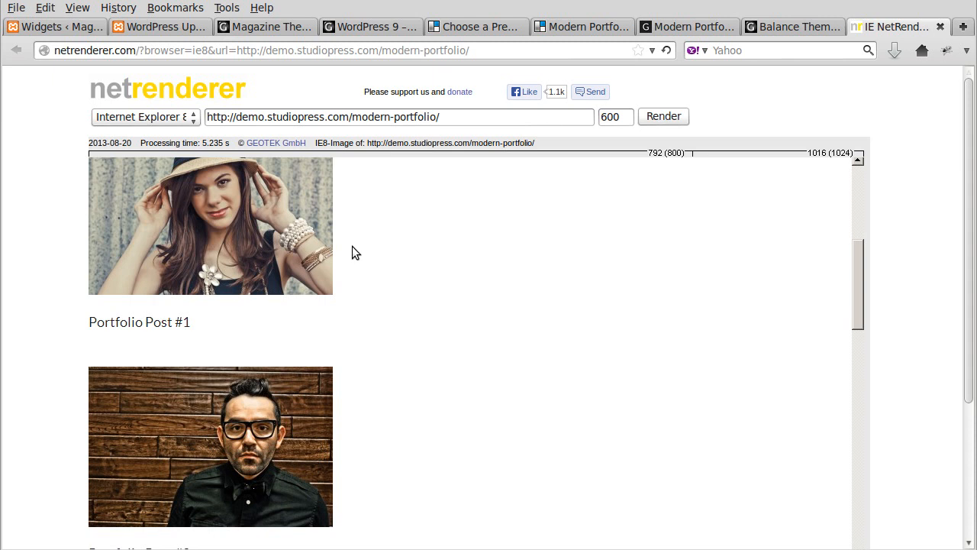
pyautogui.moveTo(412, 186)
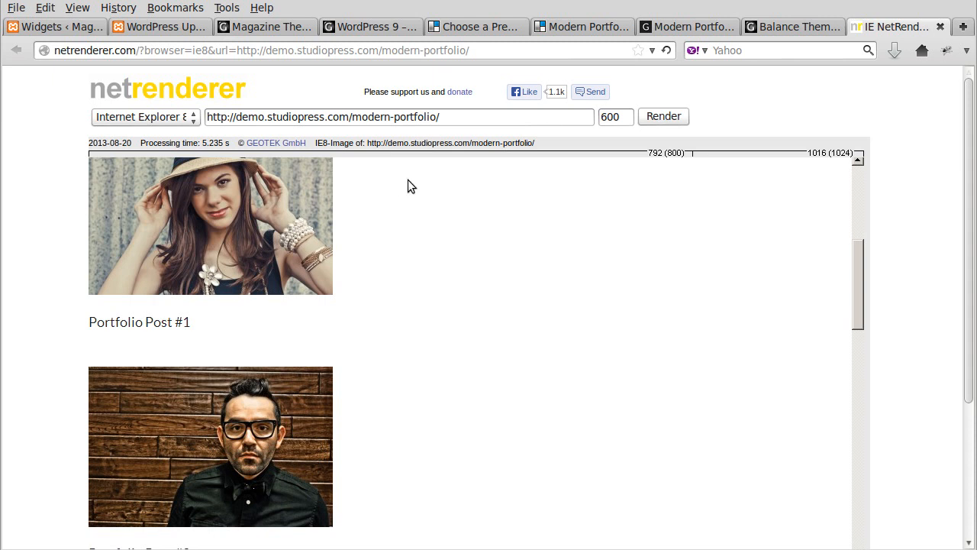
pyautogui.click(684, 28)
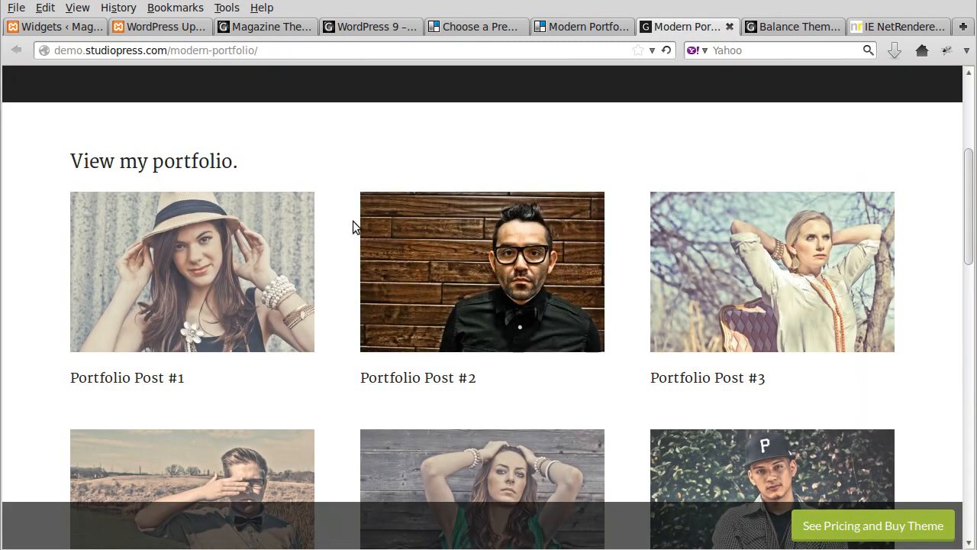
pyautogui.moveTo(393, 281)
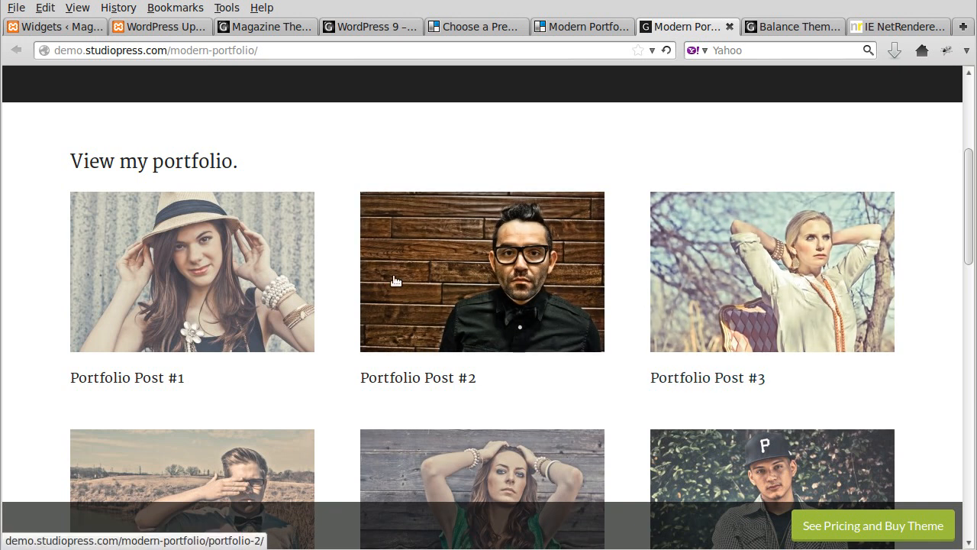
pyautogui.moveTo(413, 298)
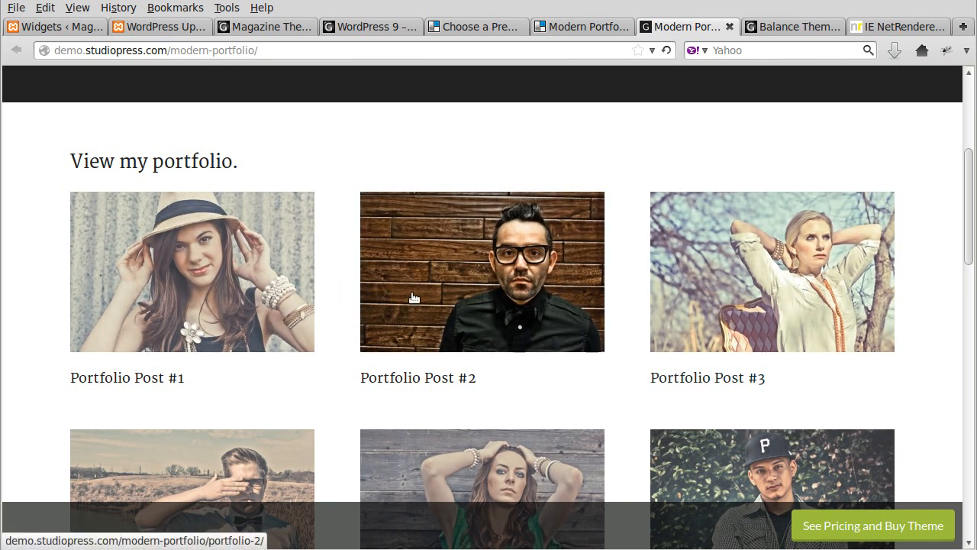
pyautogui.moveTo(352, 296)
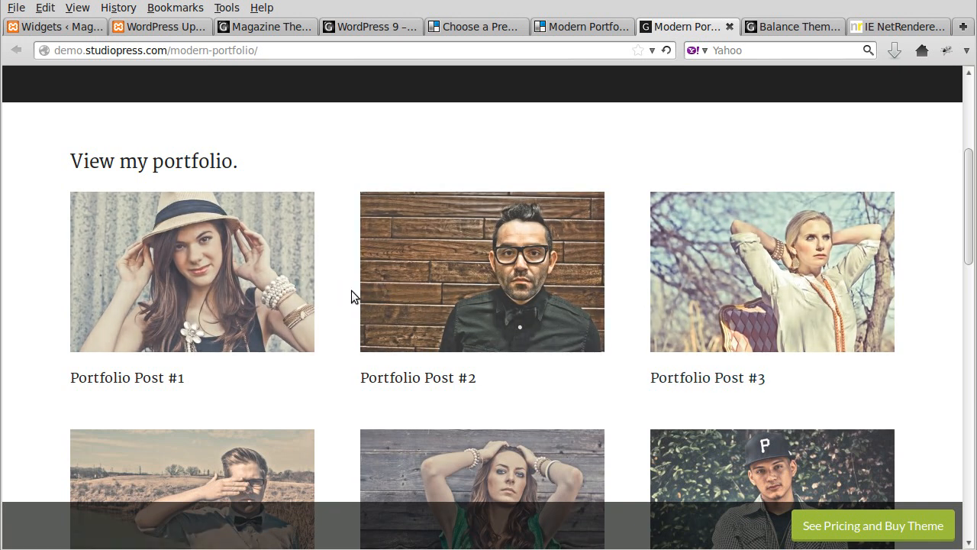
pyautogui.moveTo(345, 293)
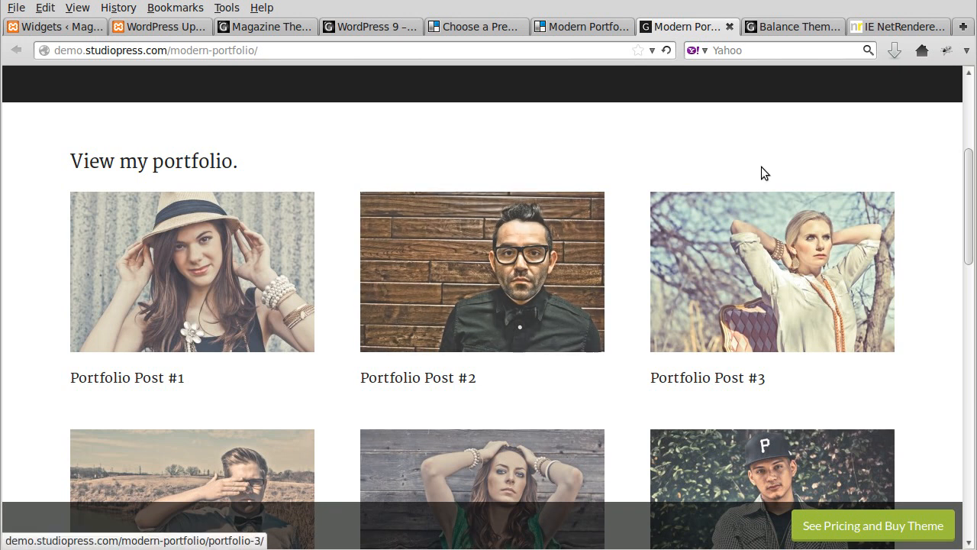
pyautogui.moveTo(861, 15)
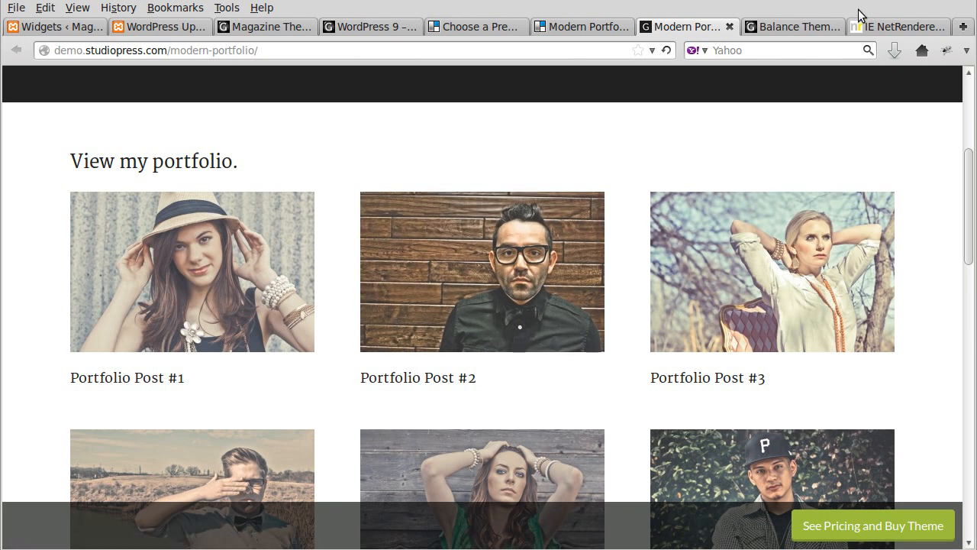
pyautogui.moveTo(794, 27)
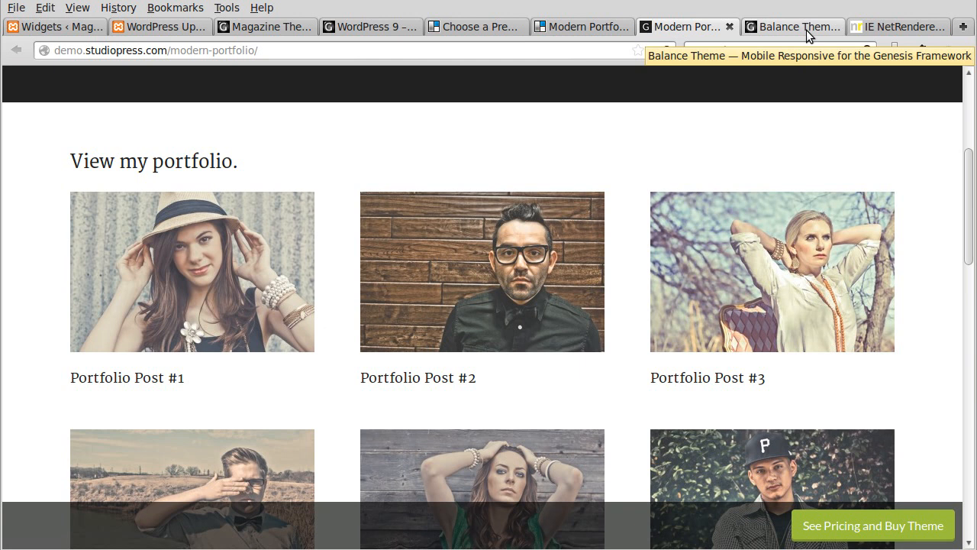
pyautogui.click(791, 27)
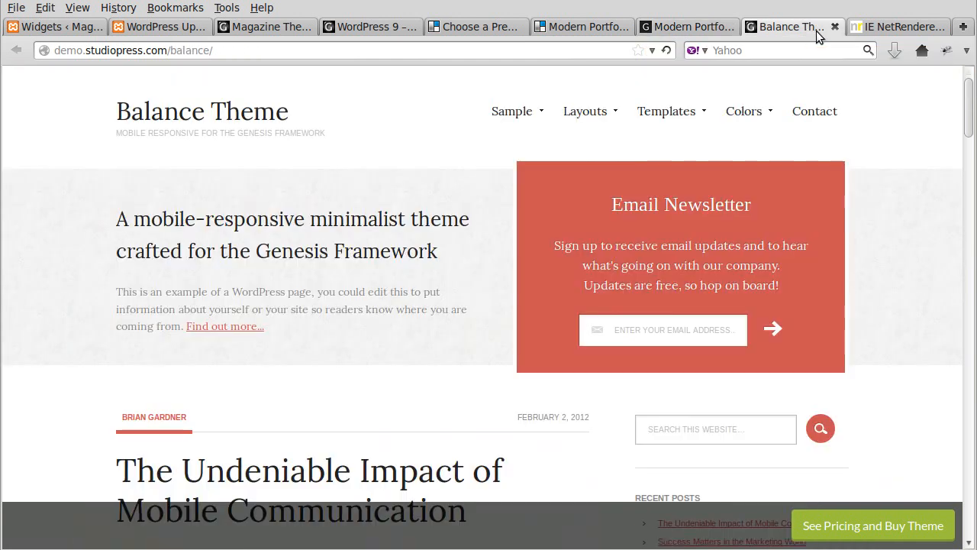
pyautogui.click(898, 28)
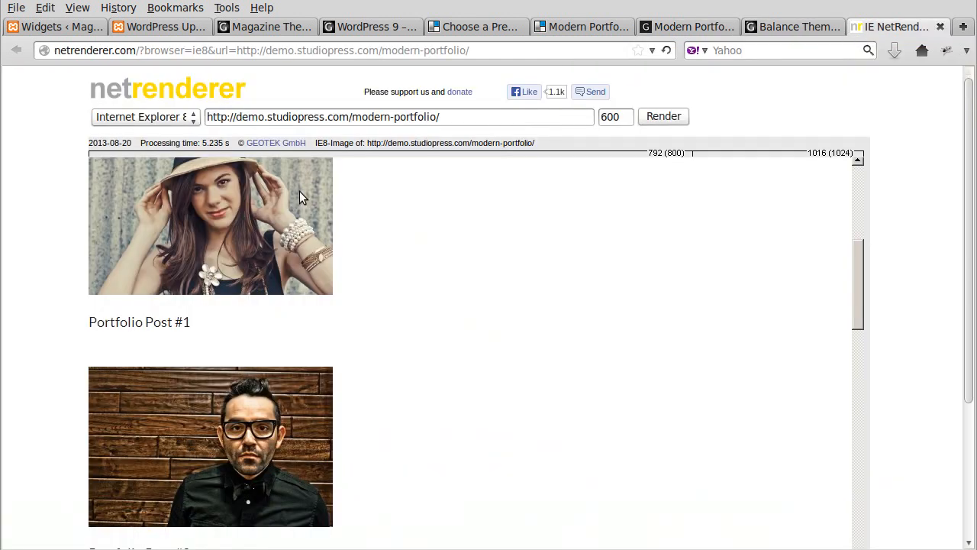
pyautogui.moveTo(235, 446)
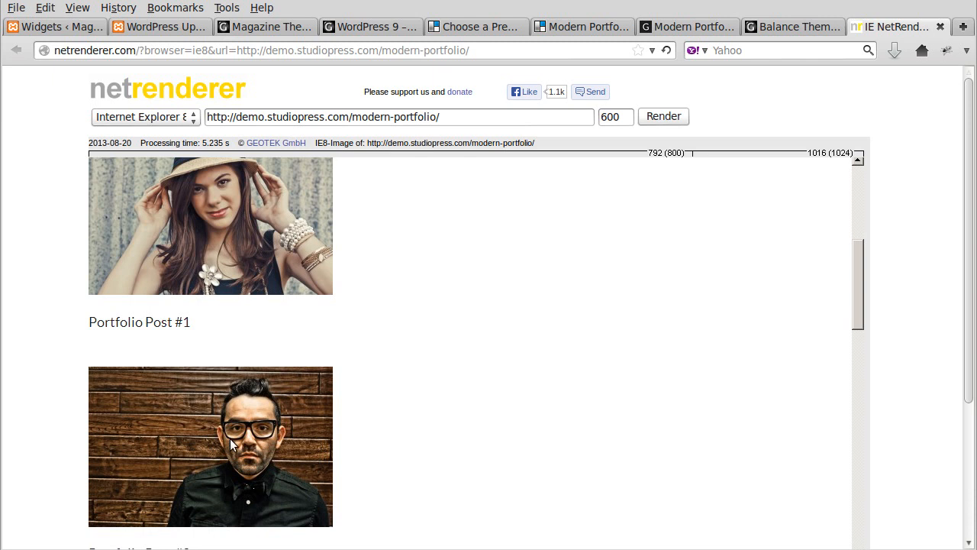
pyautogui.moveTo(239, 446)
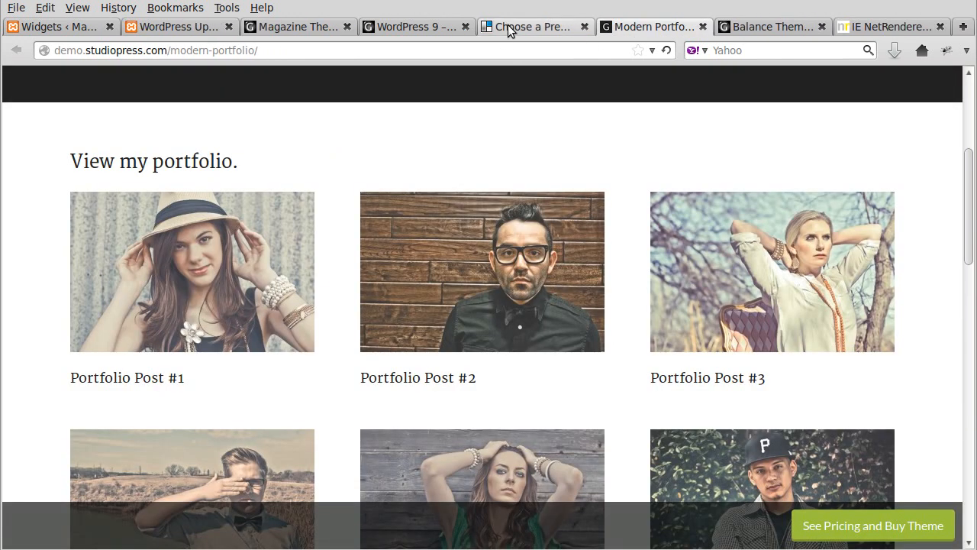
# From the chooser, launch the Generate theme demo and try its Get Fresh Content Delivered email sign-up box
pyautogui.click(534, 27)
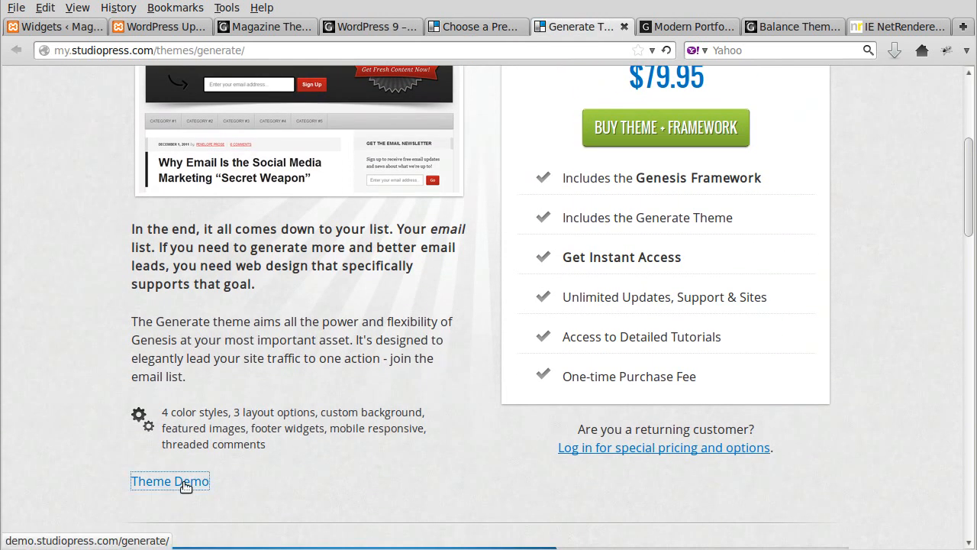
pyautogui.click(169, 481)
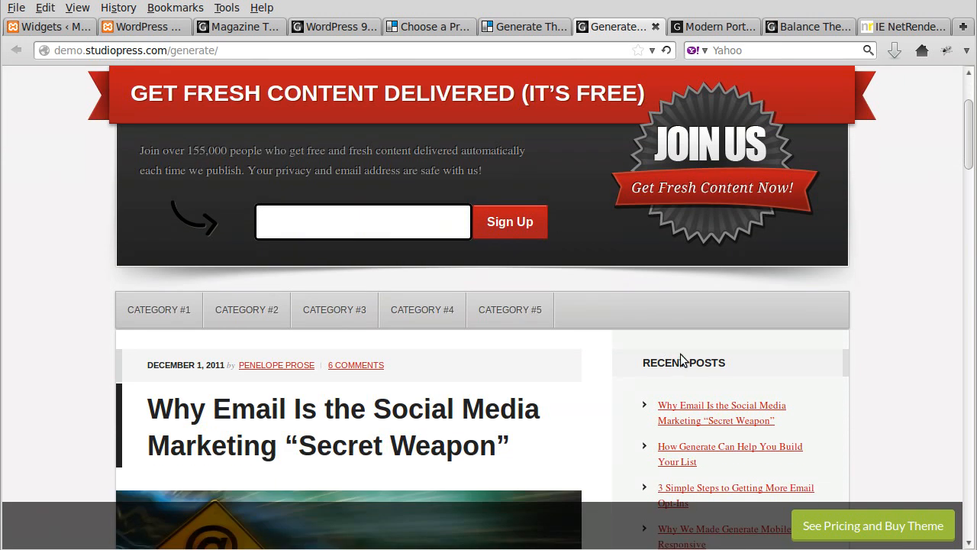
pyautogui.scroll(3)
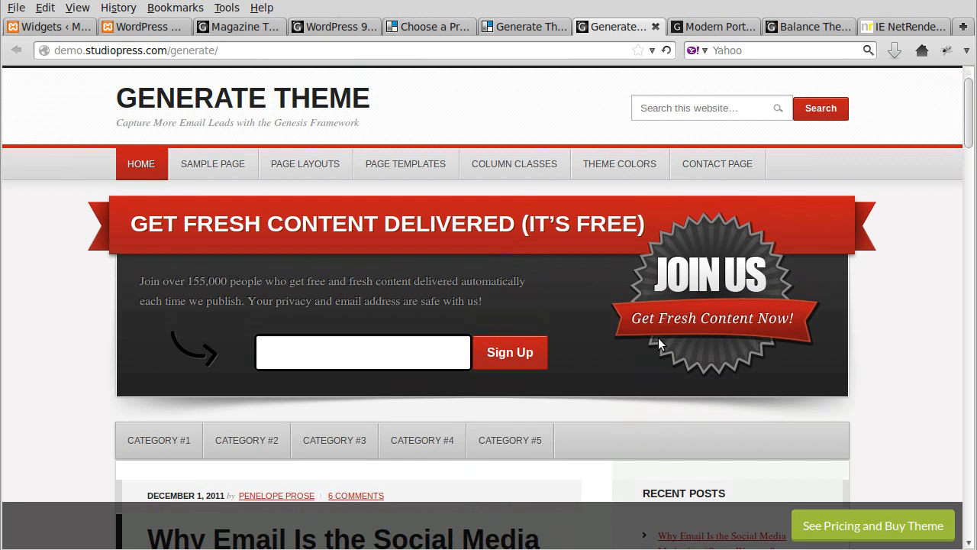
pyautogui.moveTo(617, 262)
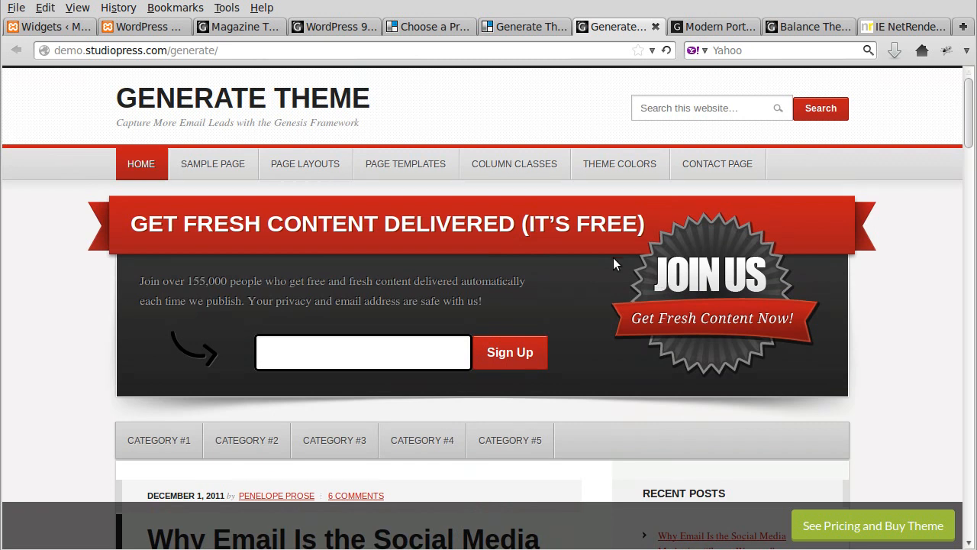
pyautogui.click(363, 351)
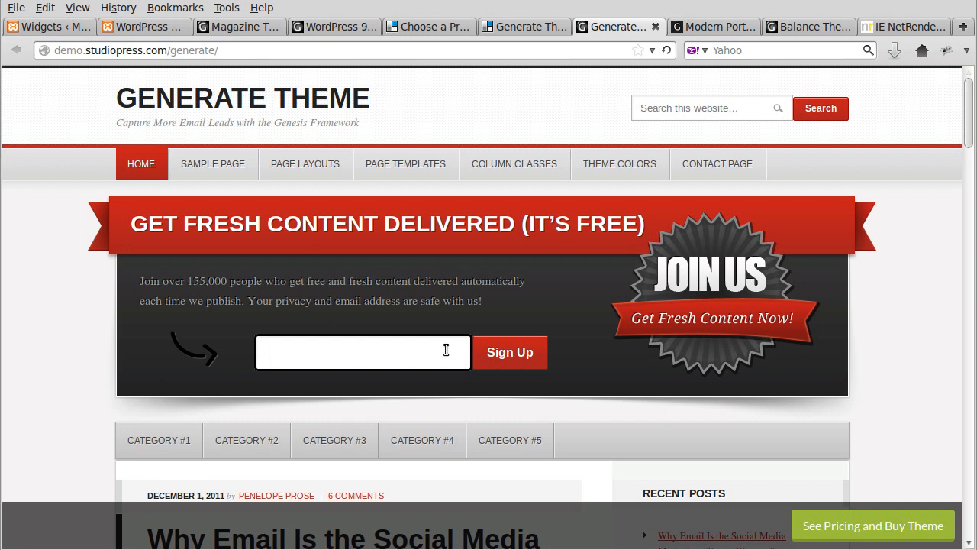
pyautogui.moveTo(403, 244)
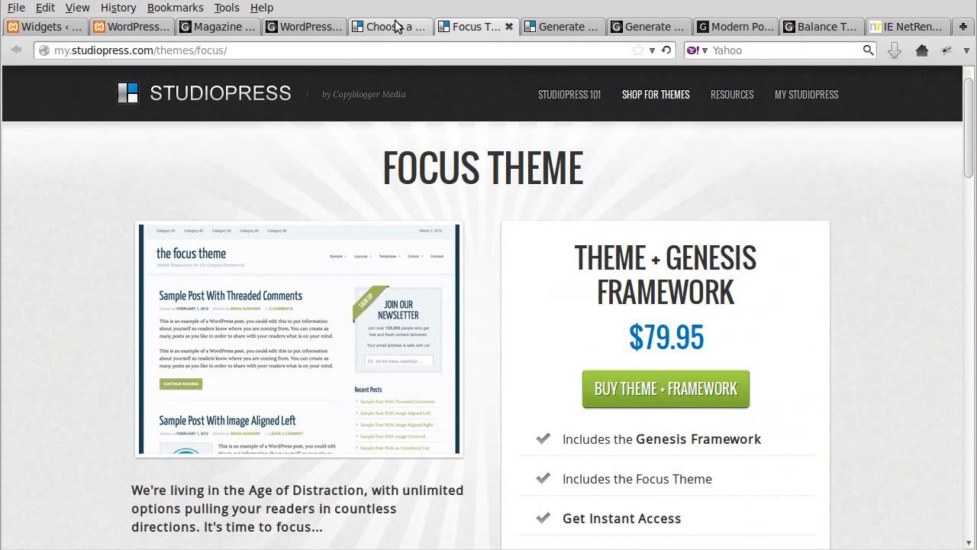
# From the Choose a Theme page, bring up the Balance Theme product page
pyautogui.click(390, 26)
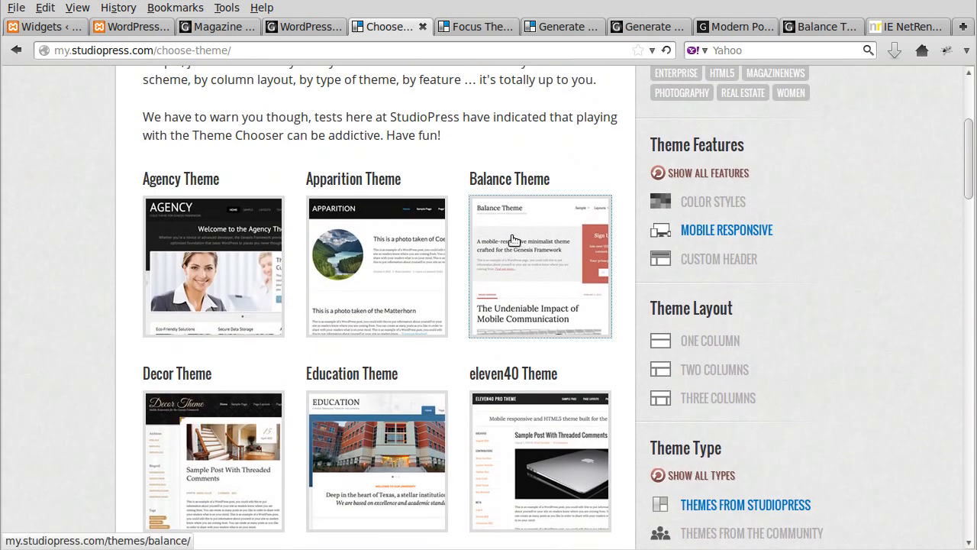
pyautogui.click(540, 265)
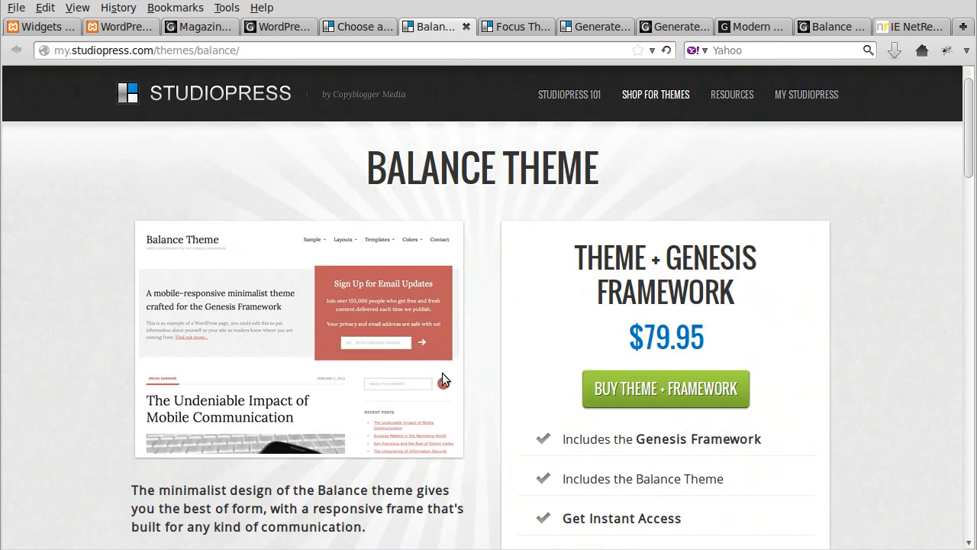
pyautogui.moveTo(466, 447)
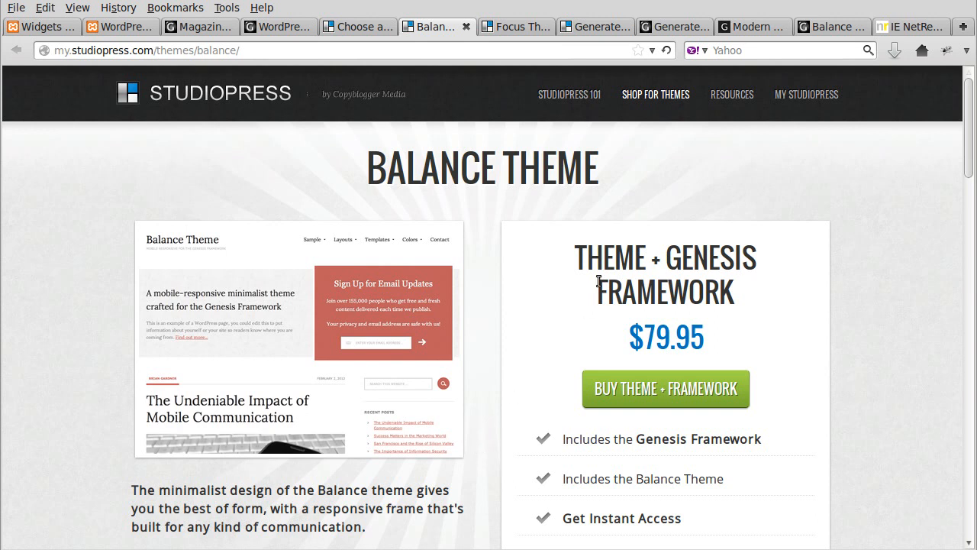
pyautogui.moveTo(357, 28)
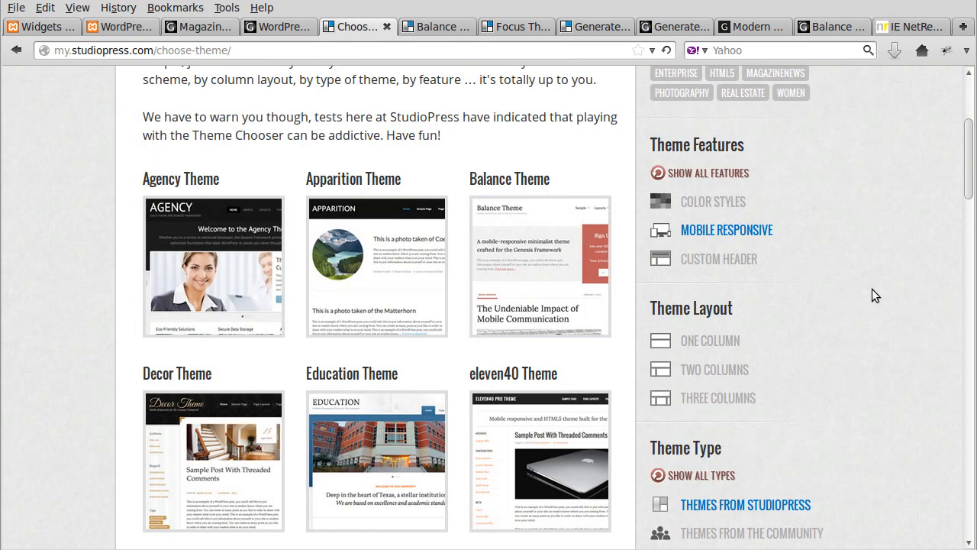
# Apply the Themes From the Community filter under Theme Type, listing Decor8ted, Epik and Legacy
pyautogui.scroll(3)
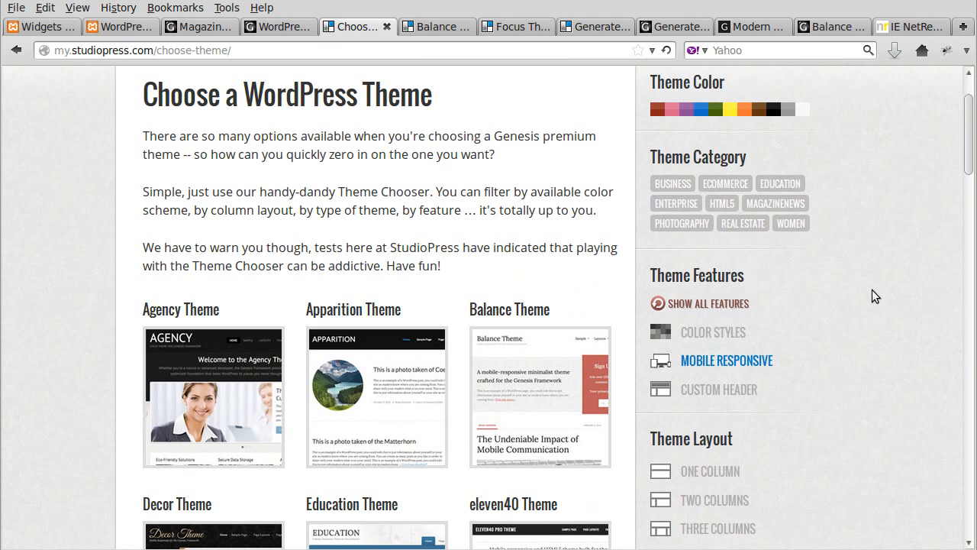
pyautogui.scroll(-3)
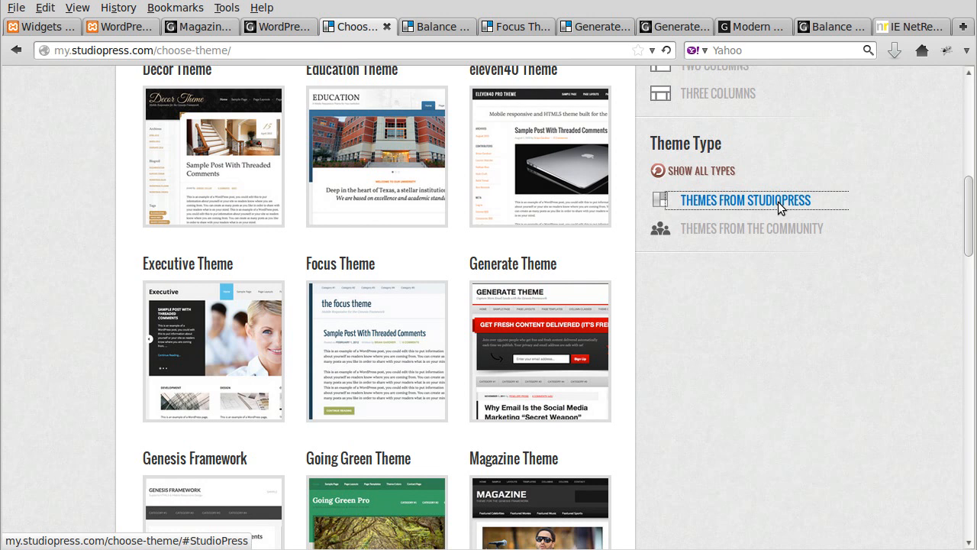
pyautogui.click(751, 229)
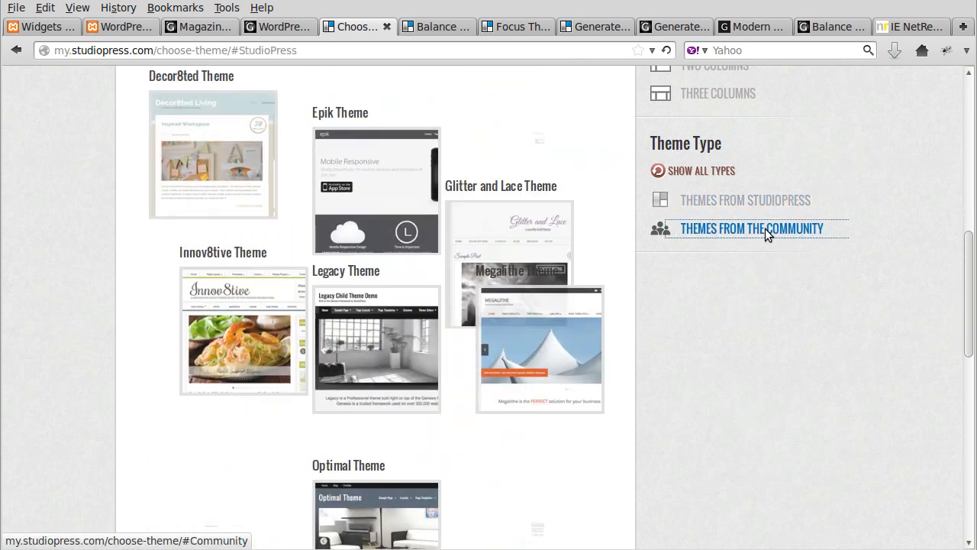